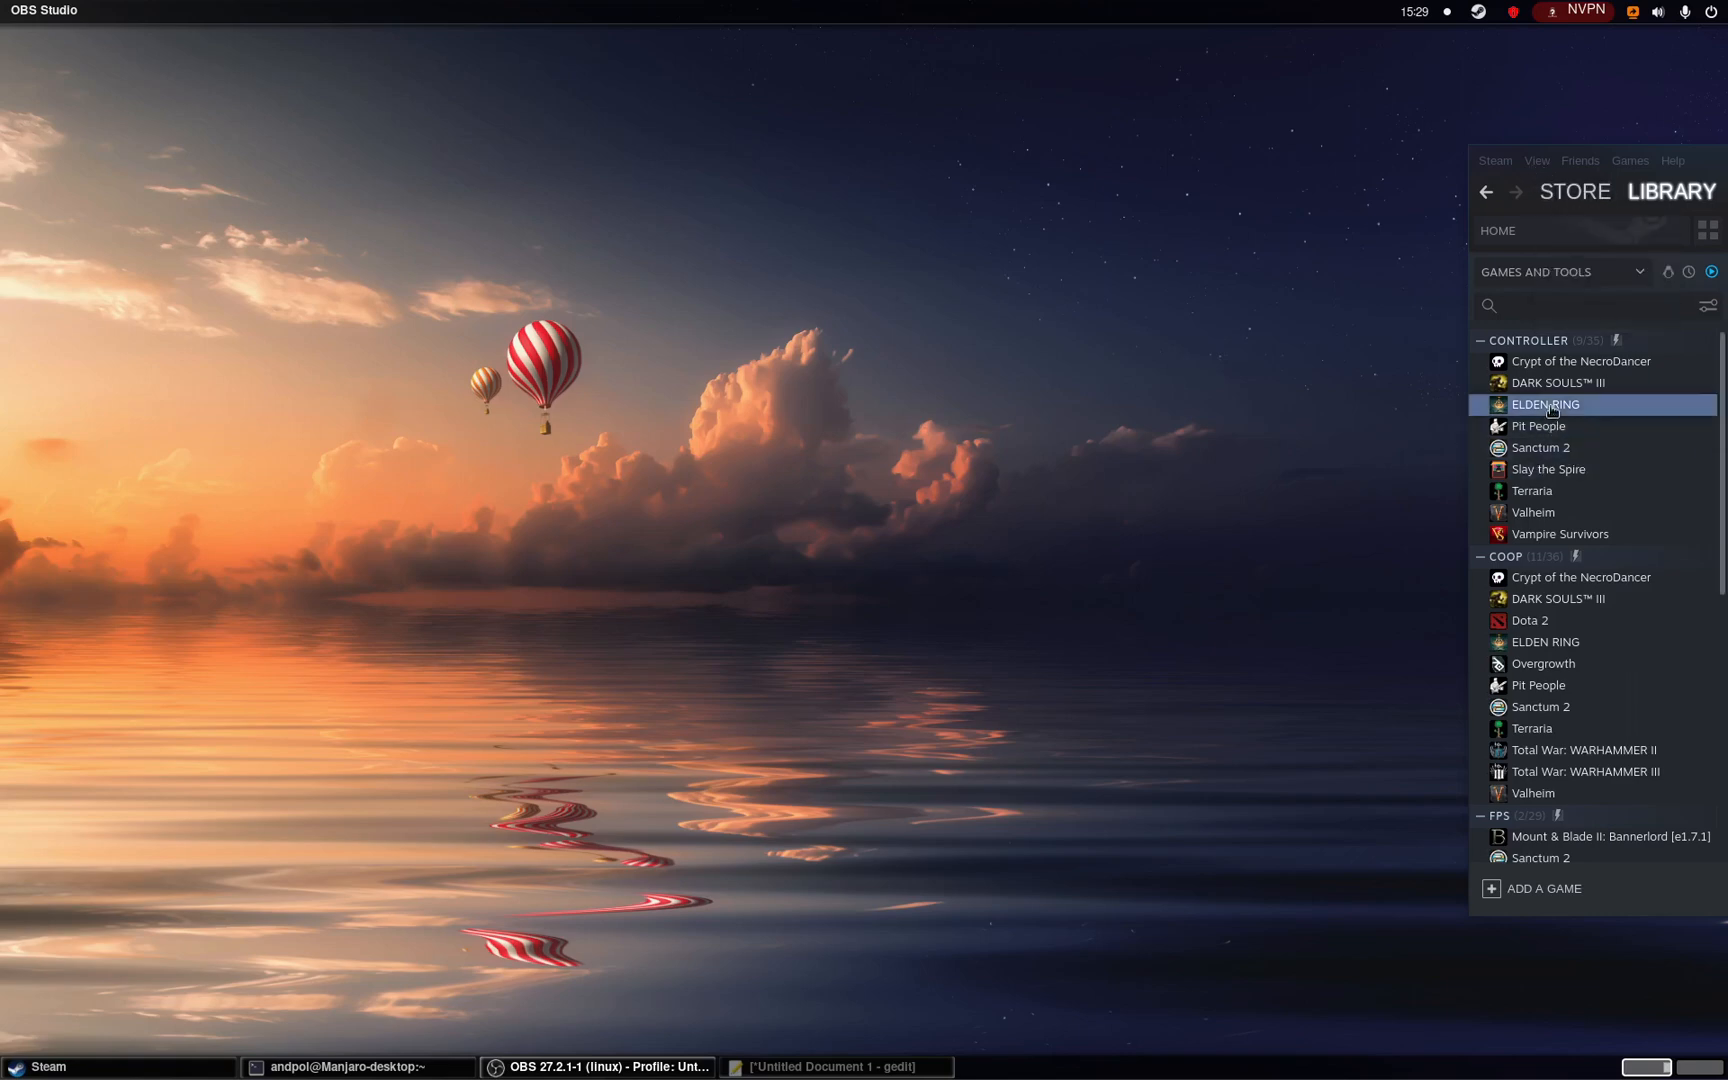
# - Force ELDEN RING's compatibility tool to Proton Experimental in its Properties > Compatibility page
pyautogui.rightClick(1546, 404)
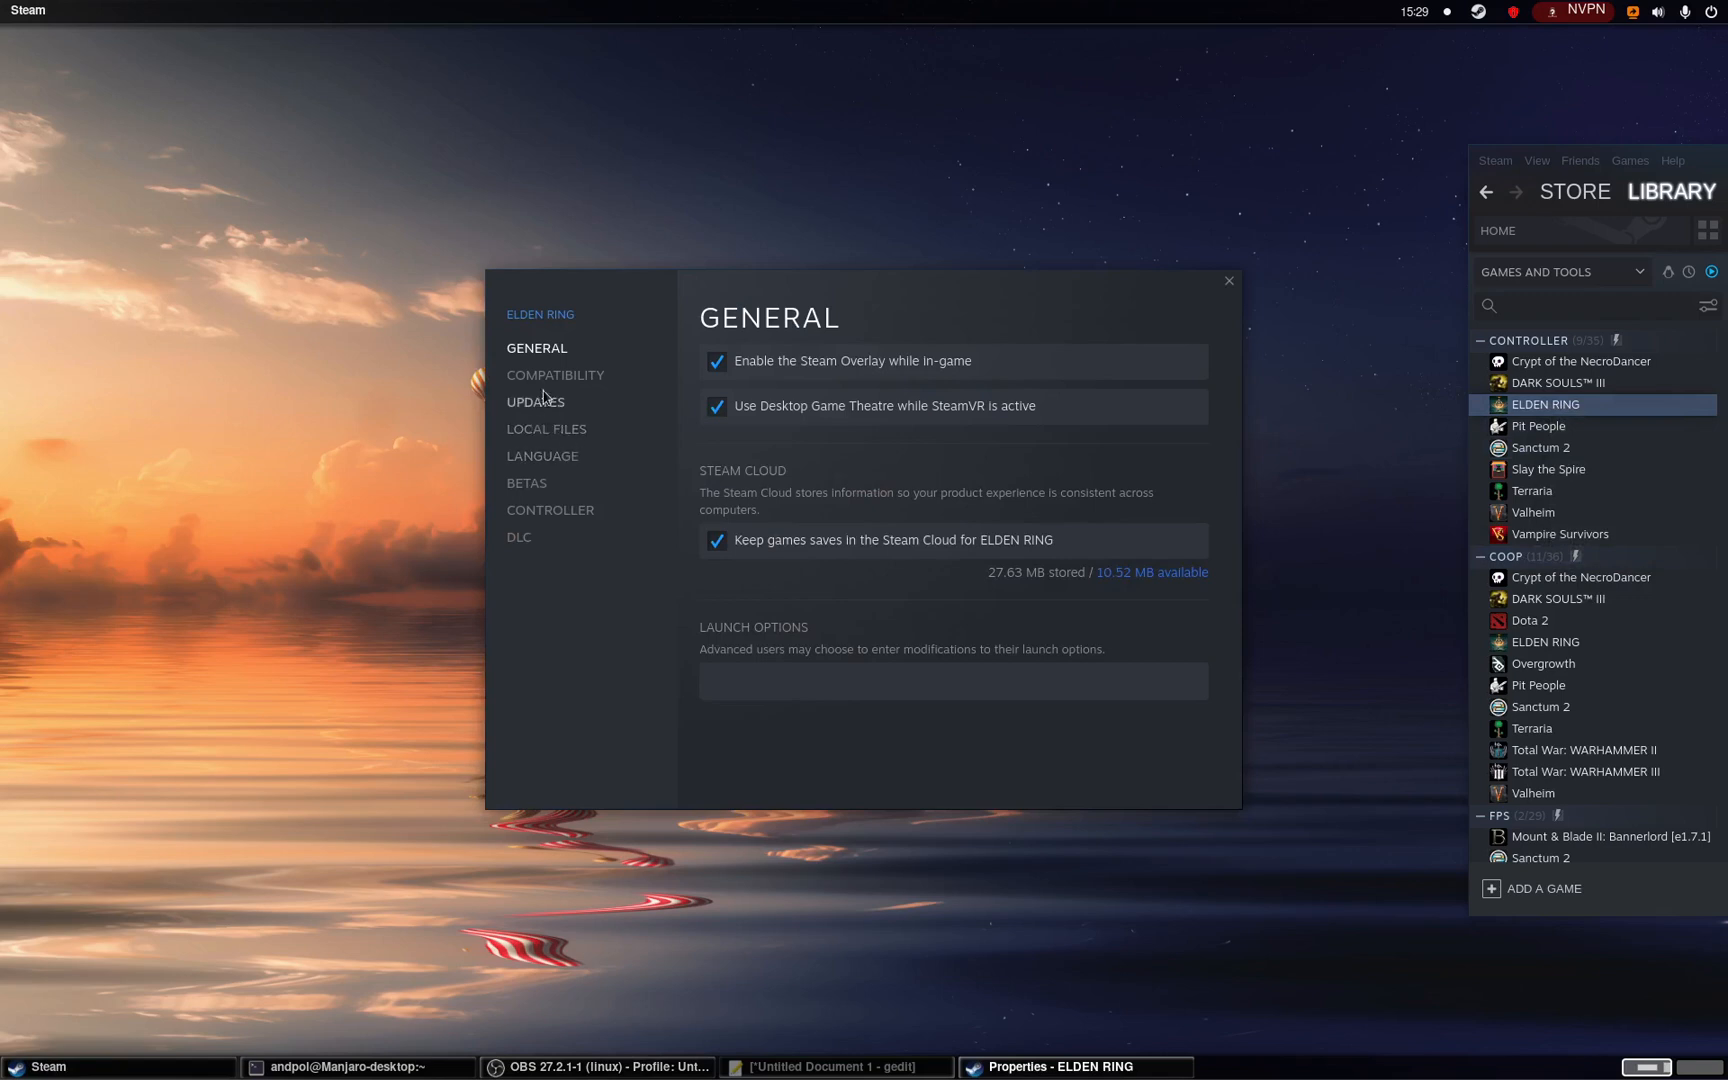
pyautogui.click(556, 374)
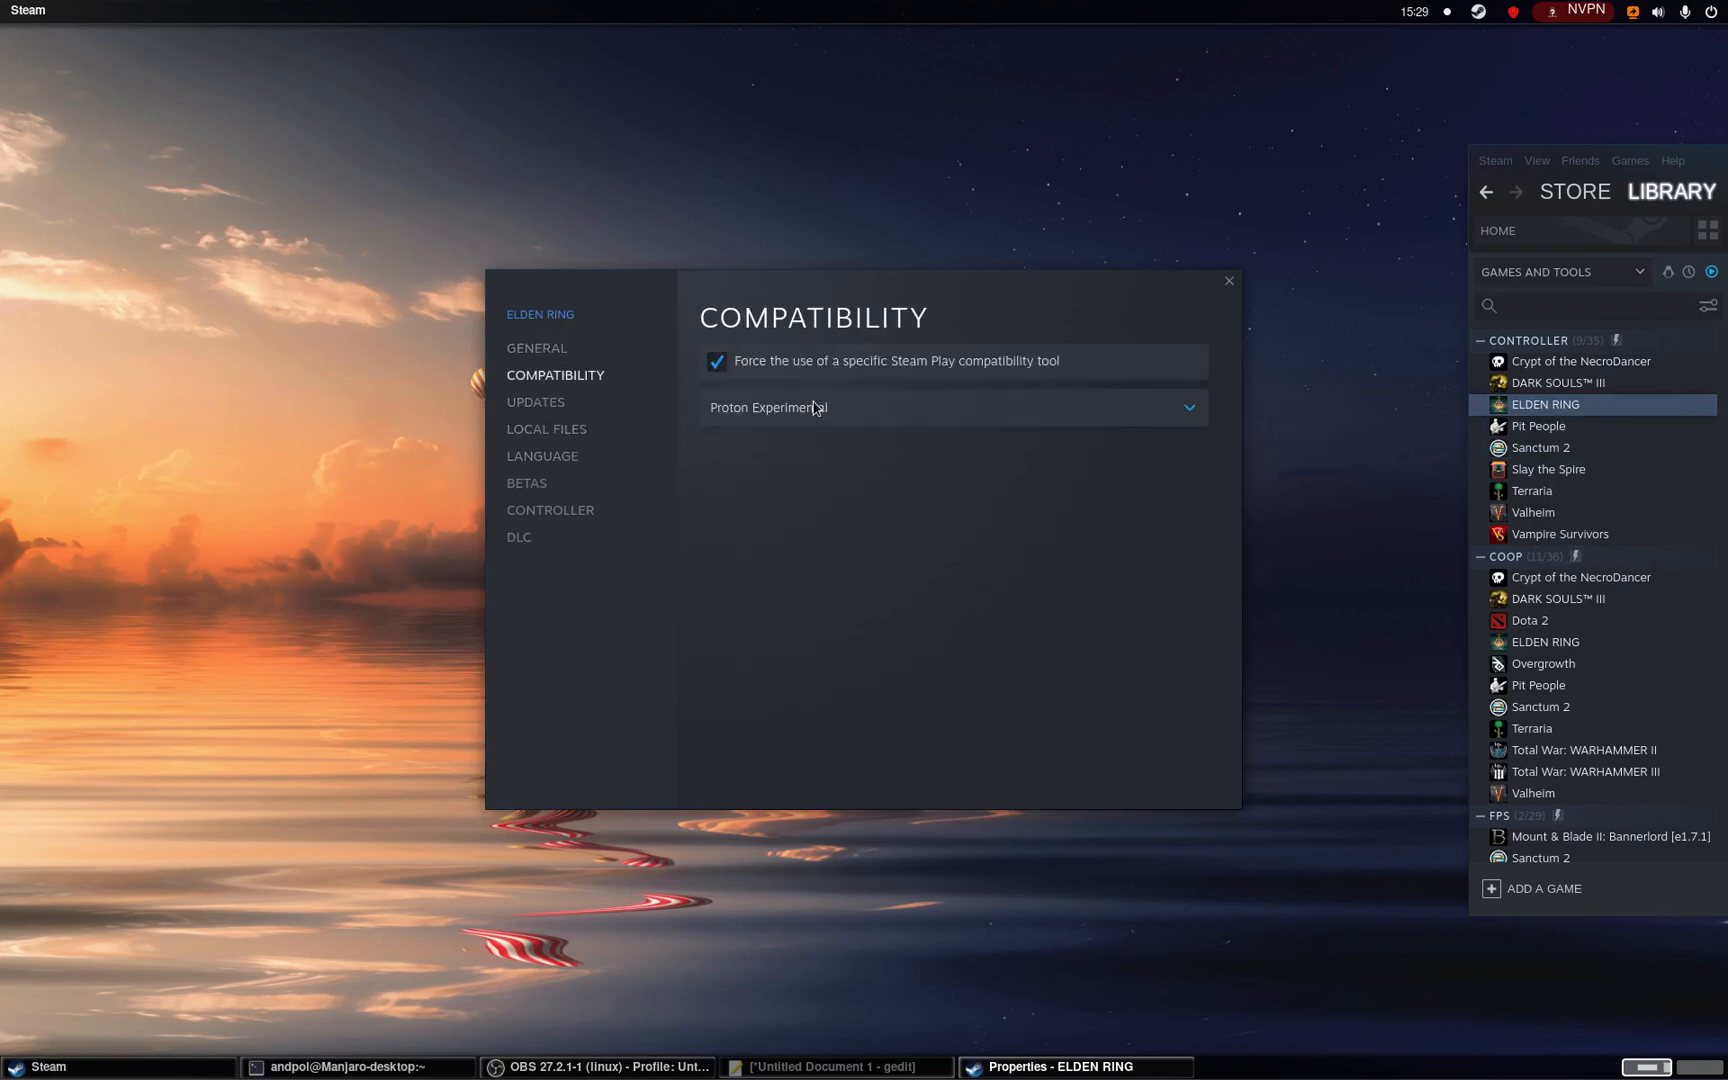
pyautogui.click(954, 406)
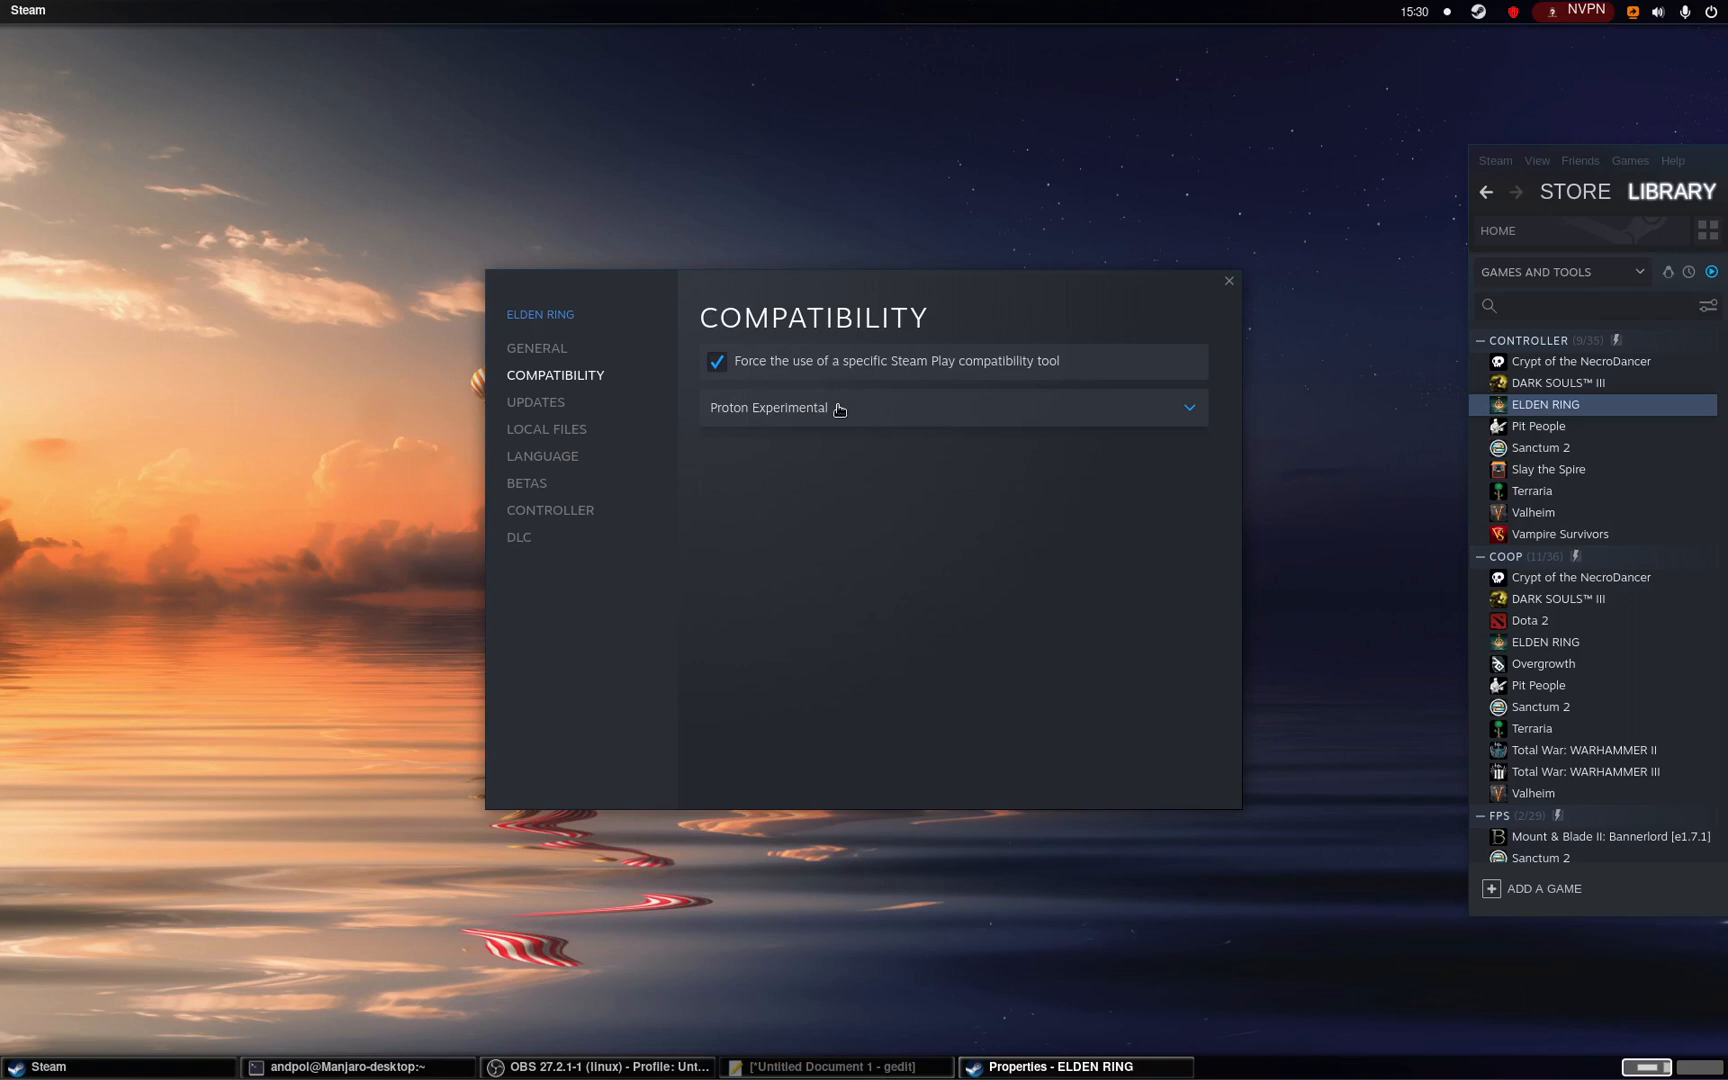
pyautogui.click(952, 406)
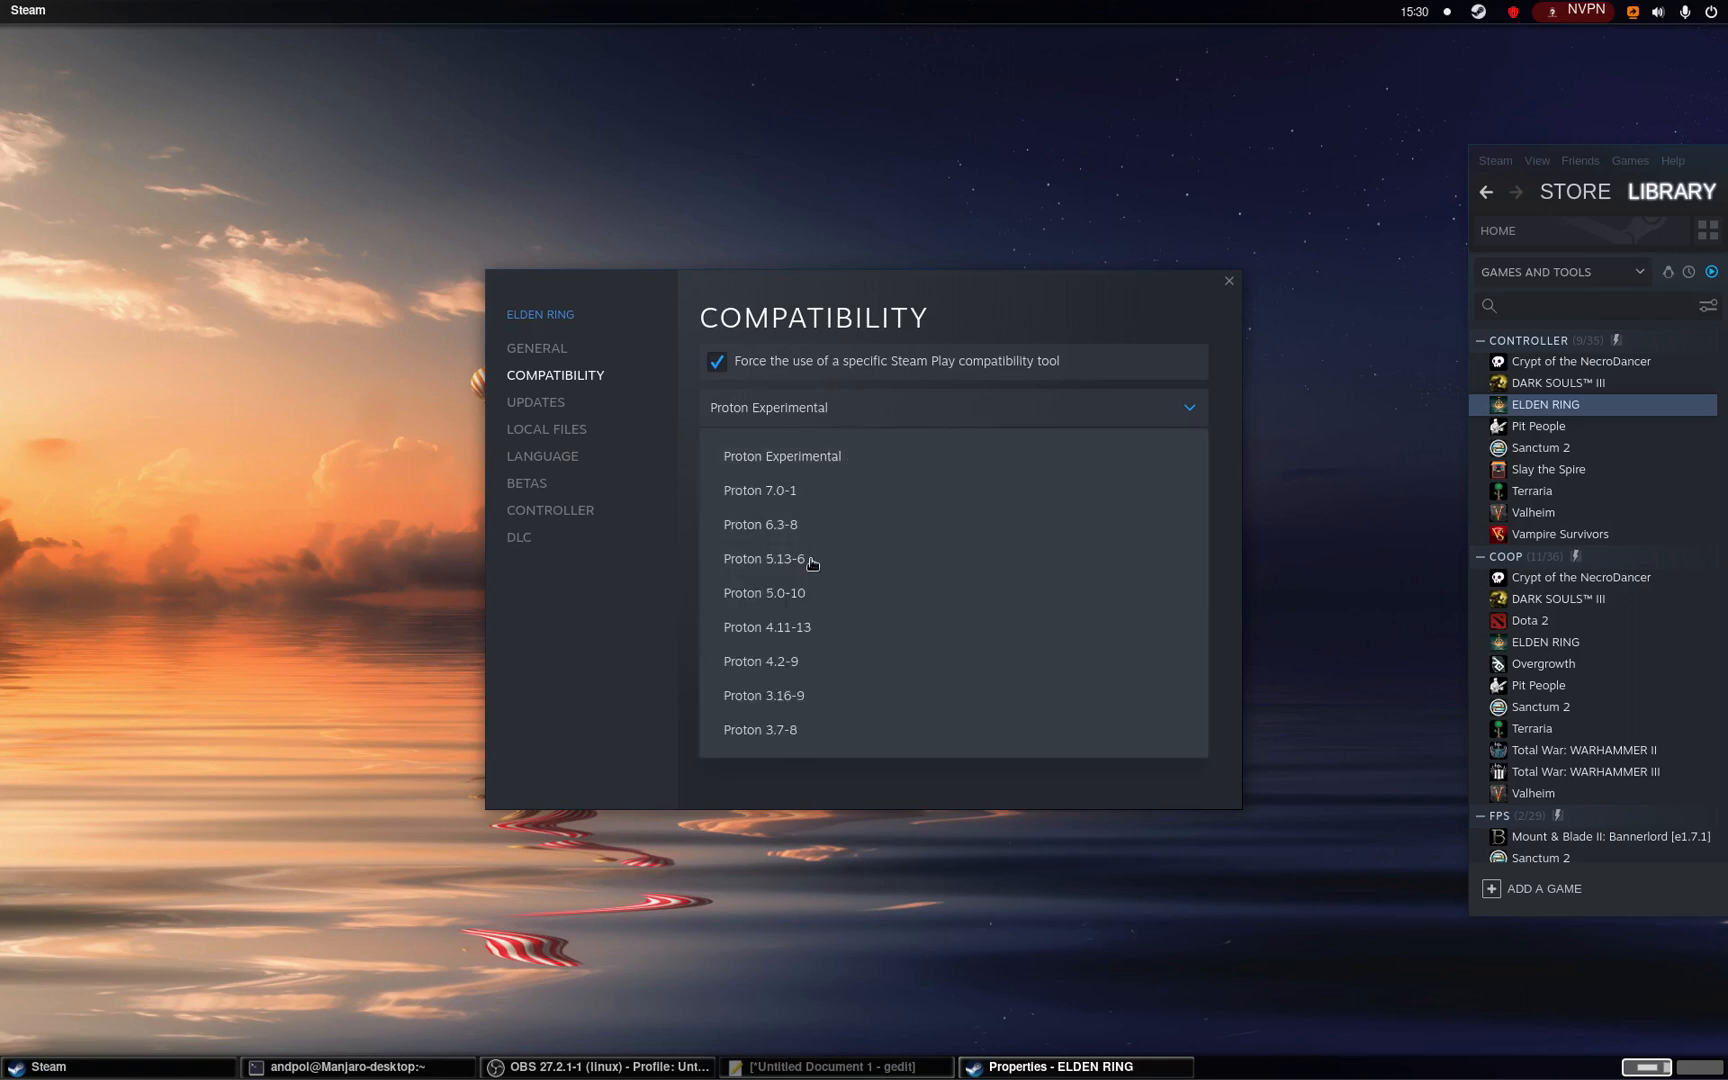
pyautogui.click(782, 456)
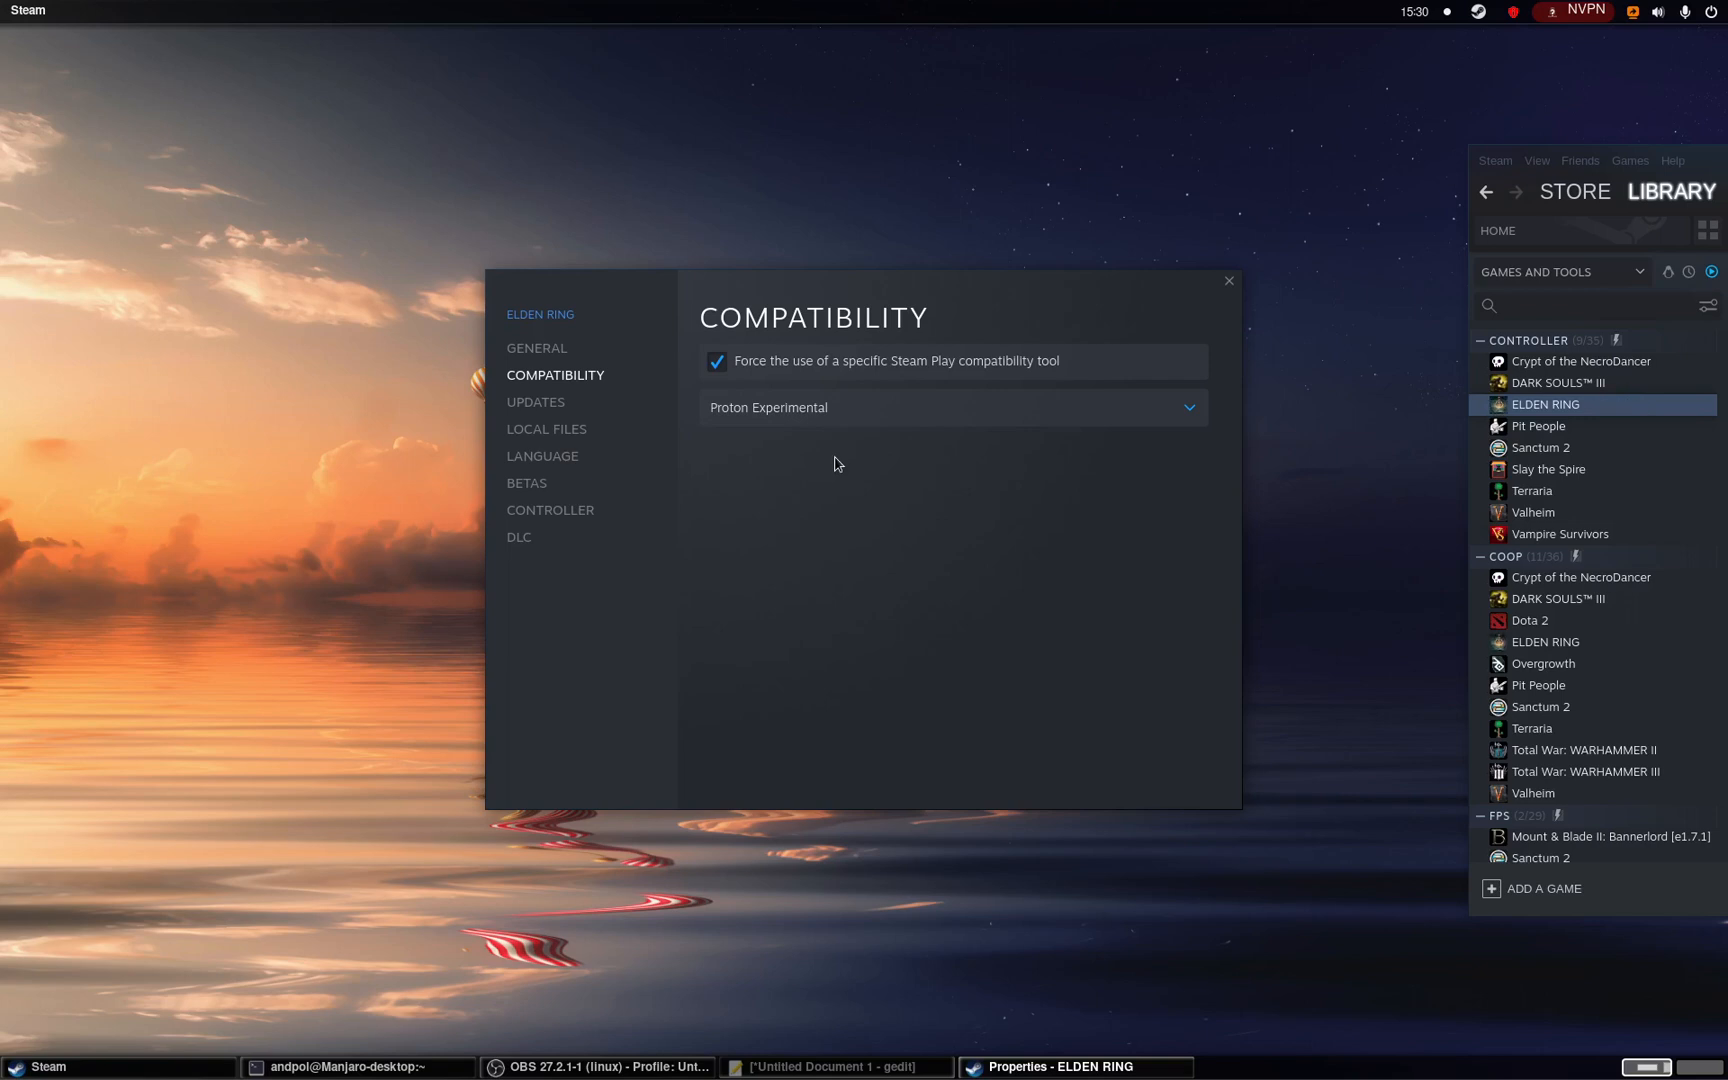
pyautogui.moveTo(930, 470)
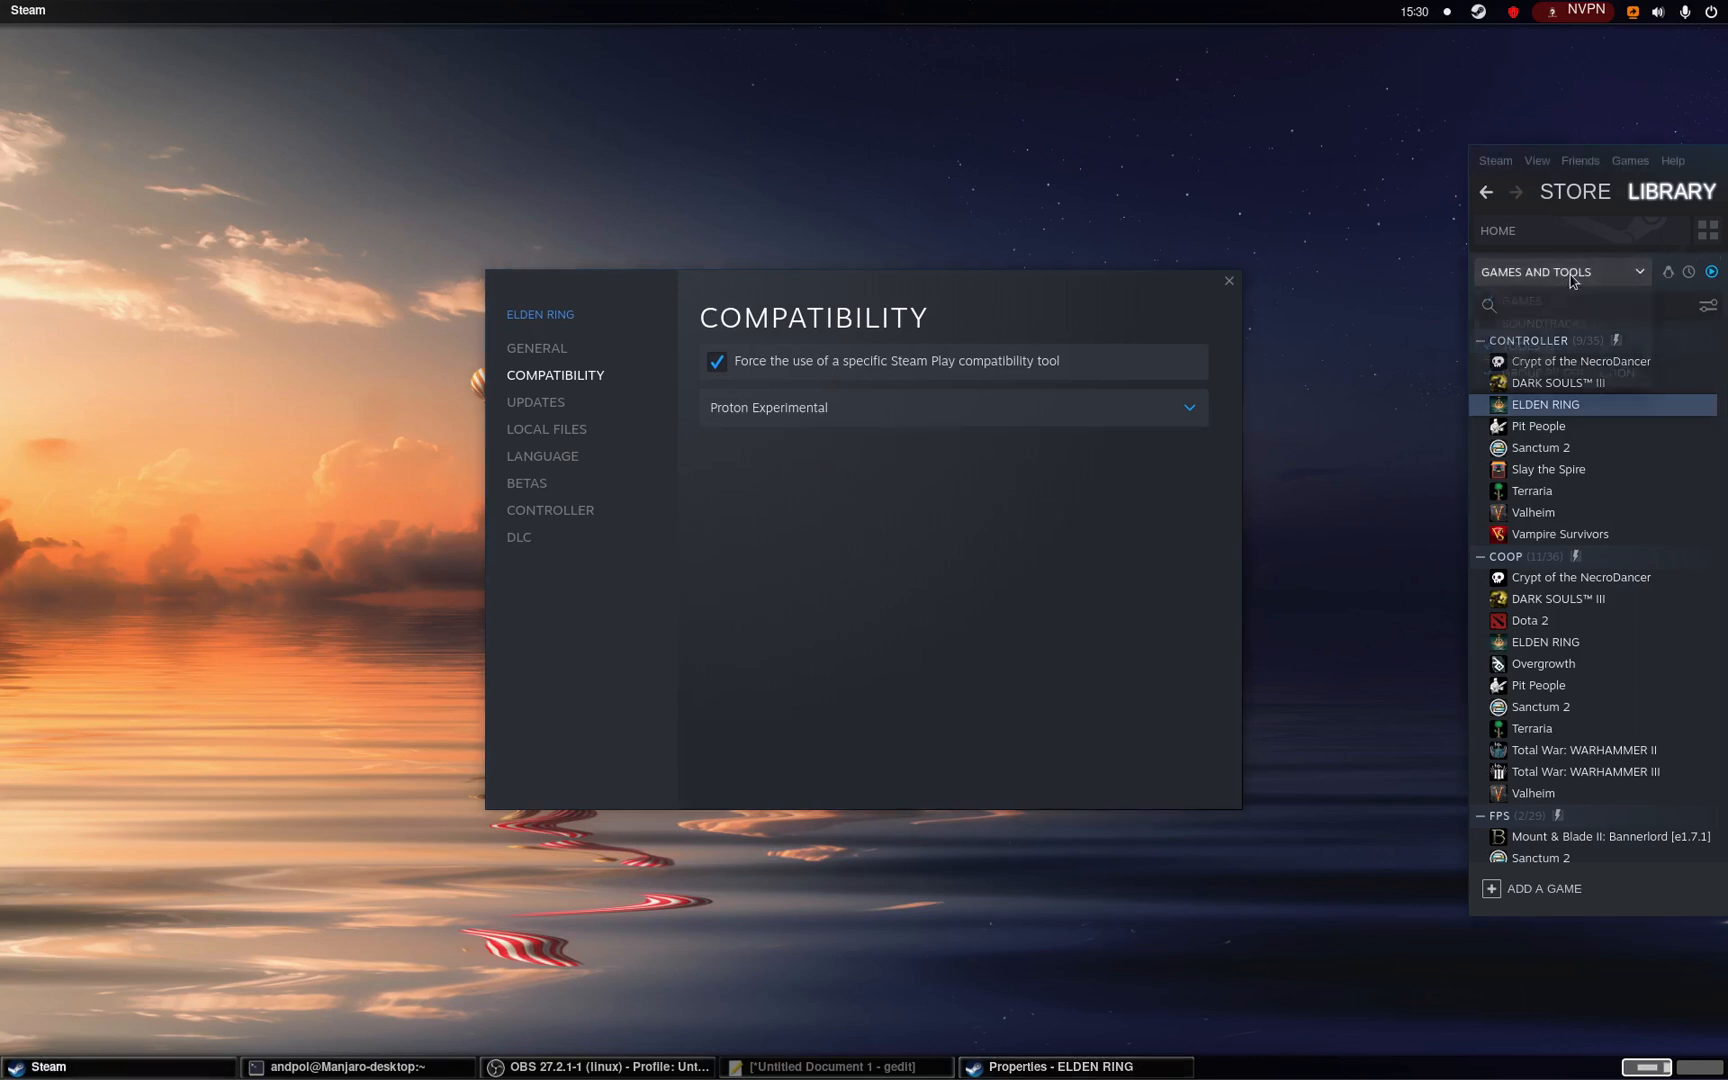
pyautogui.click(1560, 272)
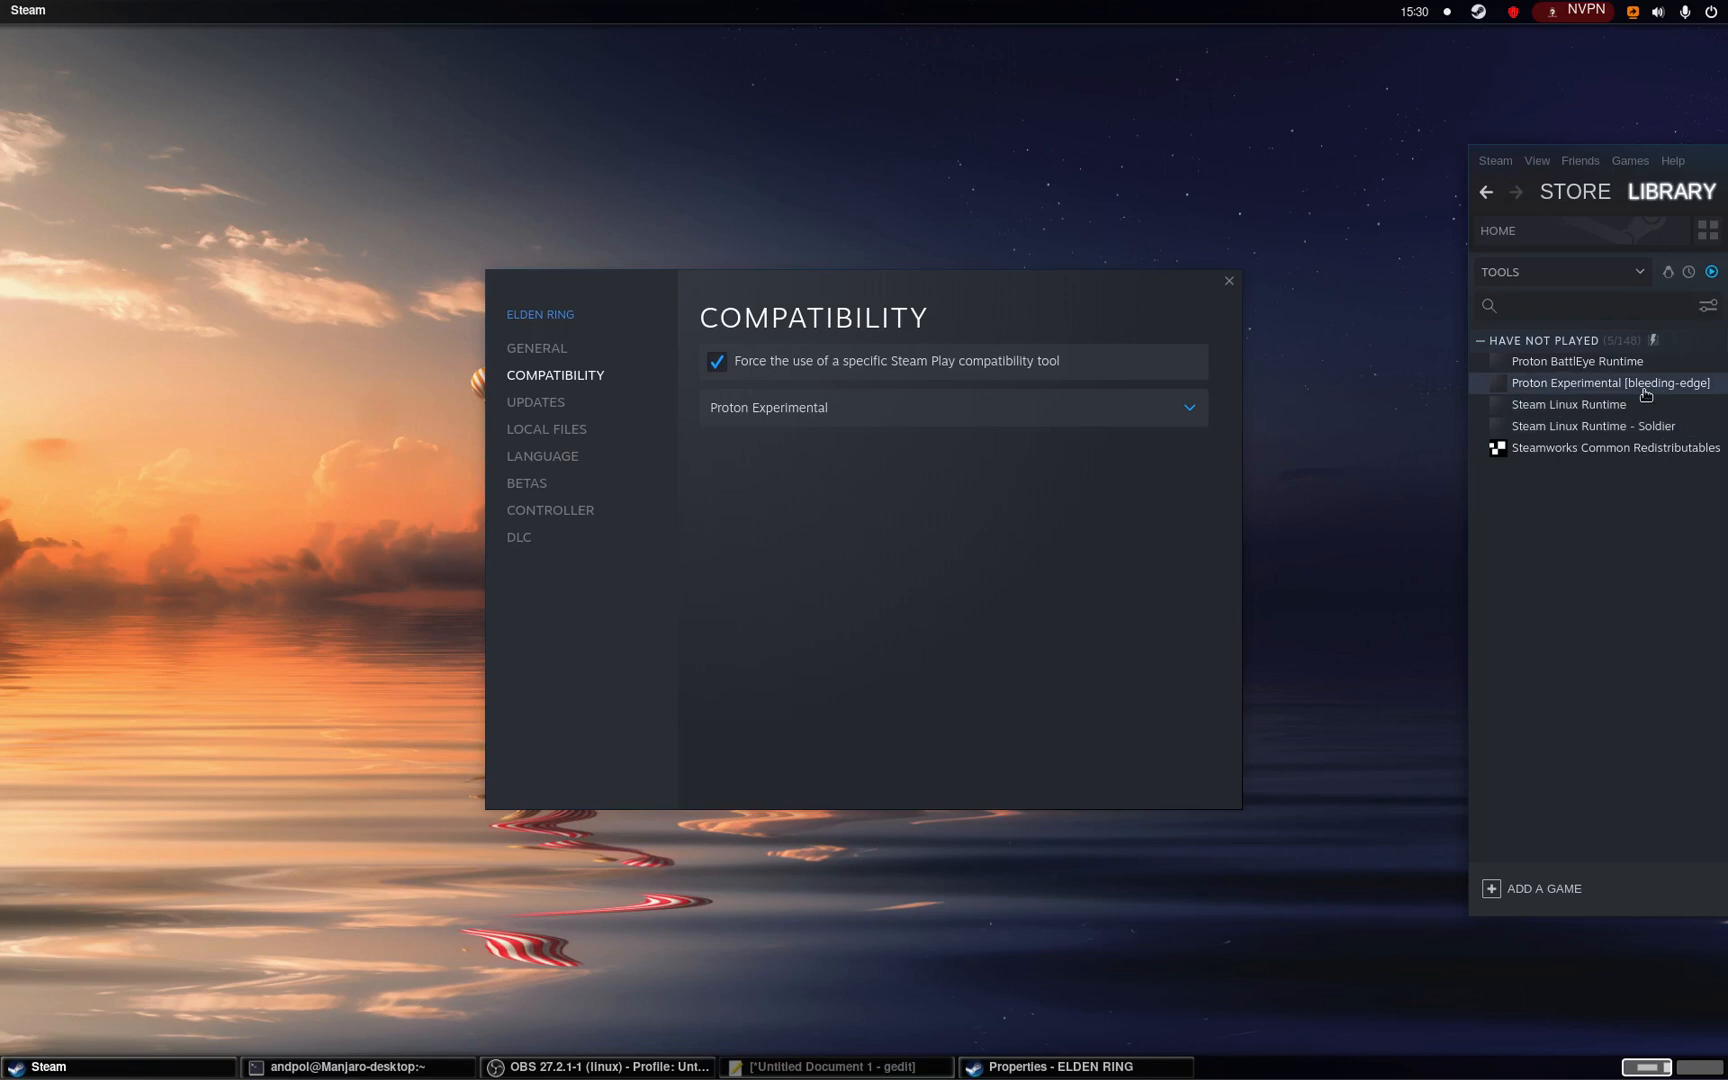
pyautogui.moveTo(1694, 388)
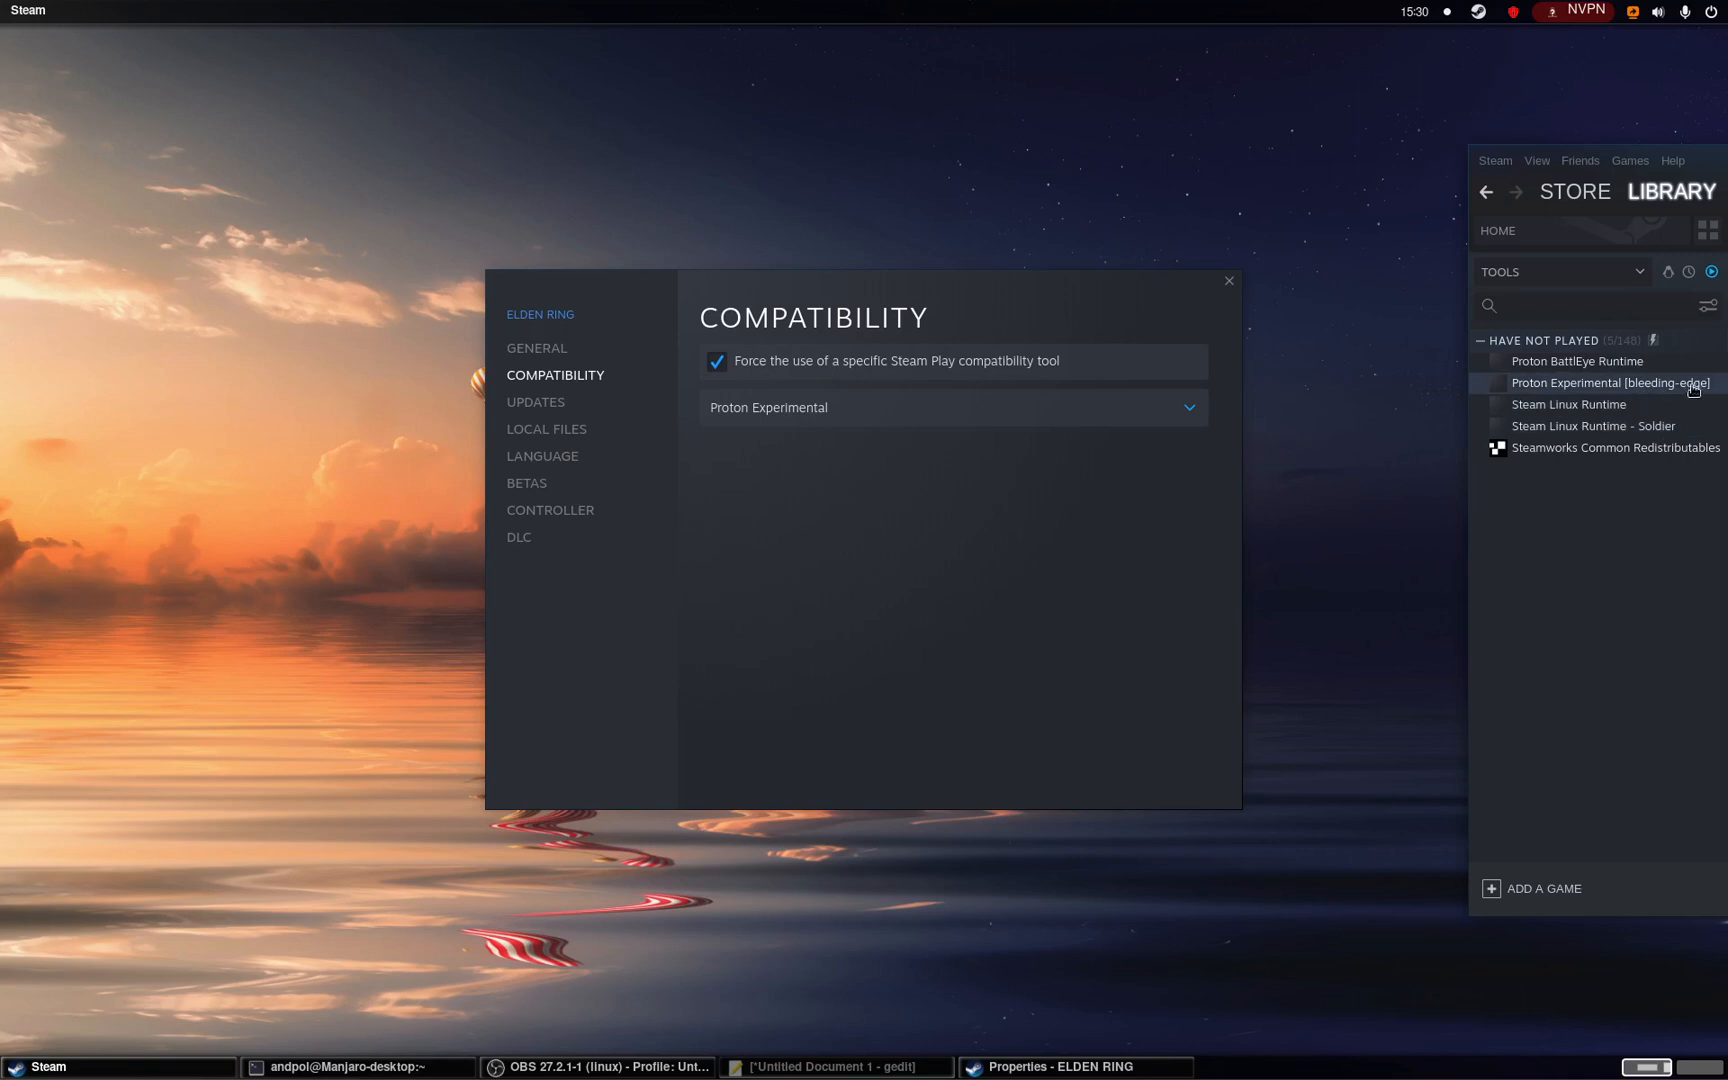
pyautogui.moveTo(1656, 388)
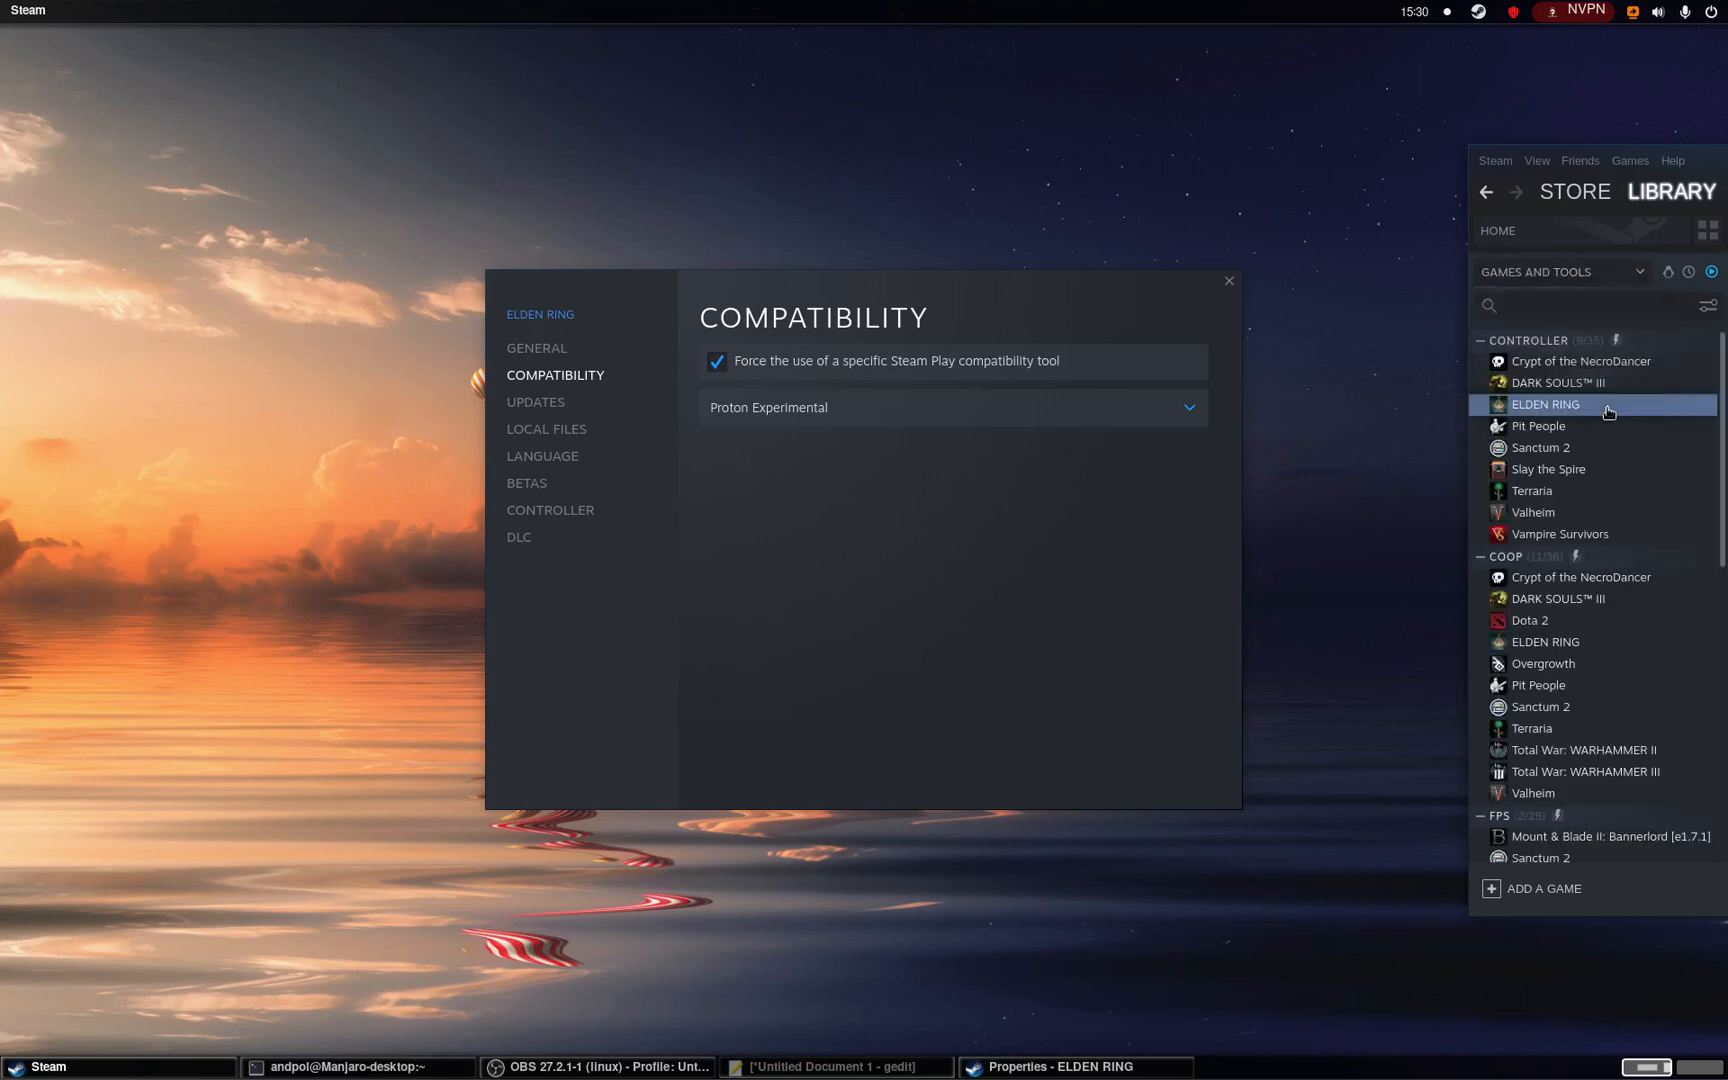
pyautogui.moveTo(1604, 412)
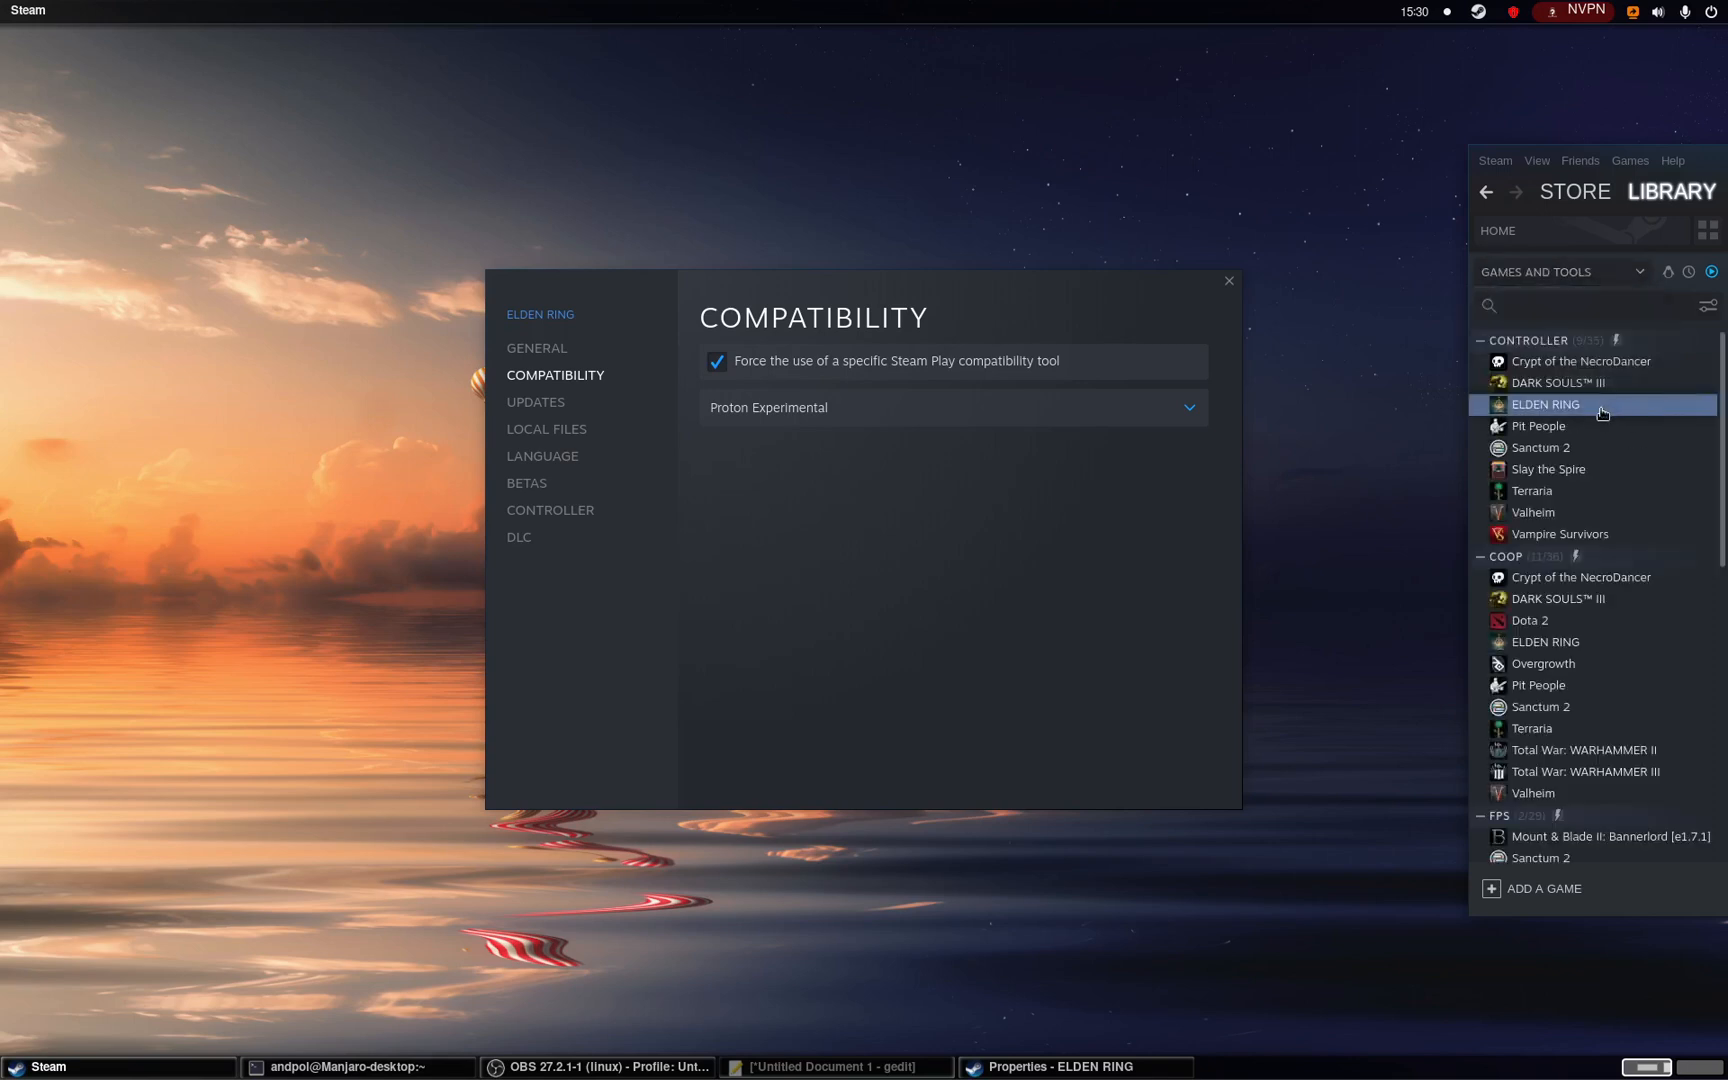
# - Launch ELDEN RING from its library context menu, choosing 'Play ELDEN RING' in the launch dialog
pyautogui.rightClick(1546, 404)
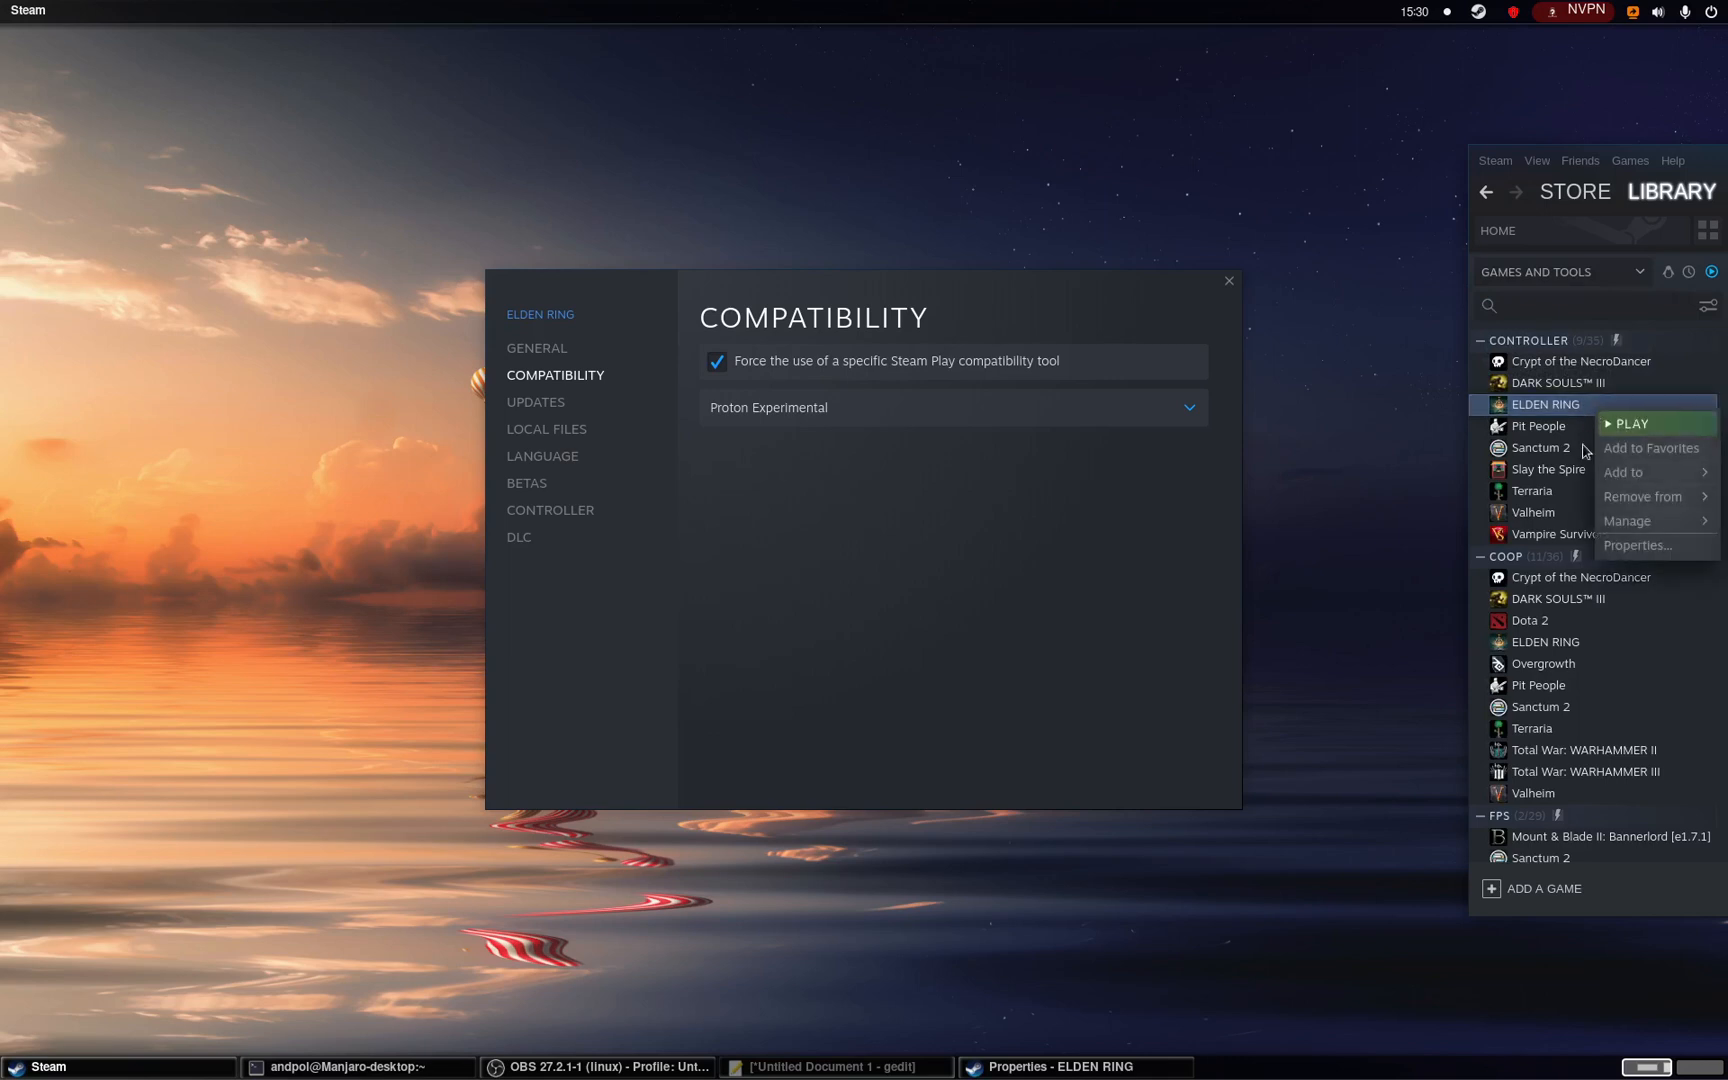
pyautogui.moveTo(1620, 428)
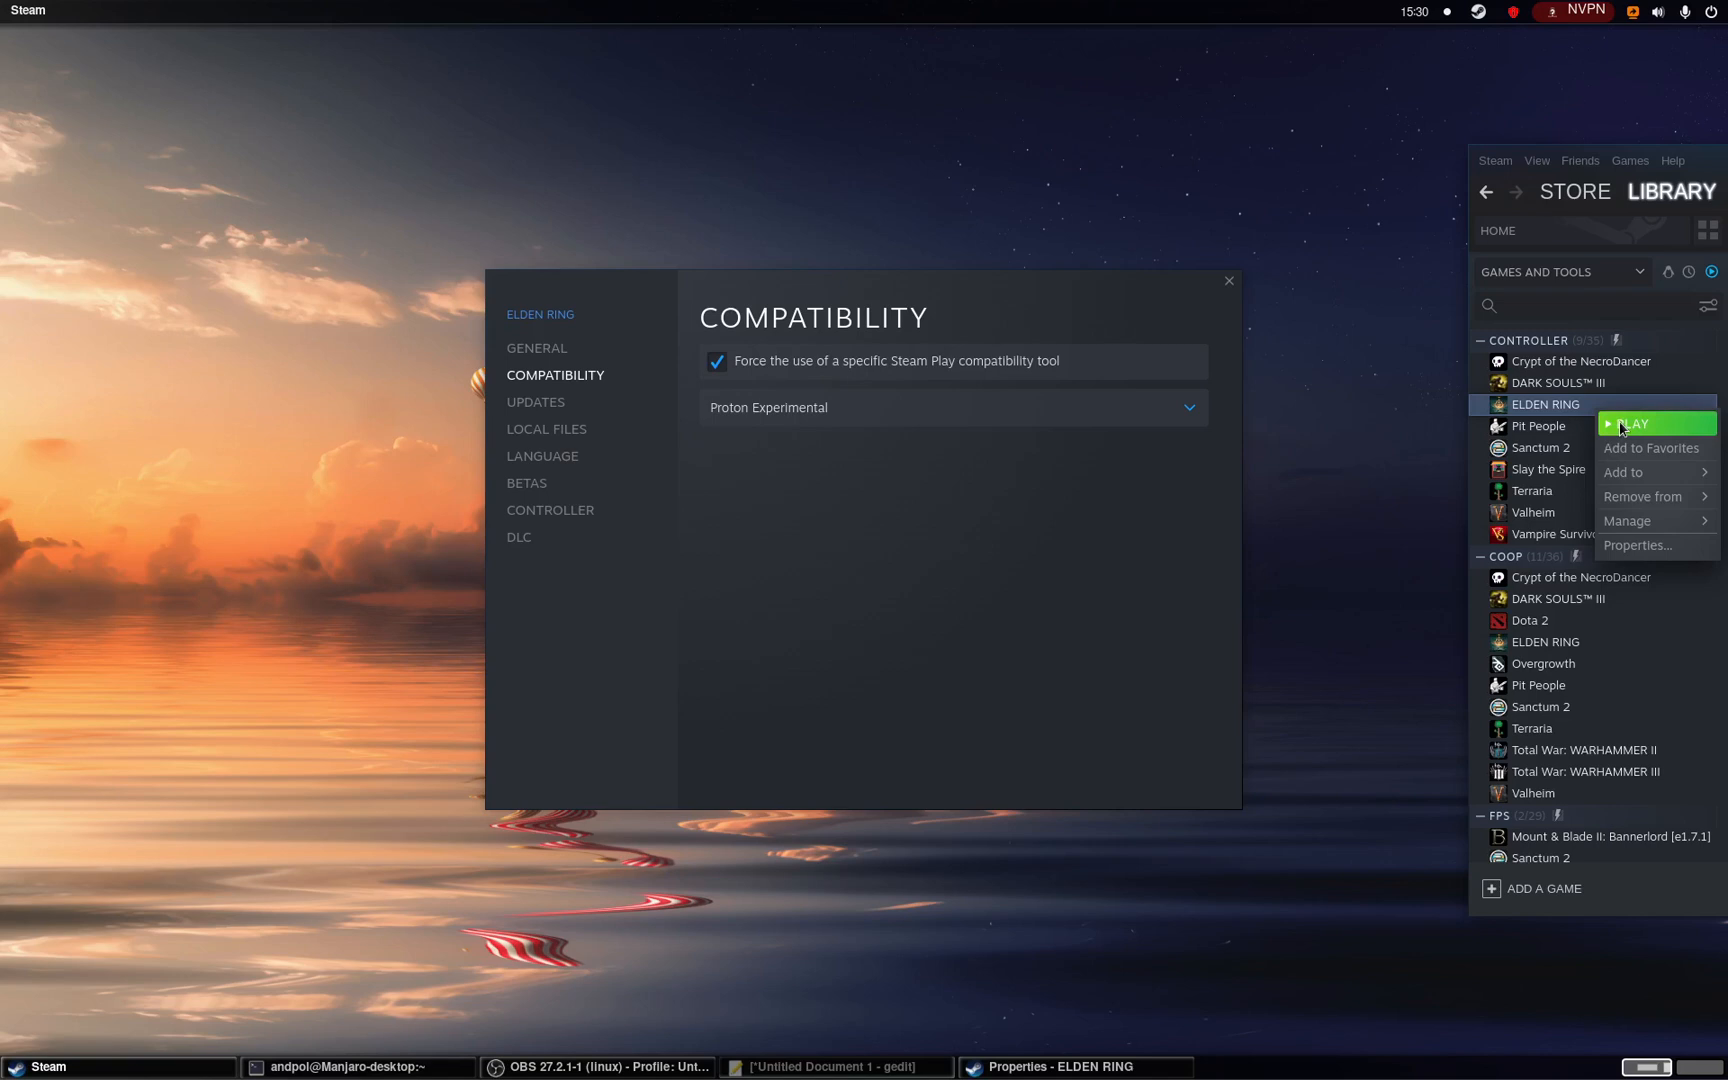
pyautogui.click(1632, 424)
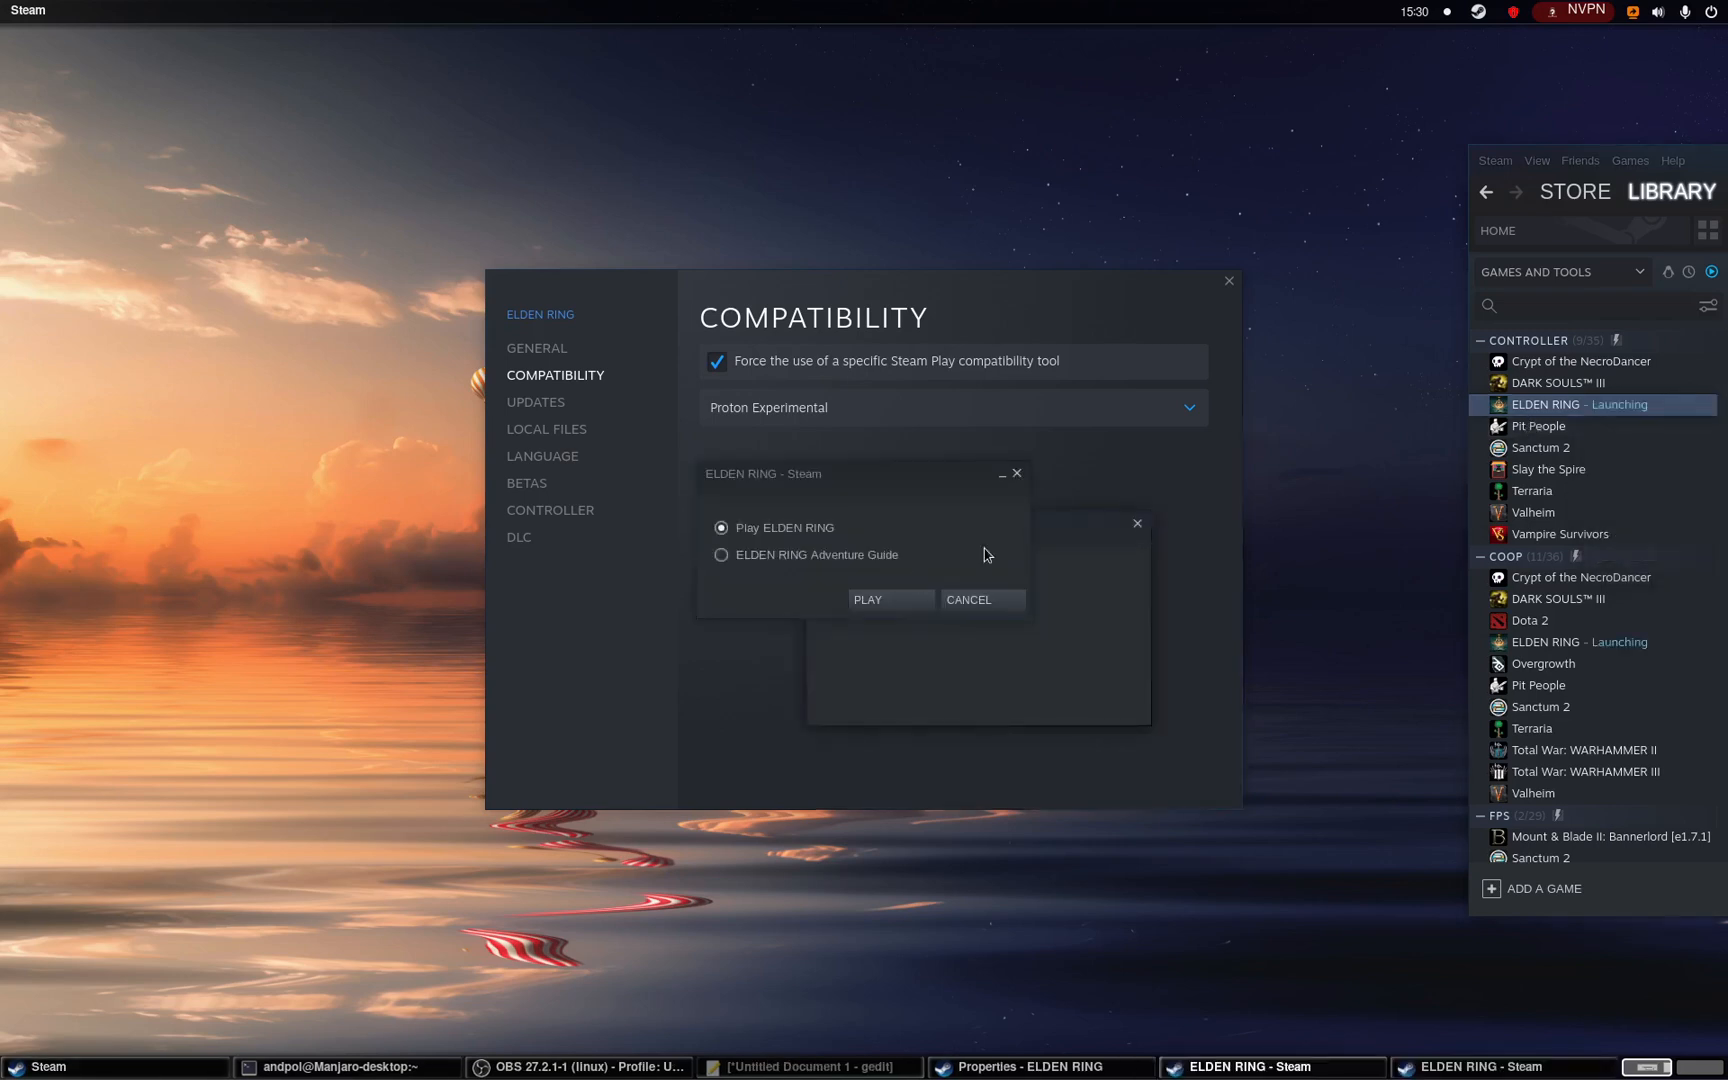
pyautogui.click(866, 600)
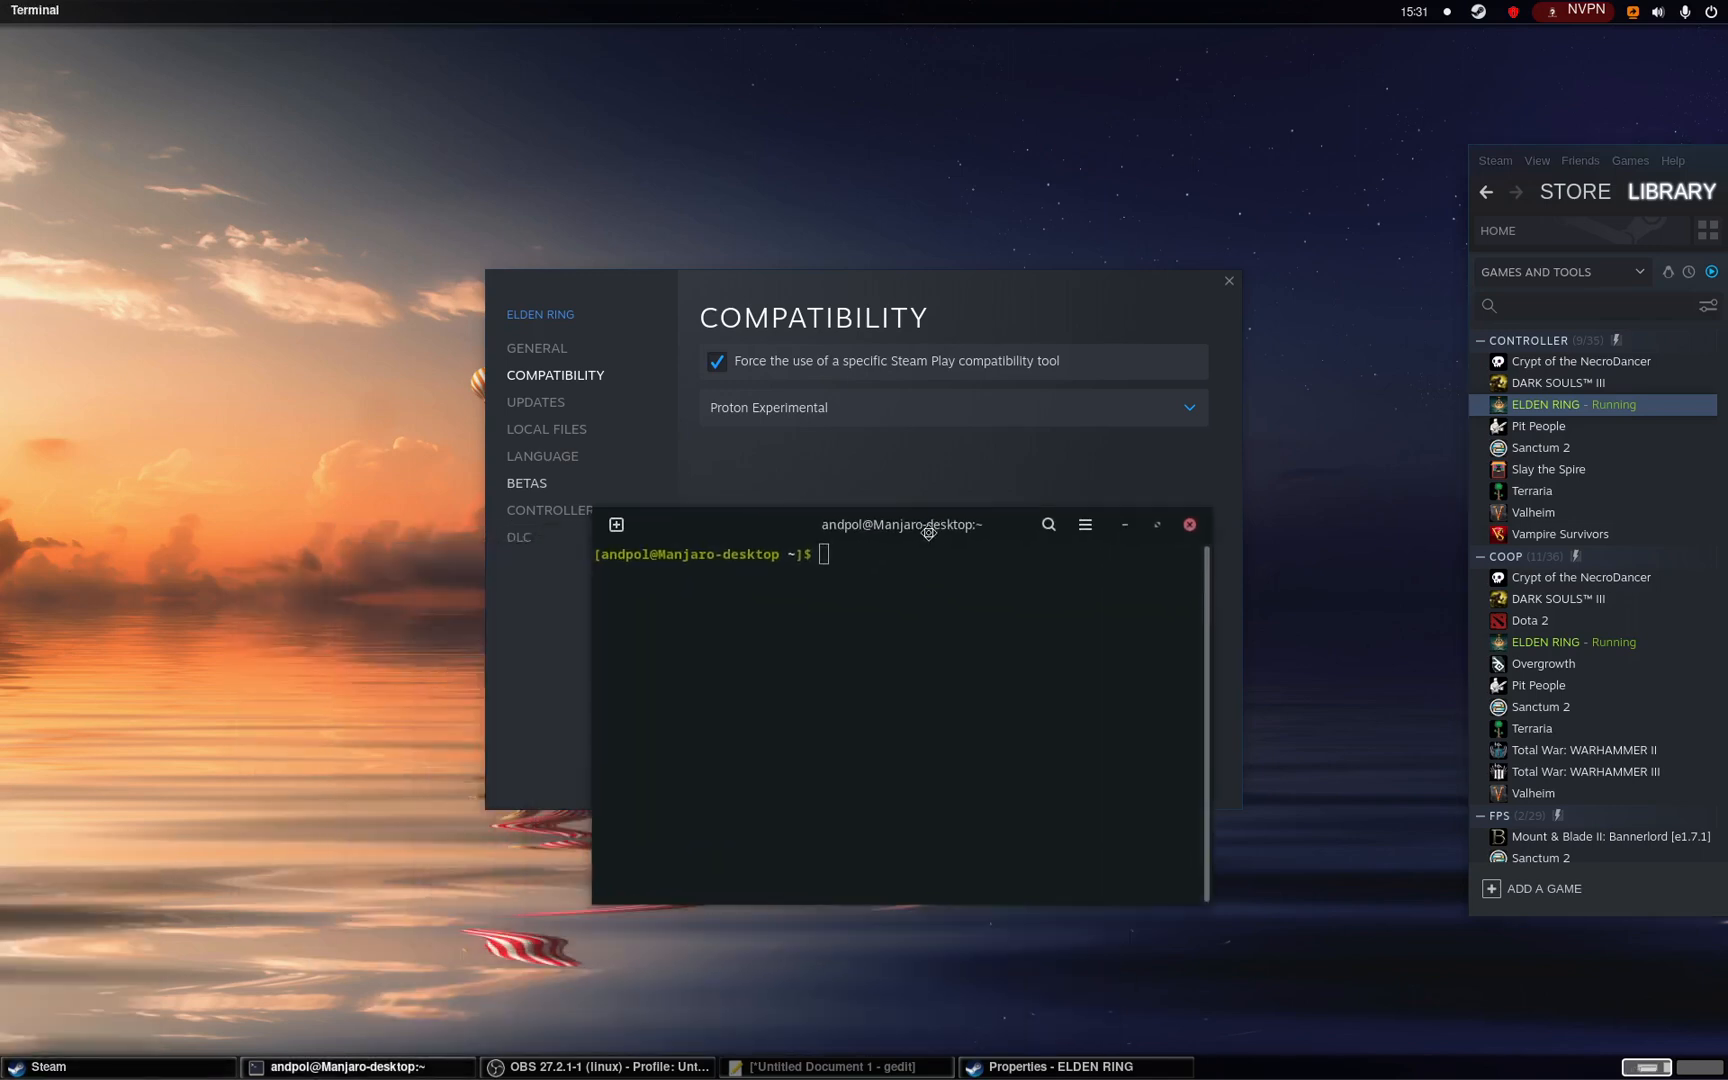
# - Move the terminal window higher on the desktop
pyautogui.moveTo(902, 524); pyautogui.dragTo(902, 384)
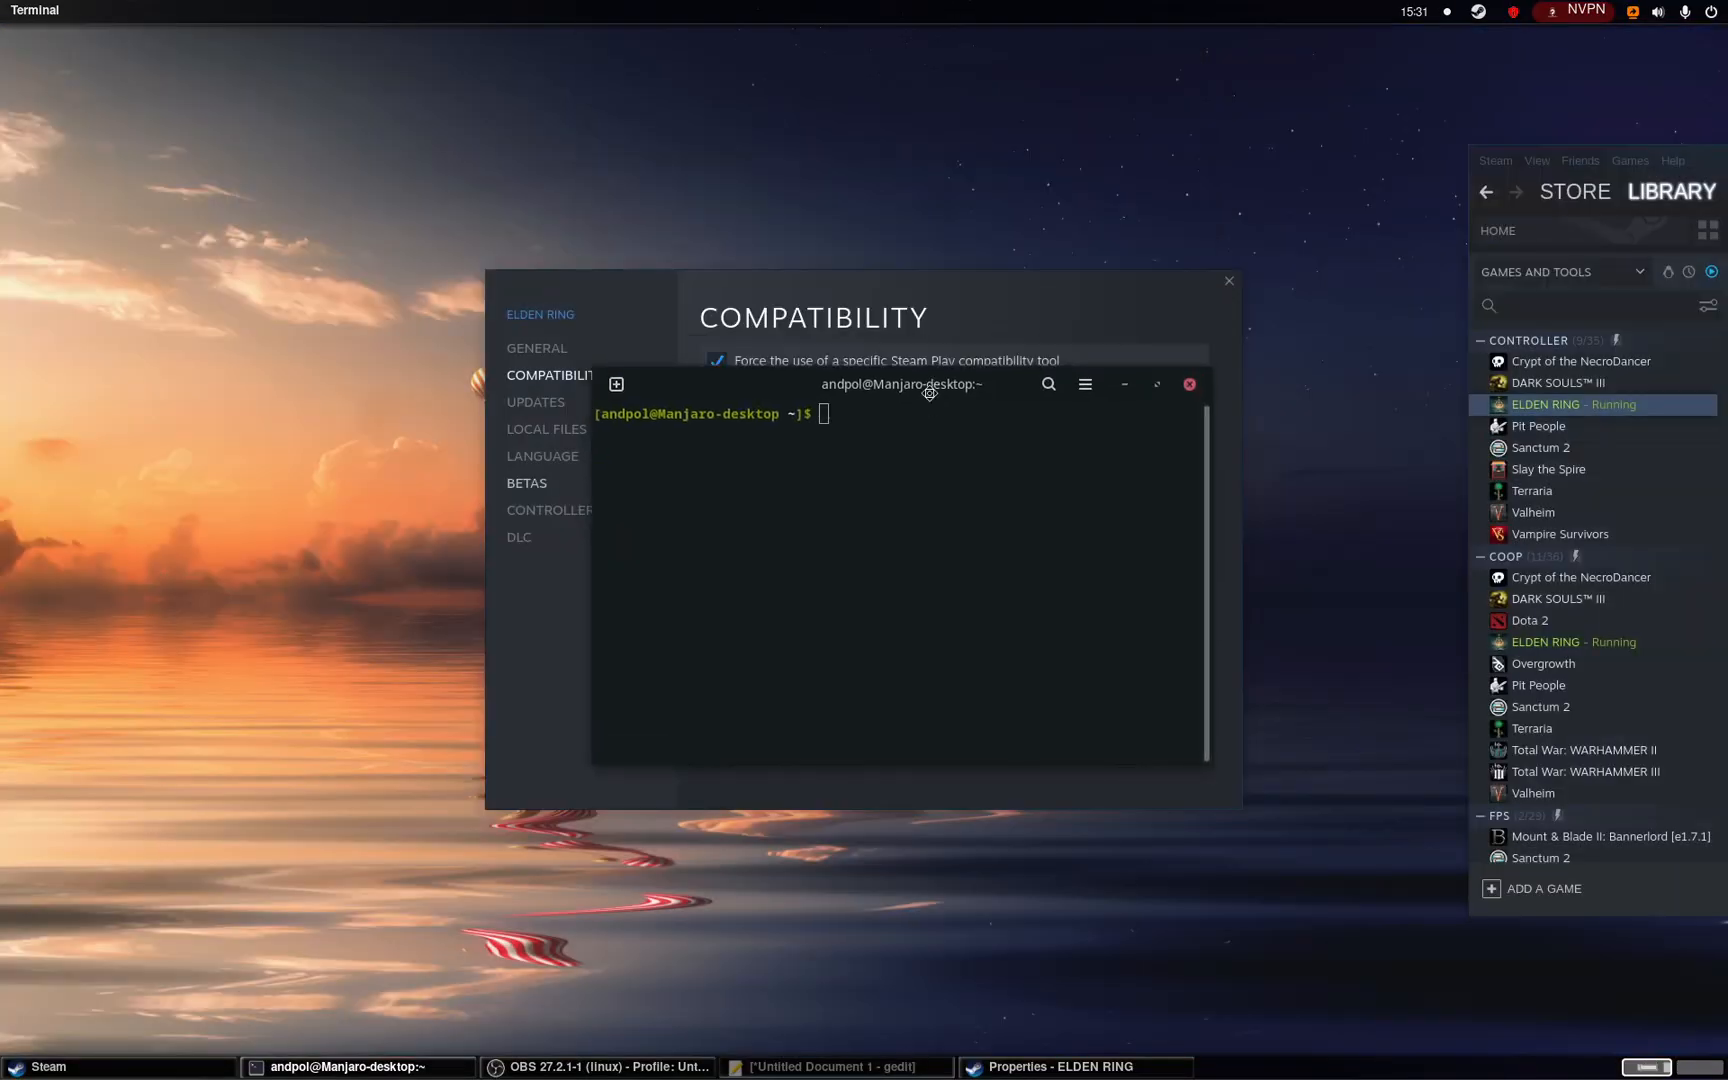
pyautogui.moveTo(946, 396)
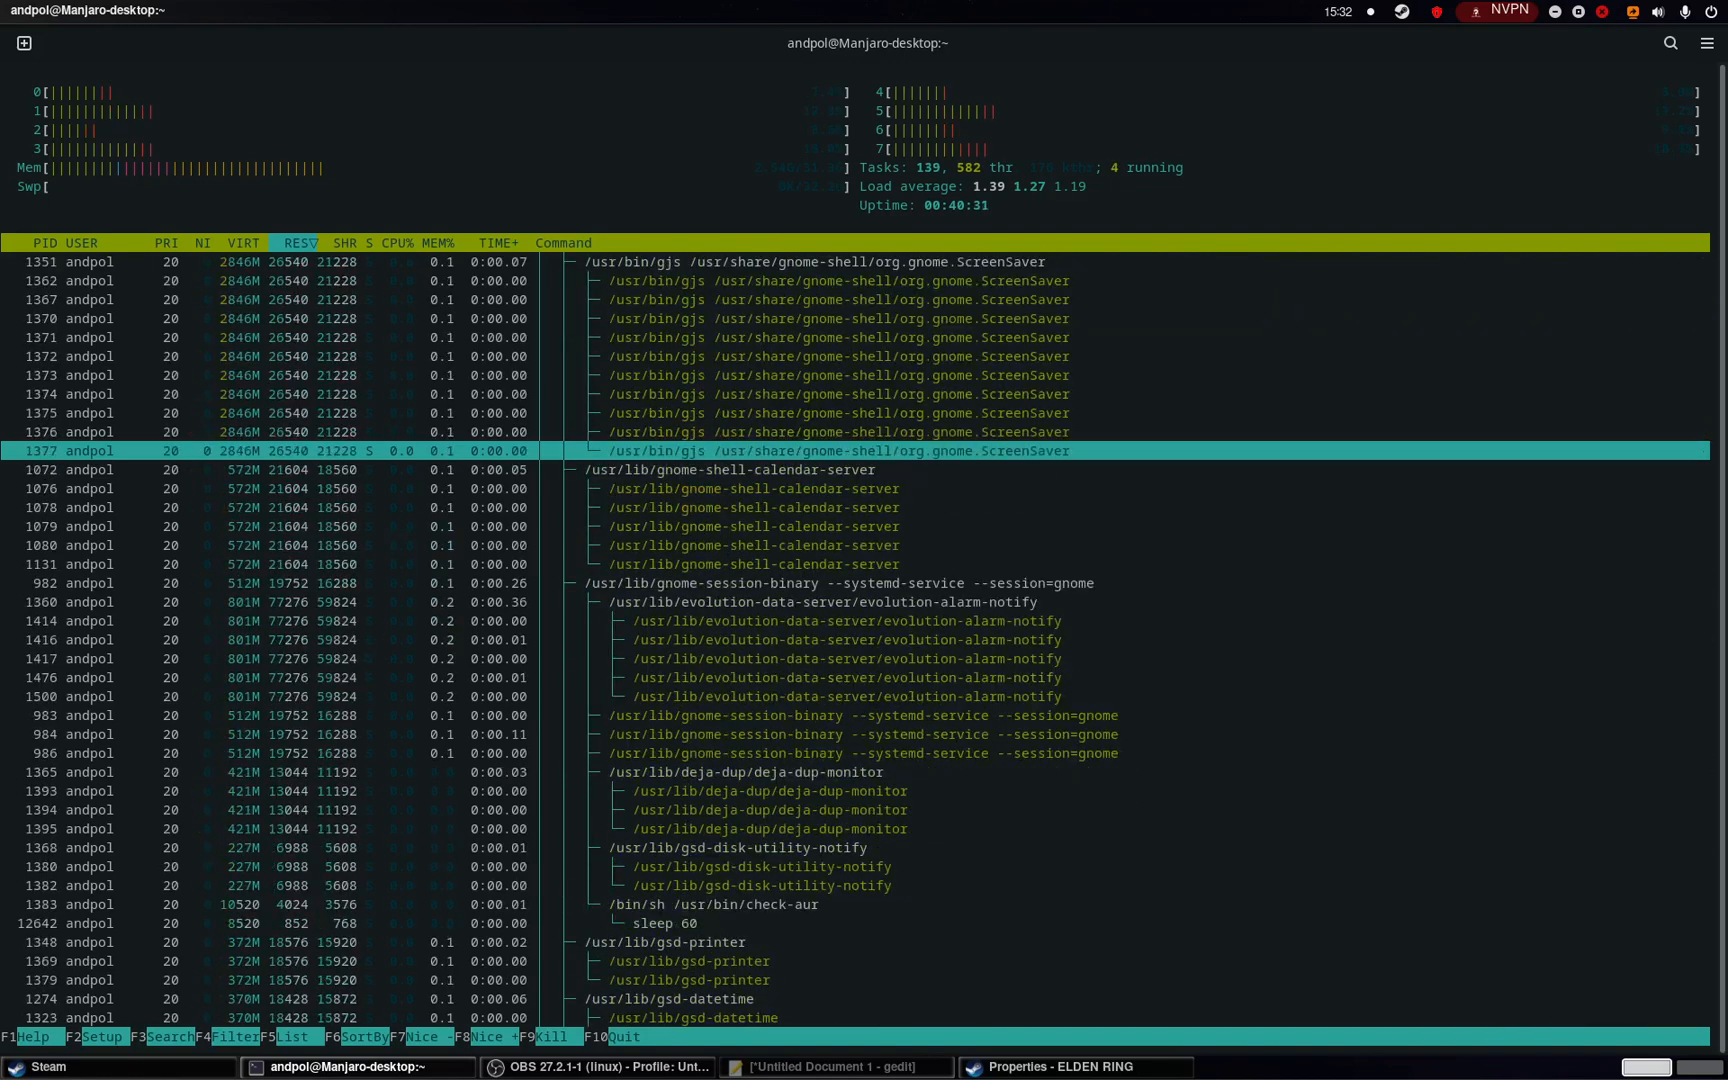
# - Kill the eldenring.exe processes in htop, quit it, and refocus ELDEN RING's properties
pyautogui.scroll(-3)
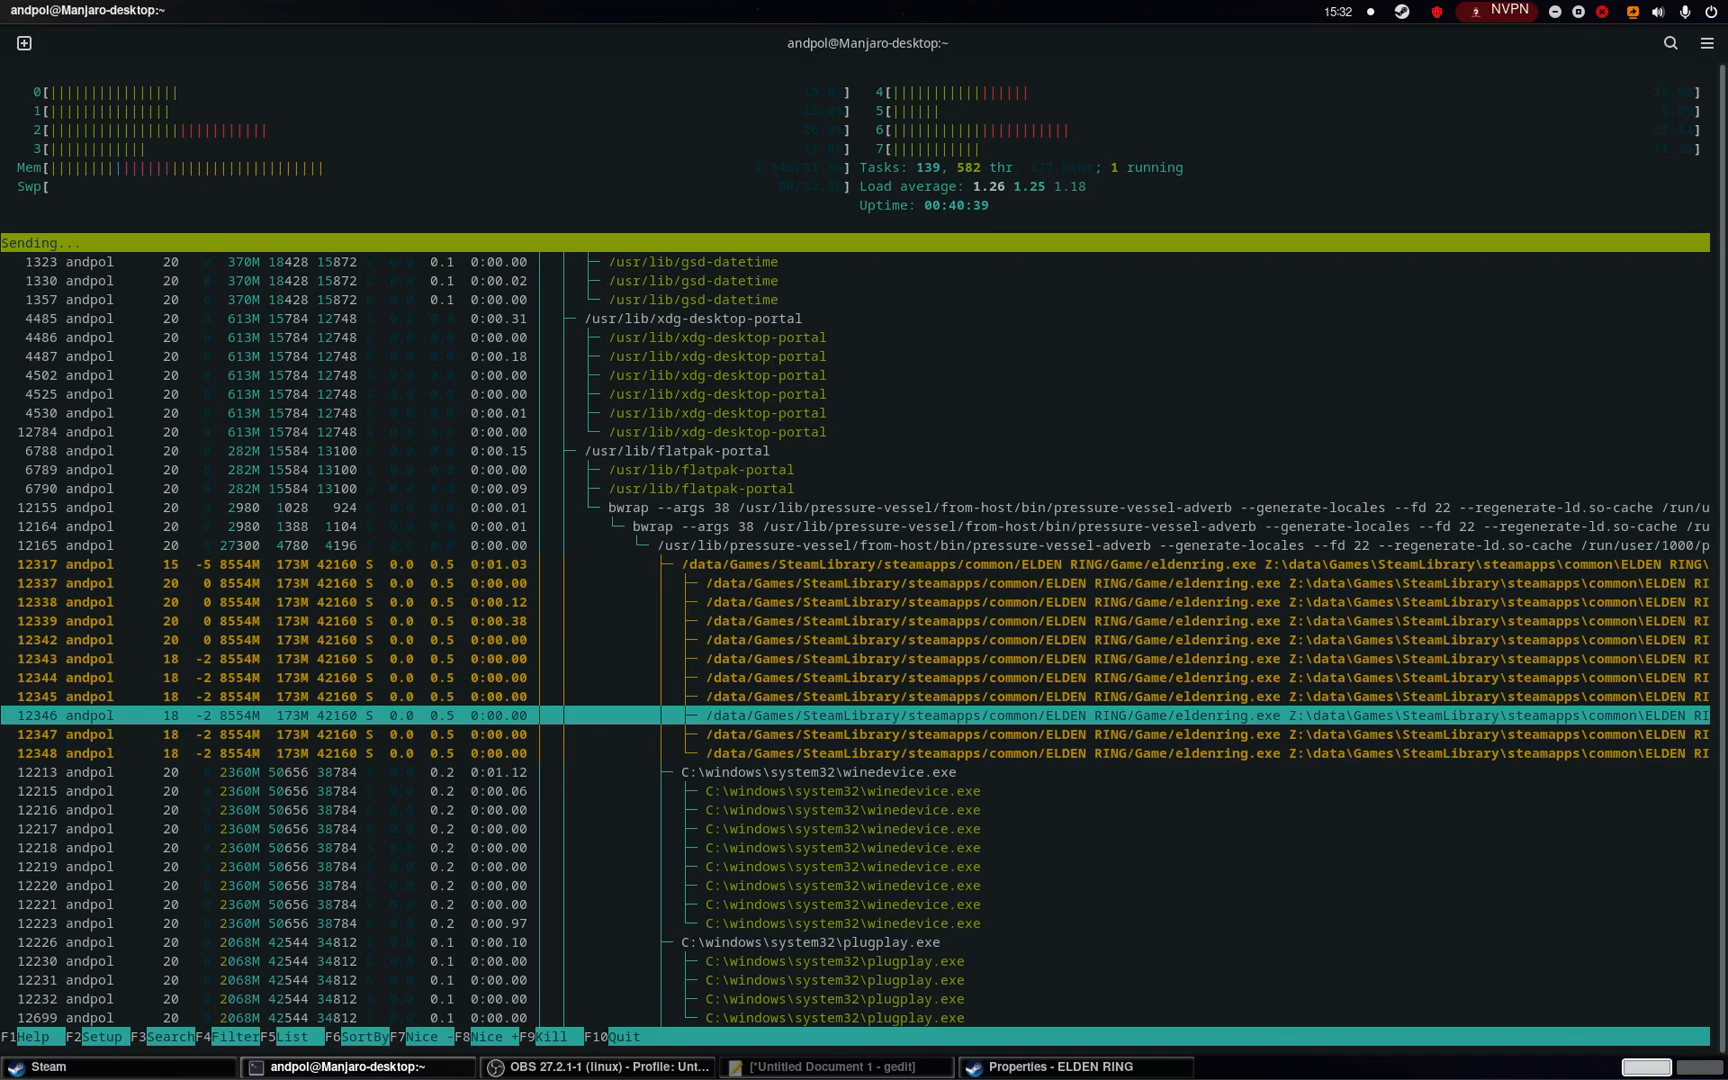
pyautogui.click(296, 242)
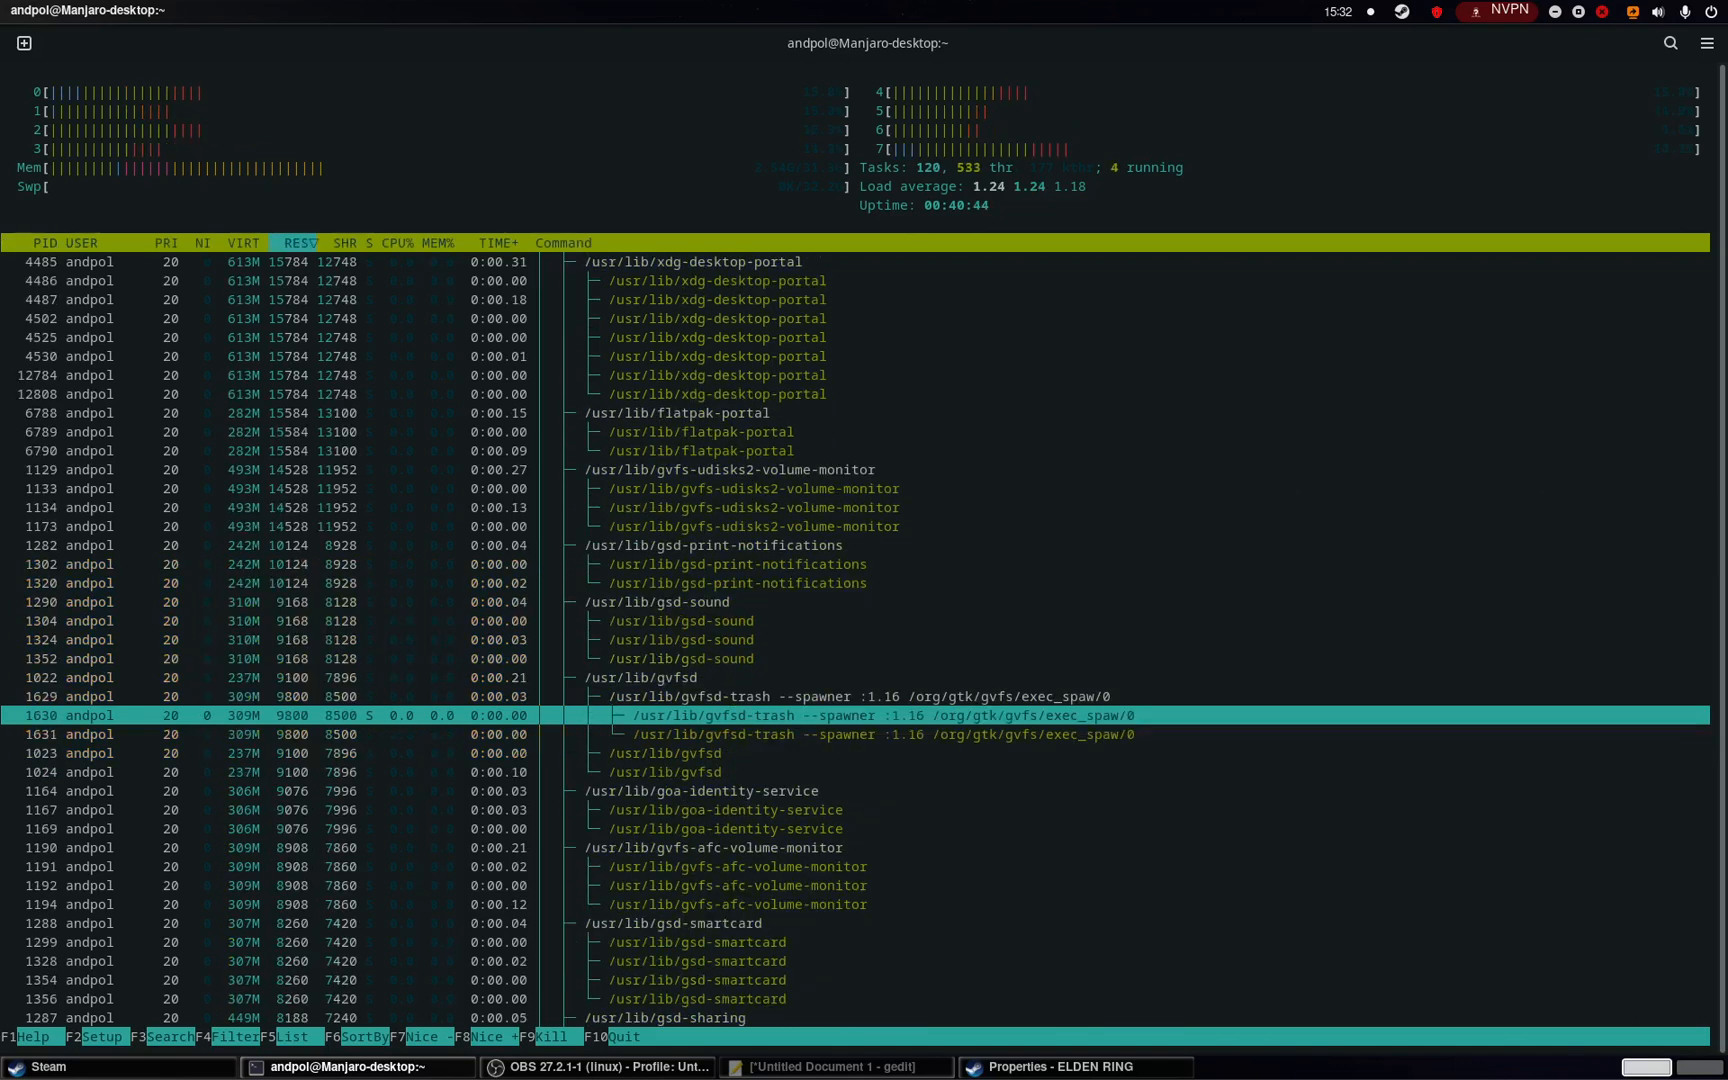
pyautogui.press('q')
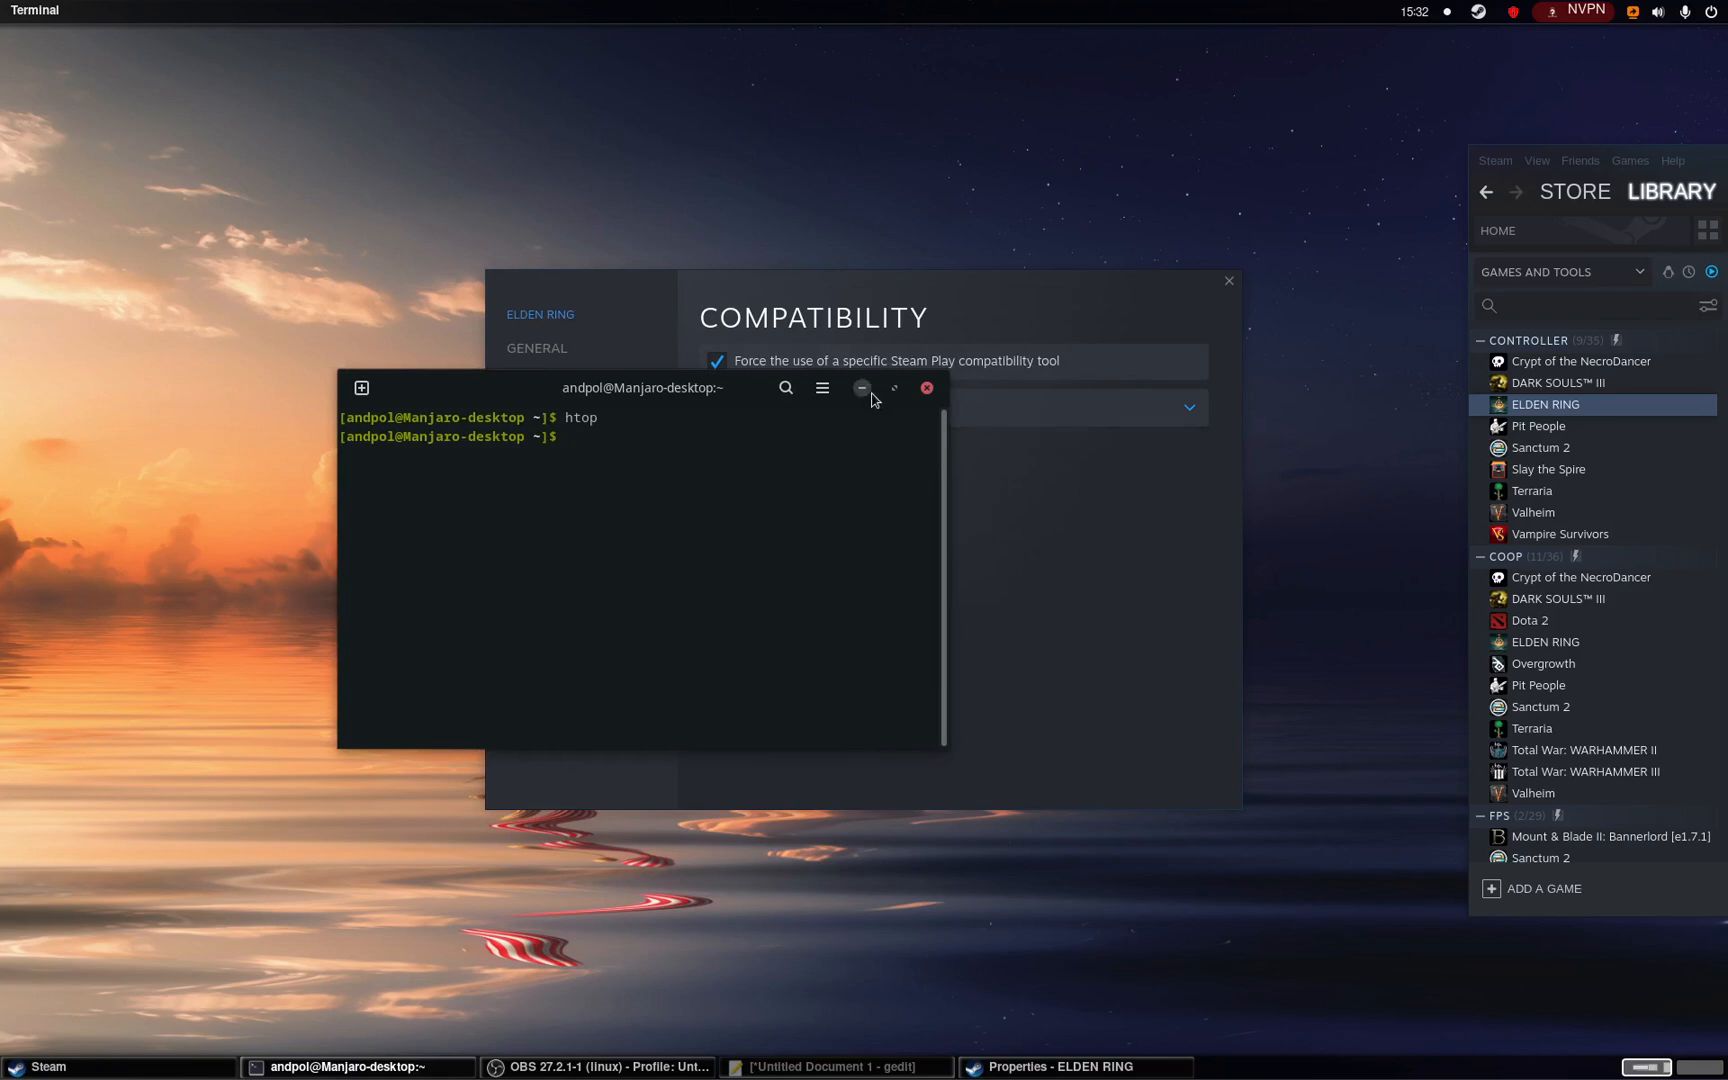
pyautogui.click(862, 388)
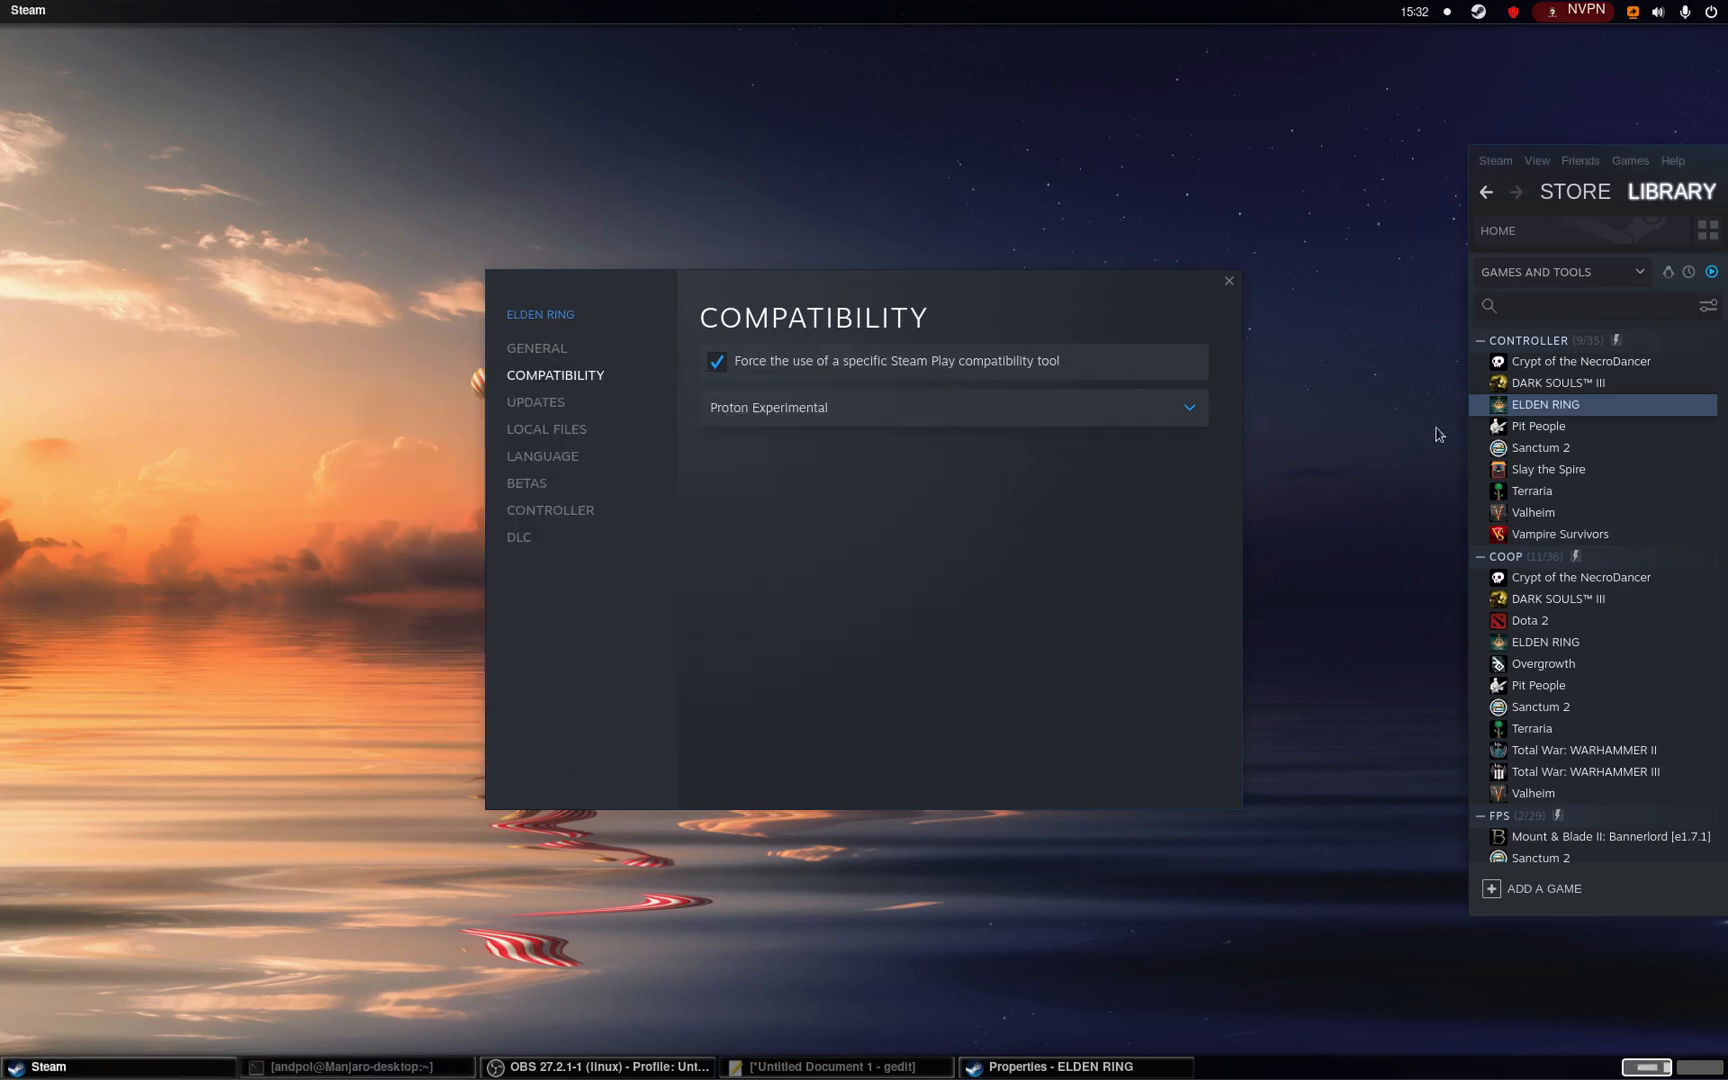
pyautogui.moveTo(1544, 404)
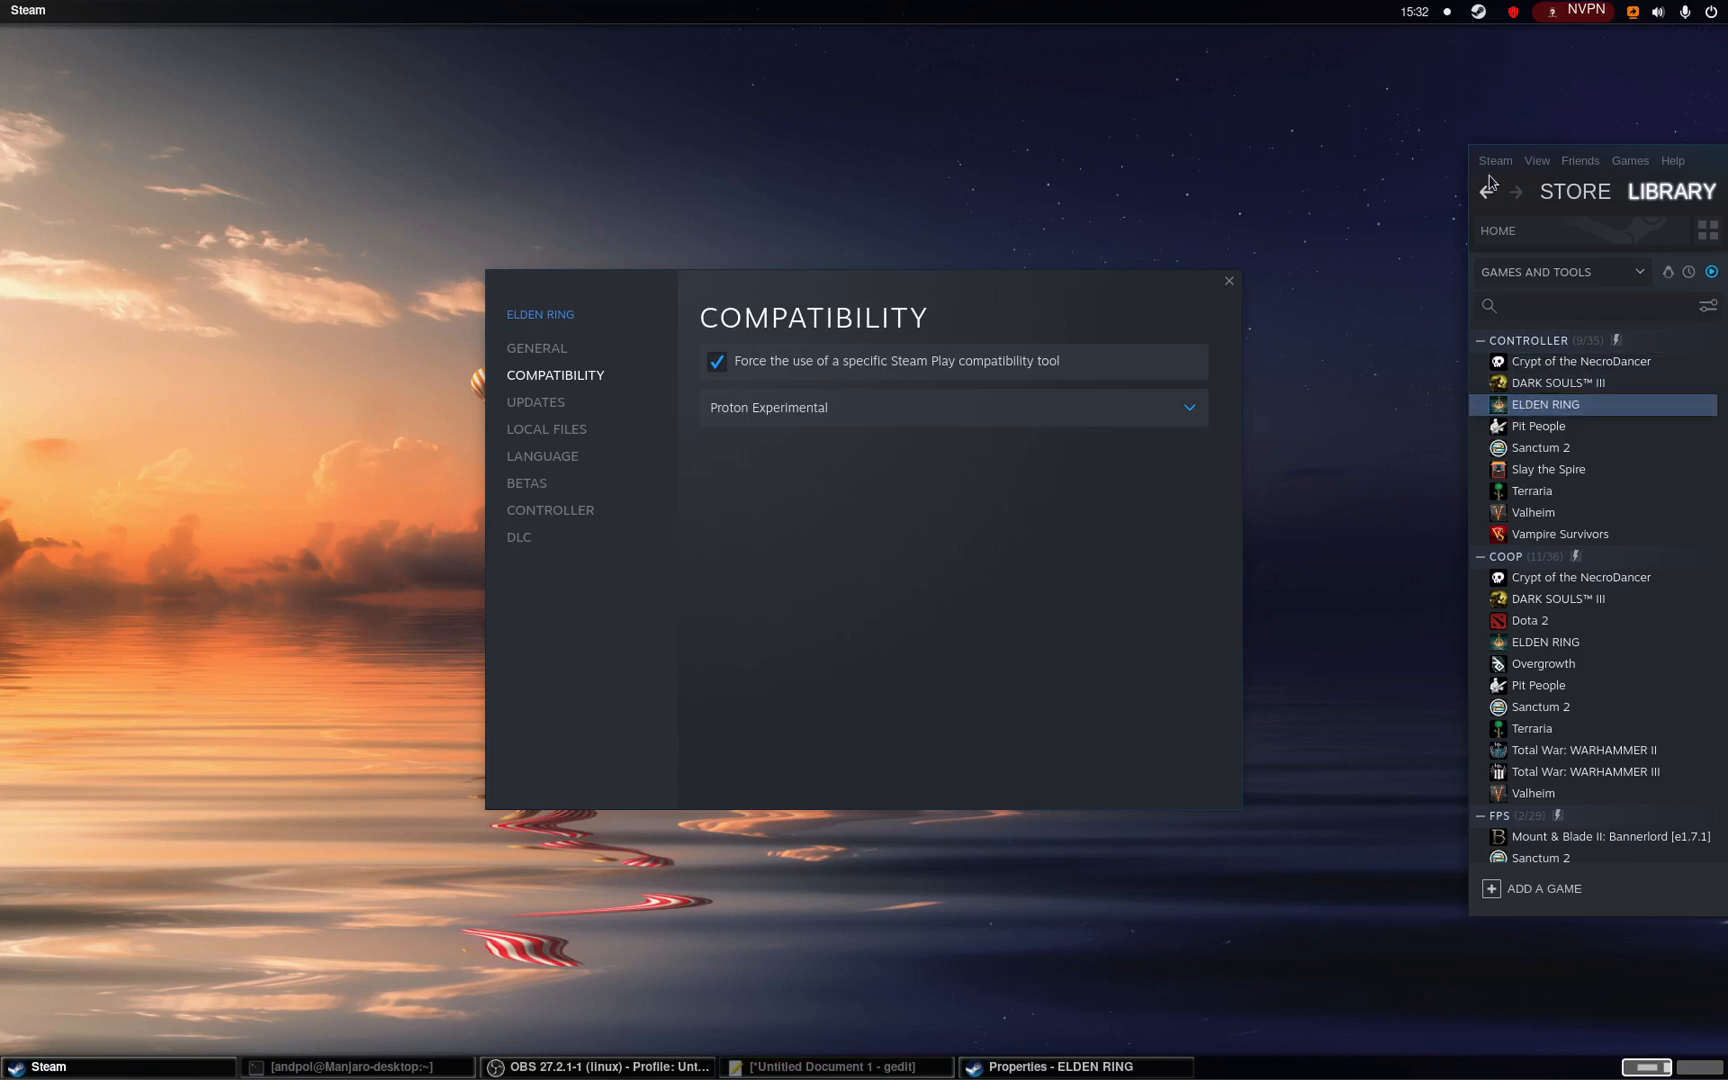
pyautogui.moveTo(1496, 176)
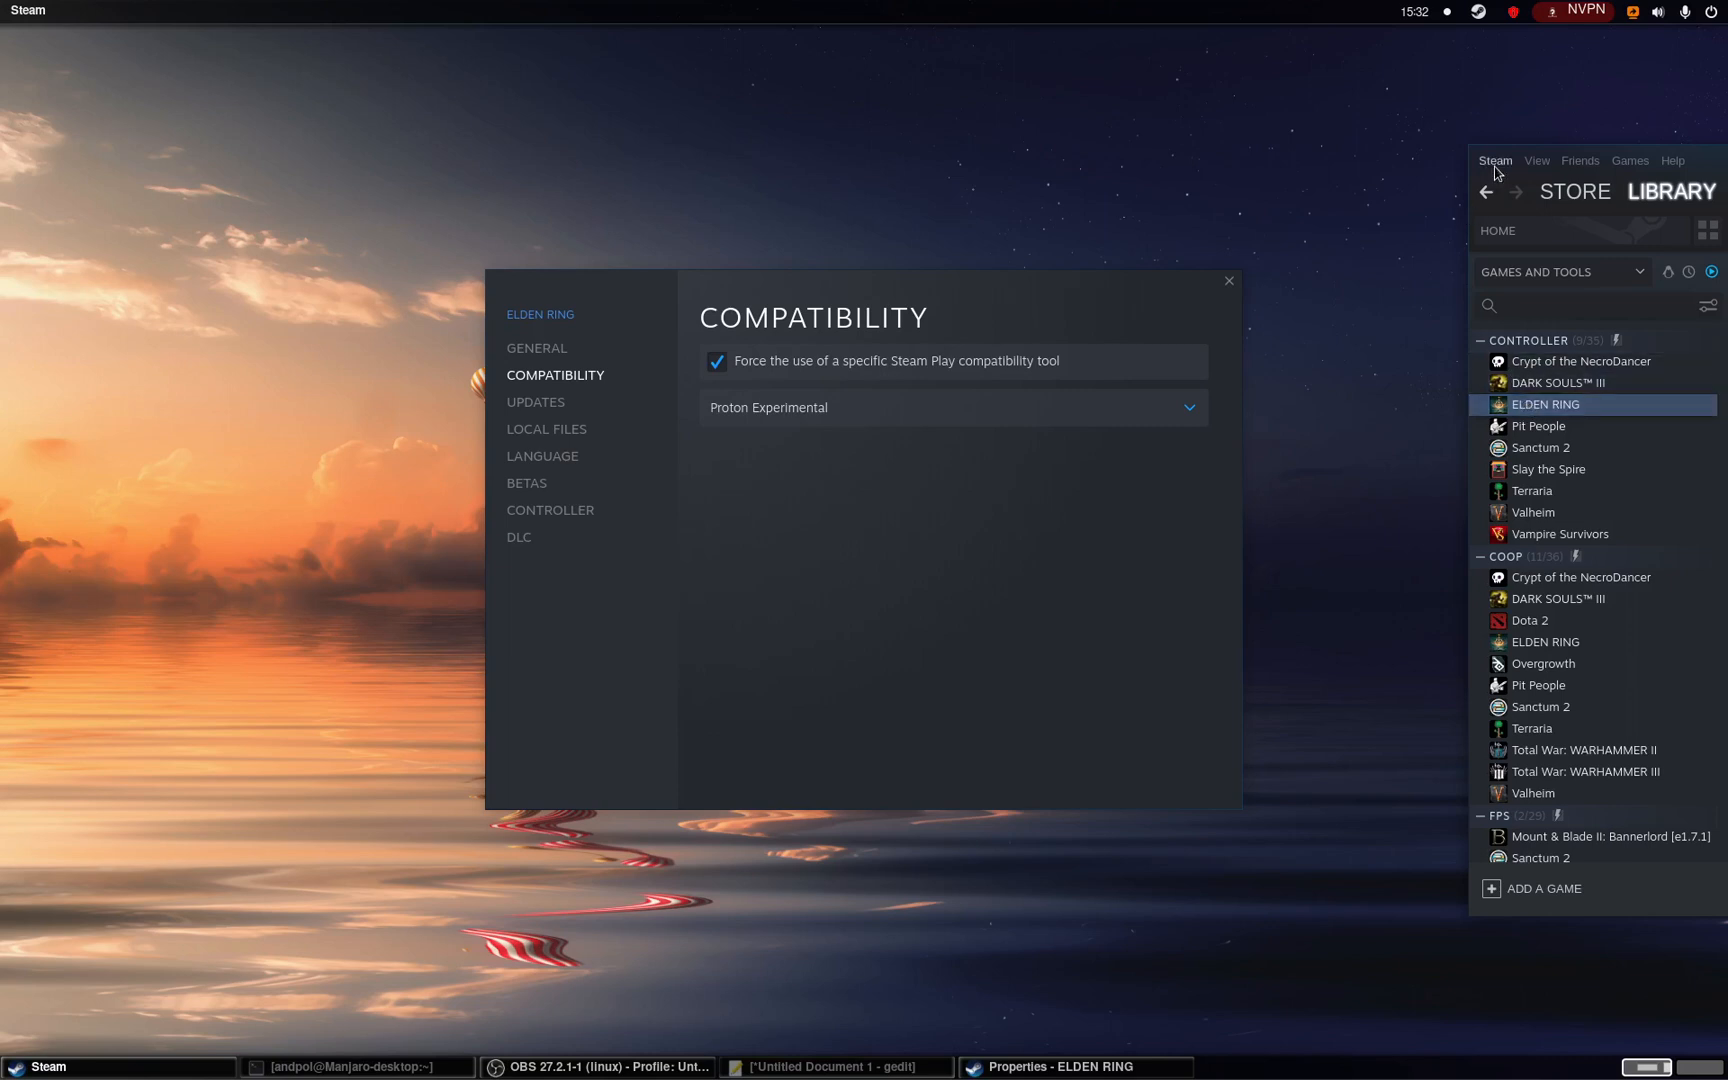
# - Open Steam's client Settings from the Steam menu
pyautogui.click(1494, 160)
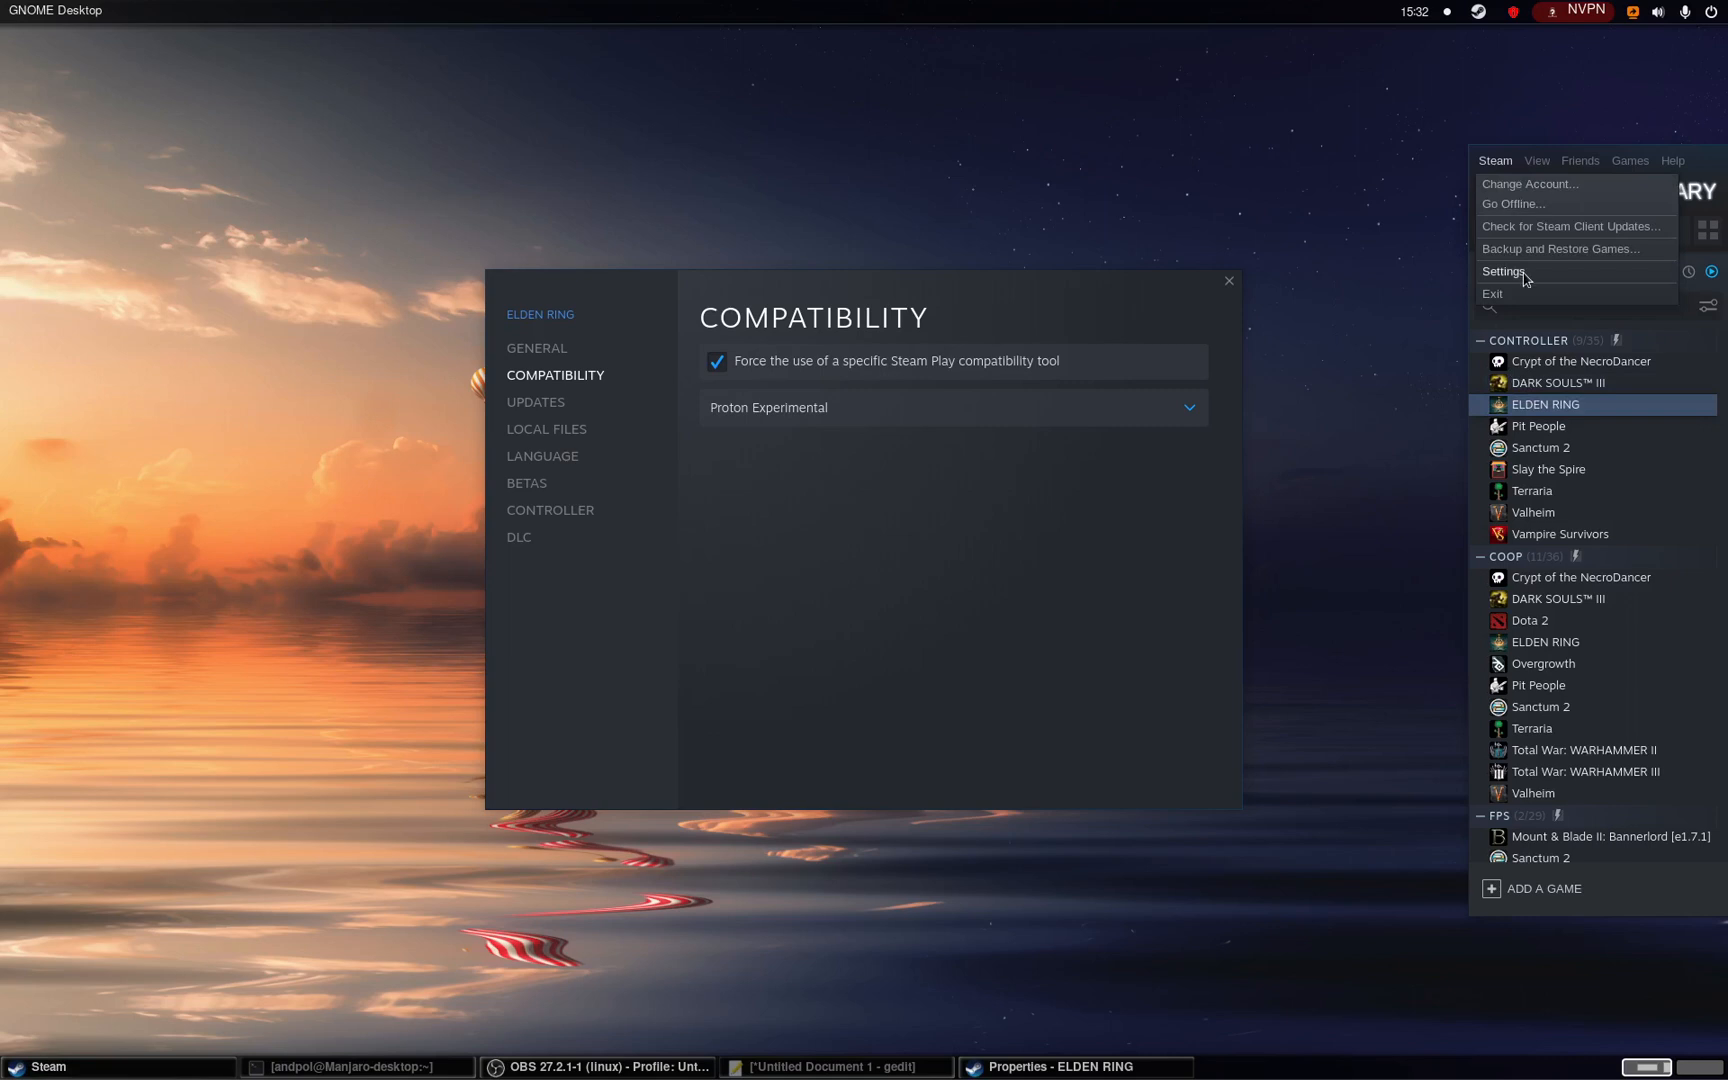
pyautogui.click(1502, 272)
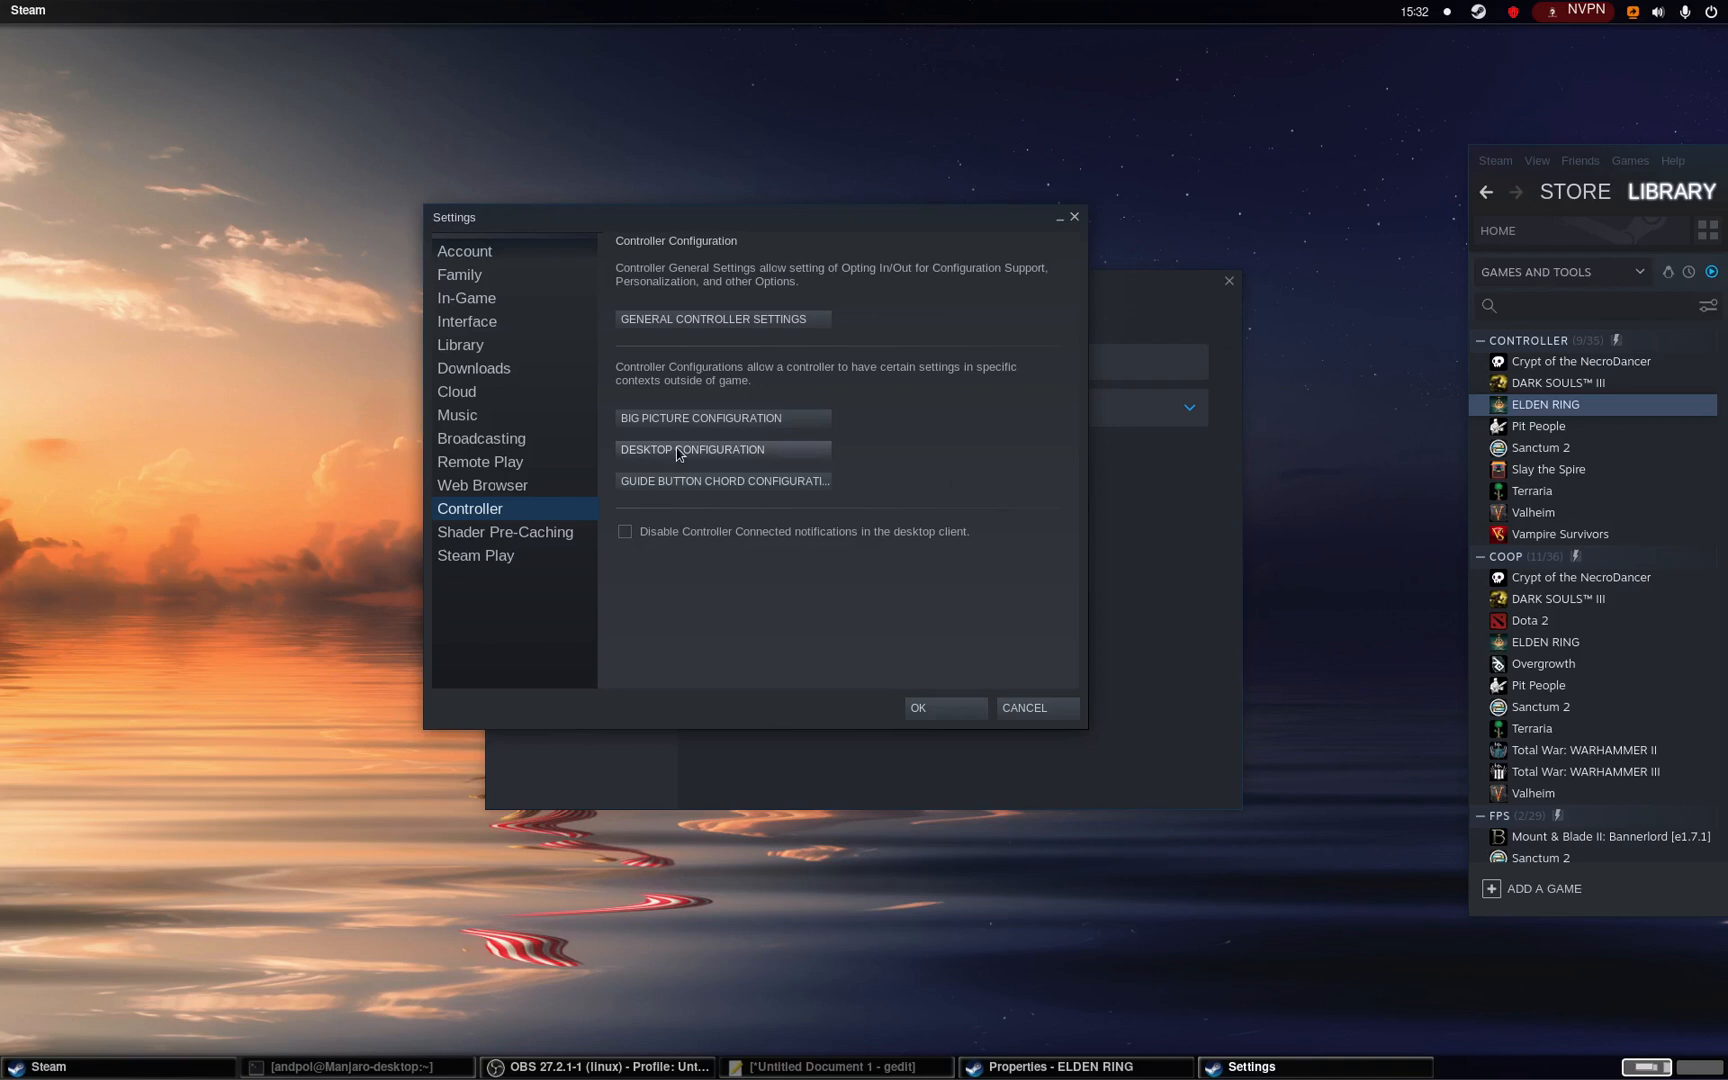
pyautogui.moveTo(548, 532)
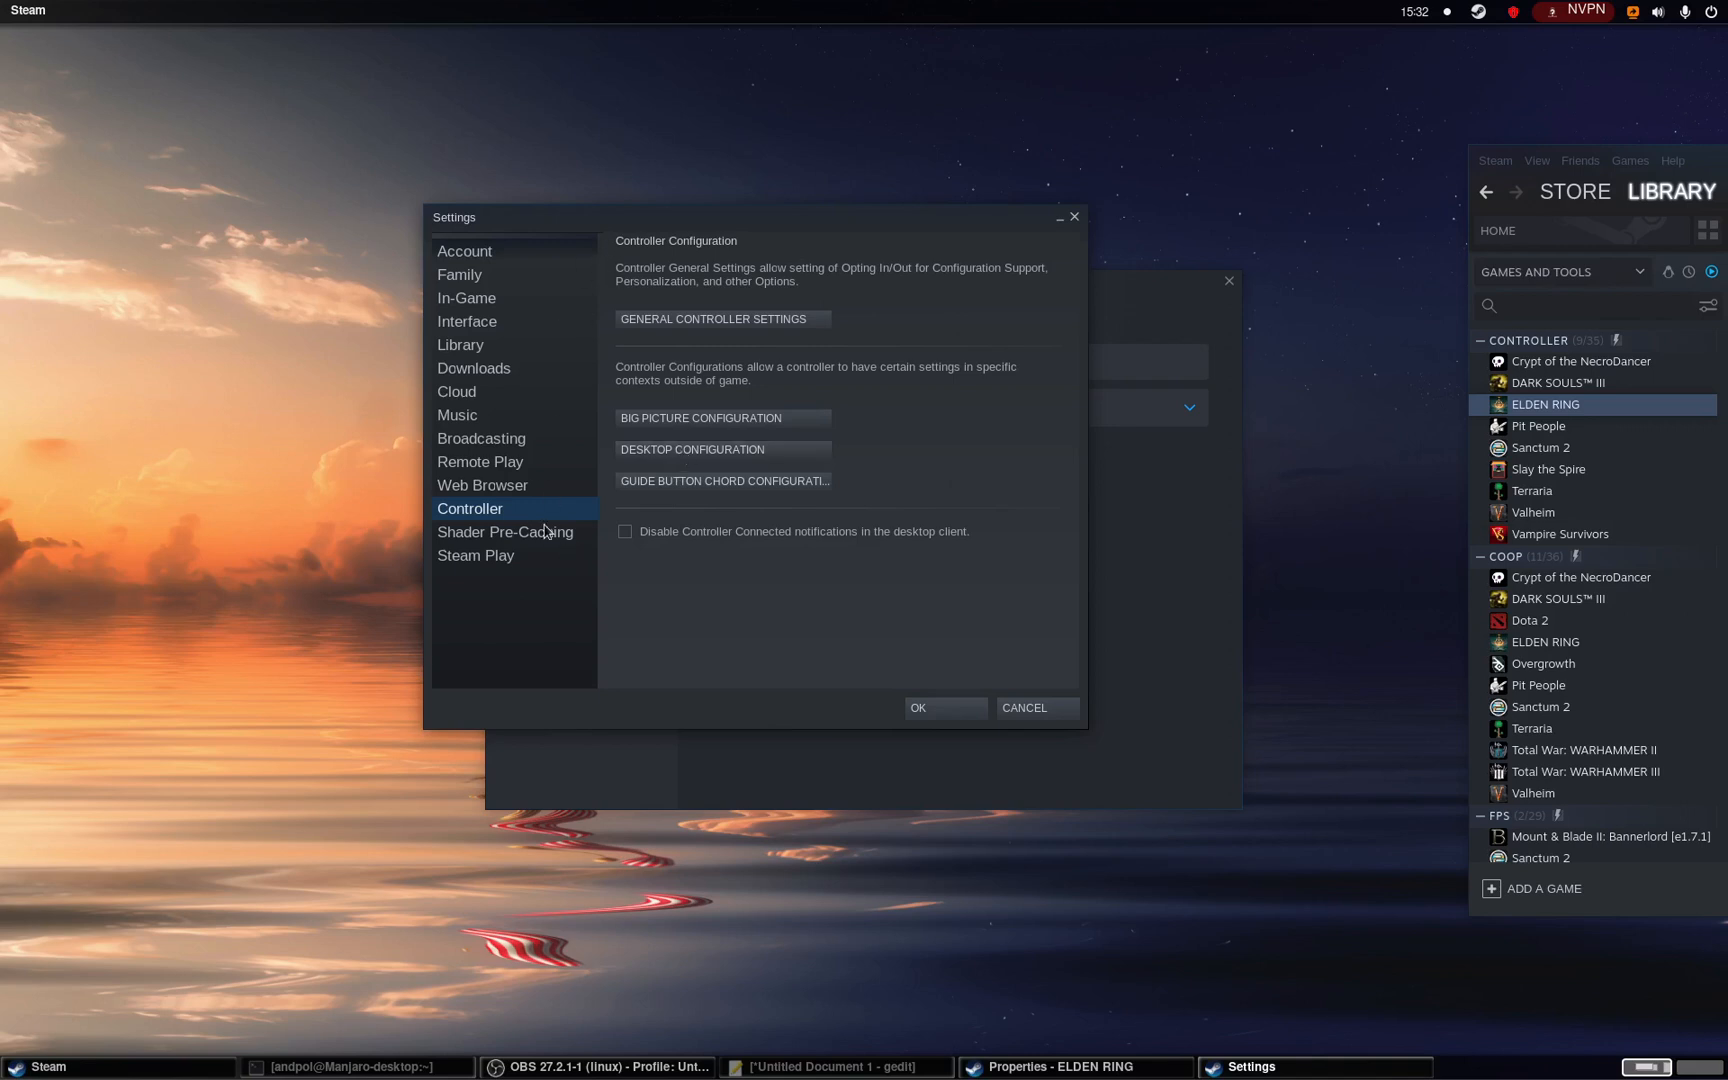
pyautogui.moveTo(682, 466)
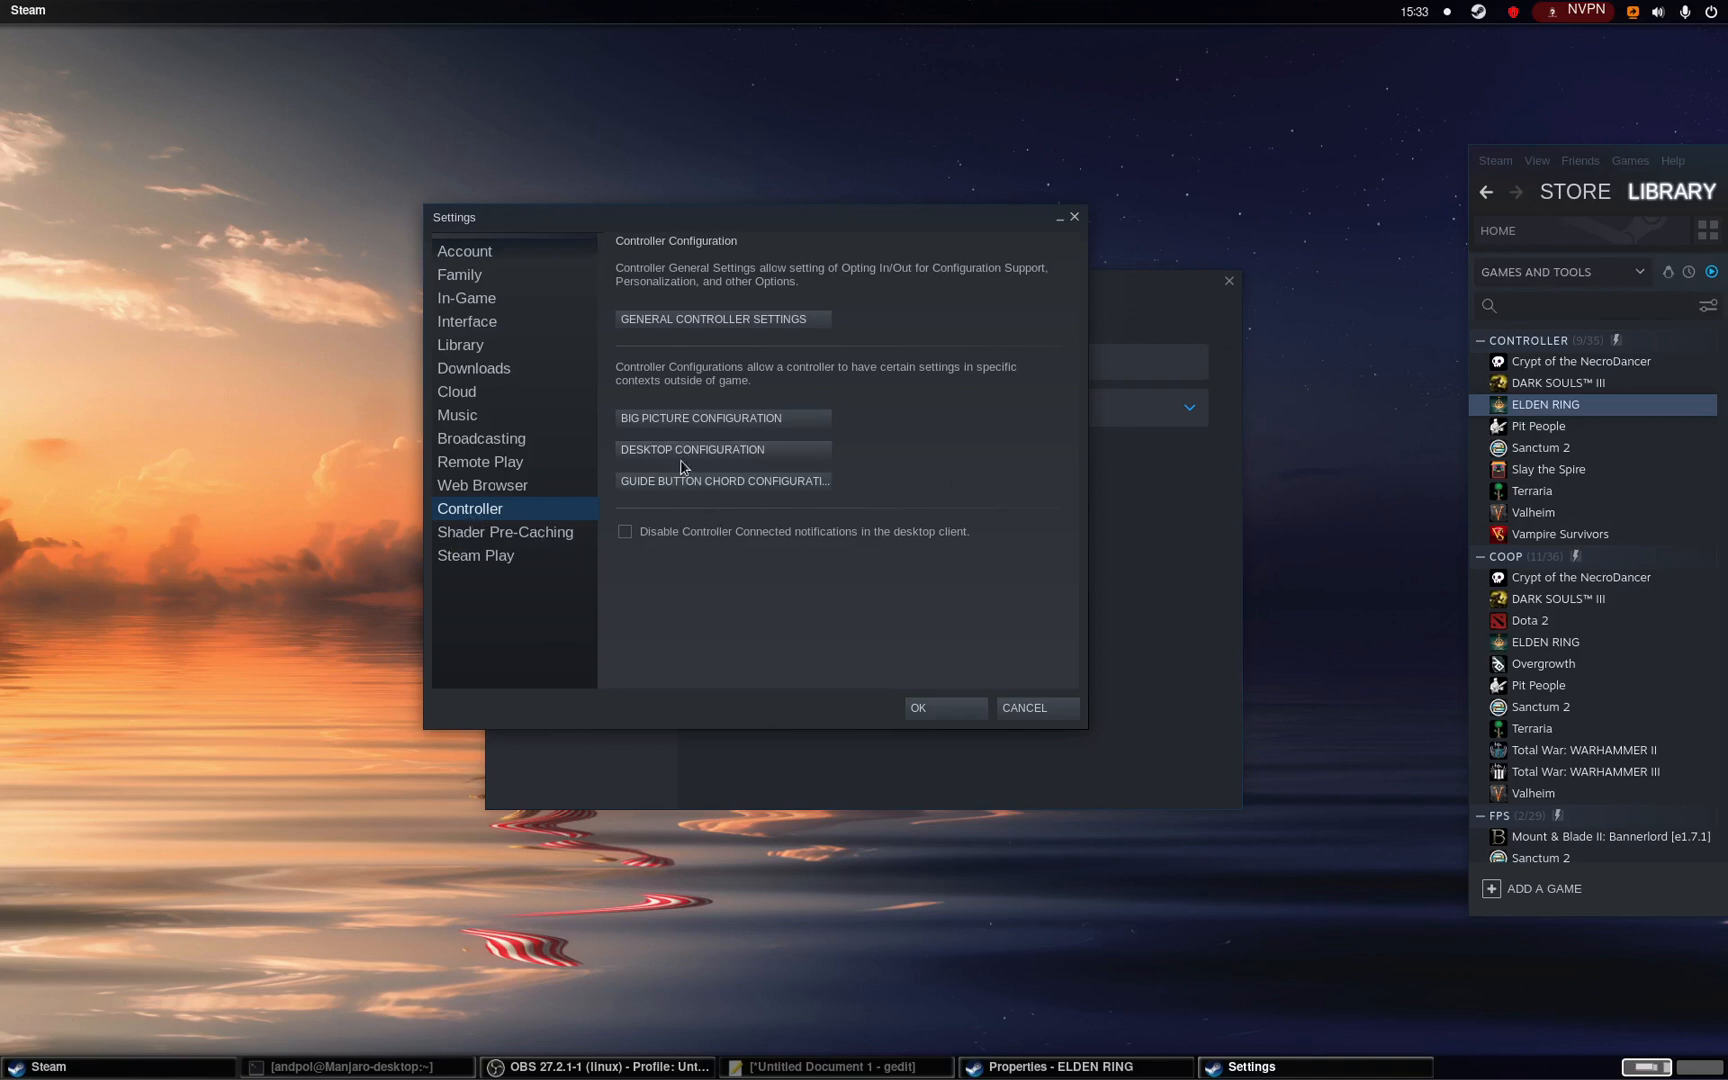
# - Open Desktop Configuration and dismiss the No Controller Attached notice
pyautogui.click(690, 448)
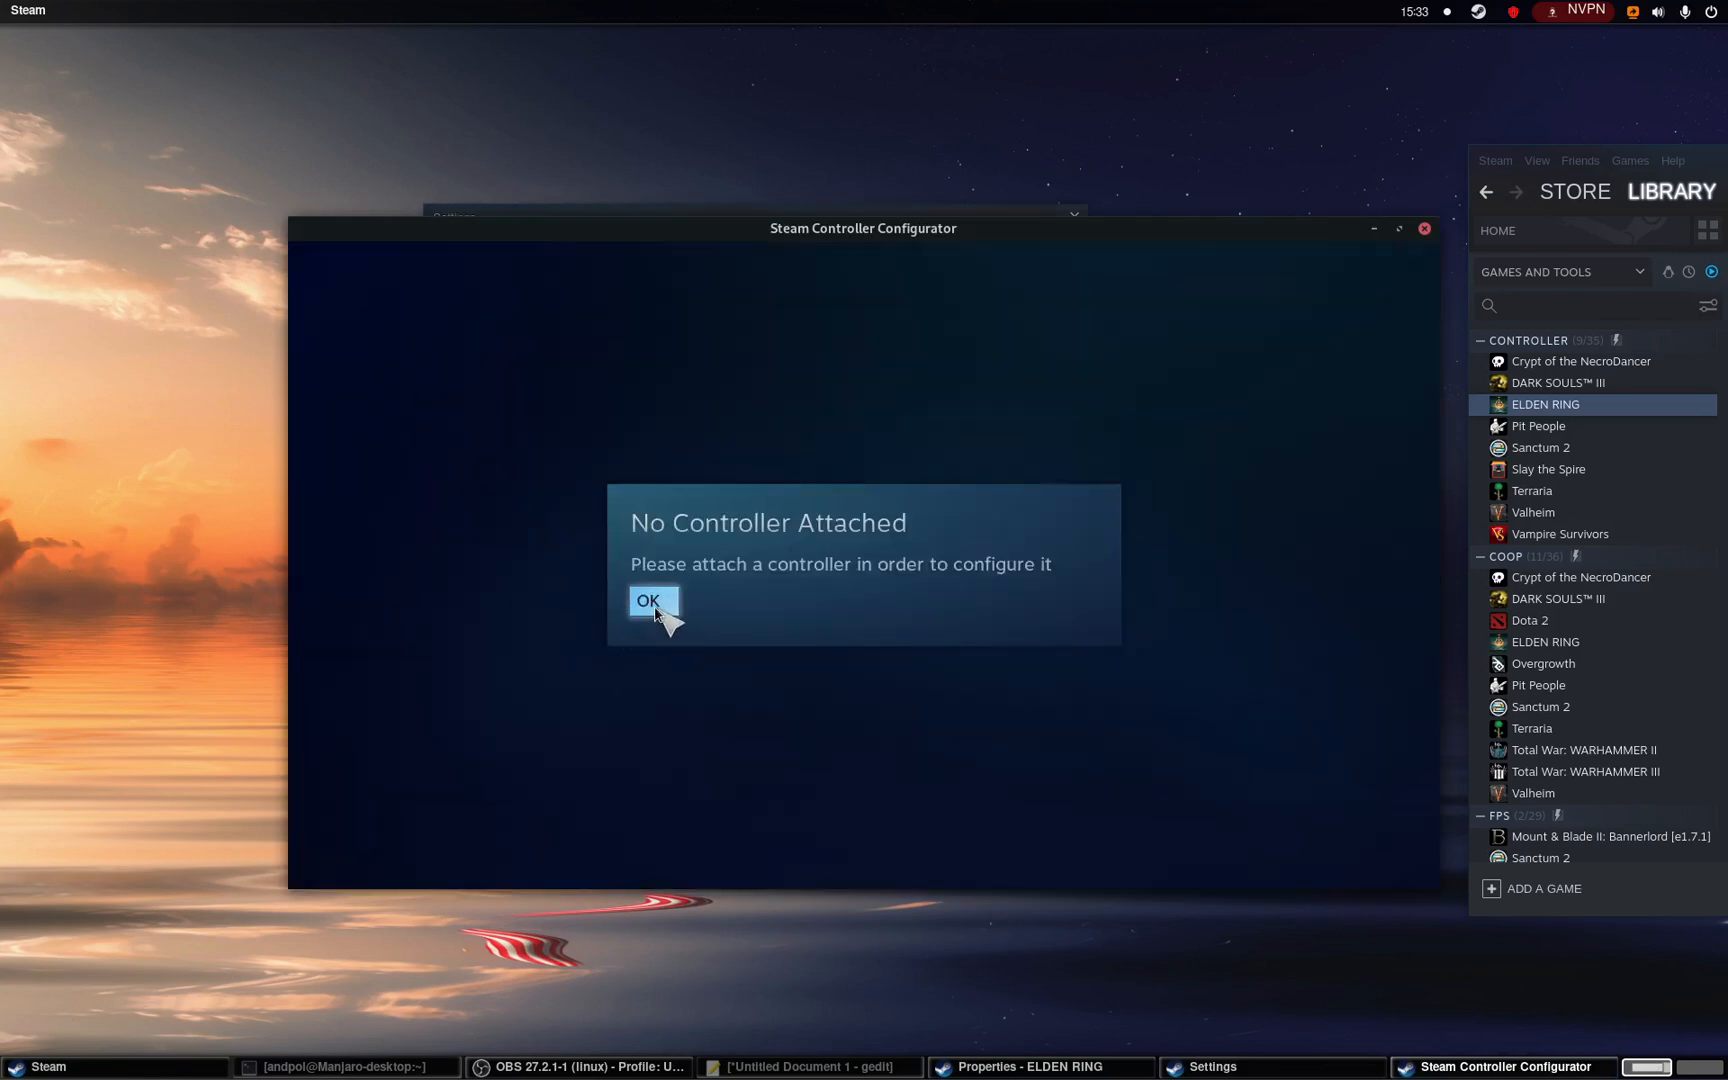
pyautogui.click(652, 600)
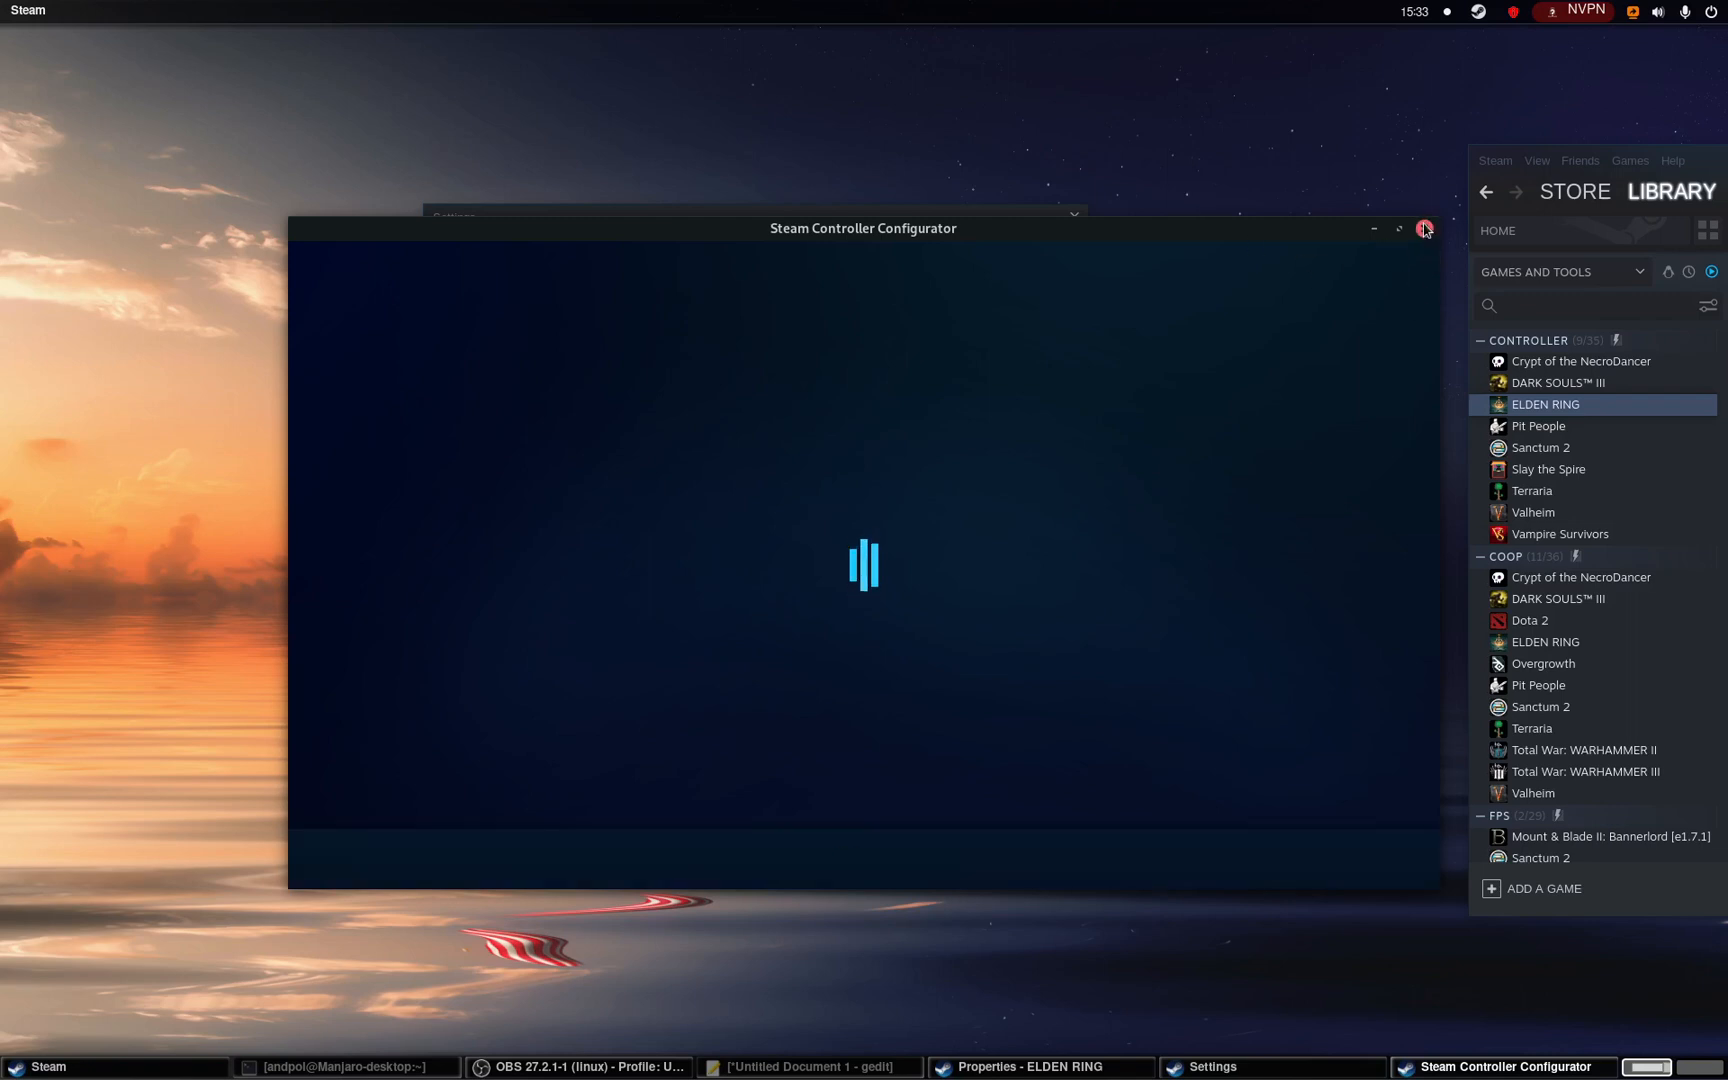
# - Reopen Desktop Configuration and show the generic Templates list with Gamepad
pyautogui.click(1422, 228)
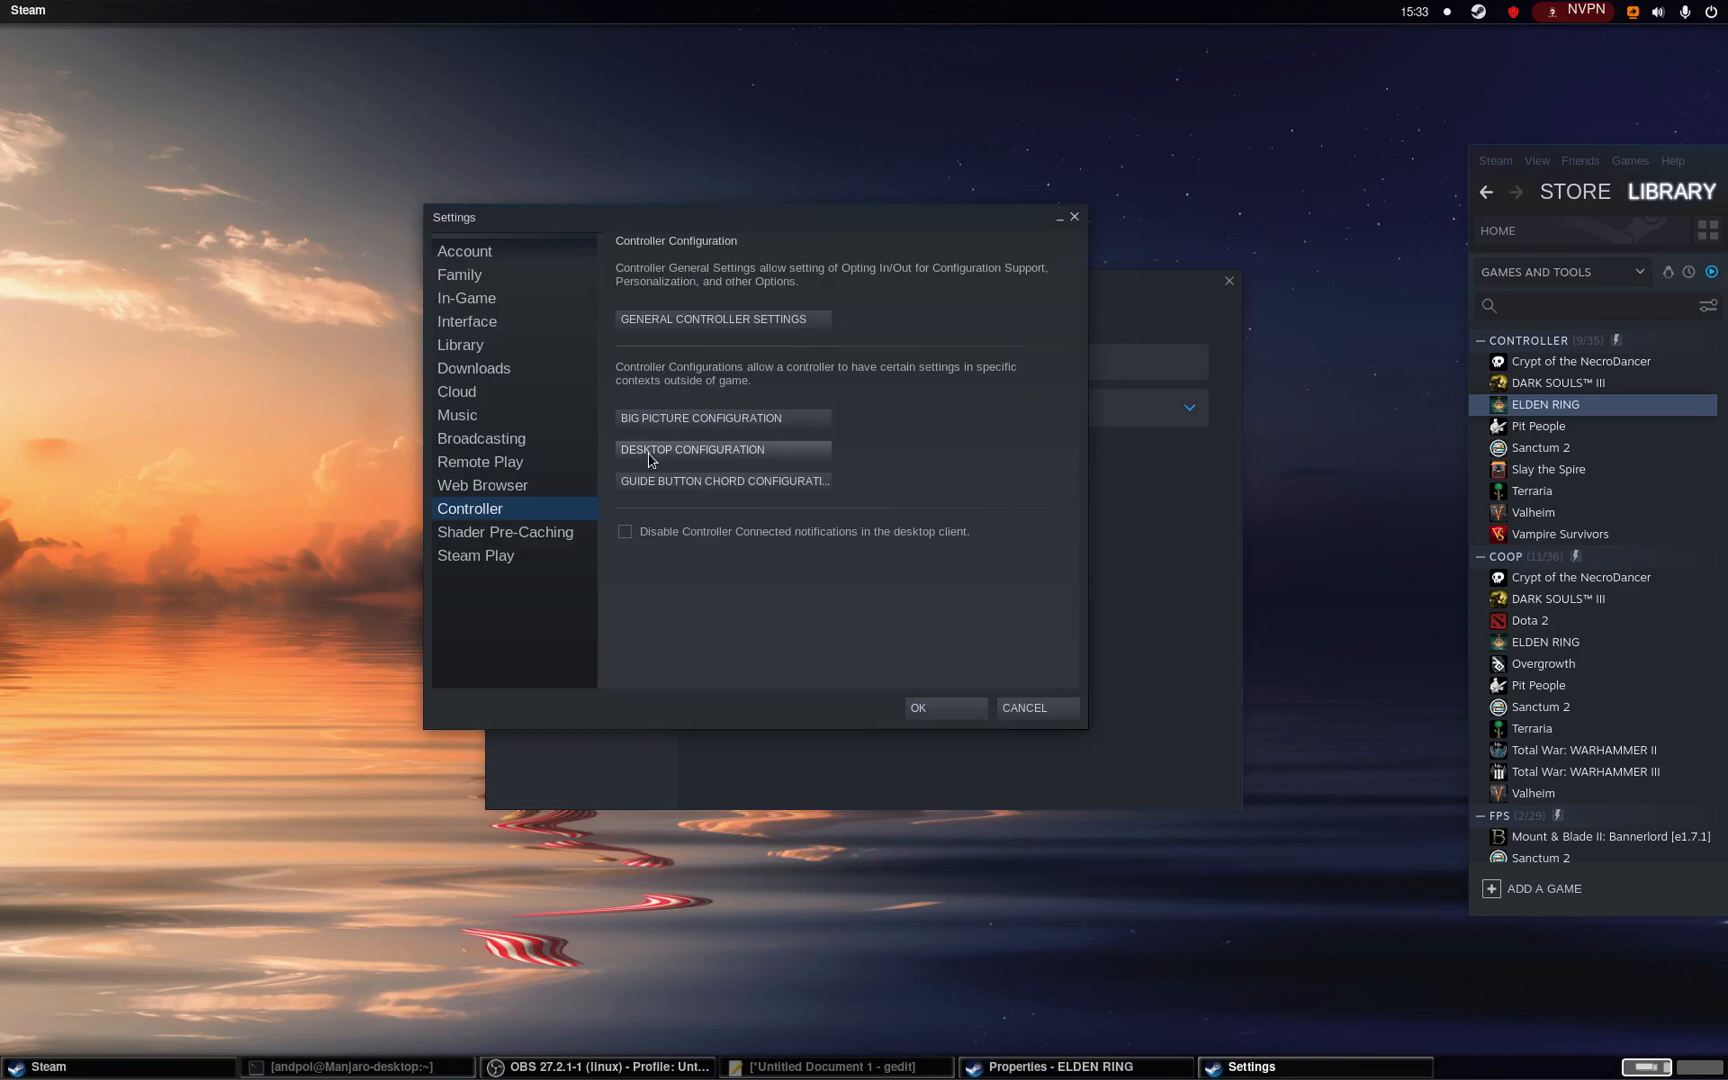
pyautogui.moveTo(902, 222)
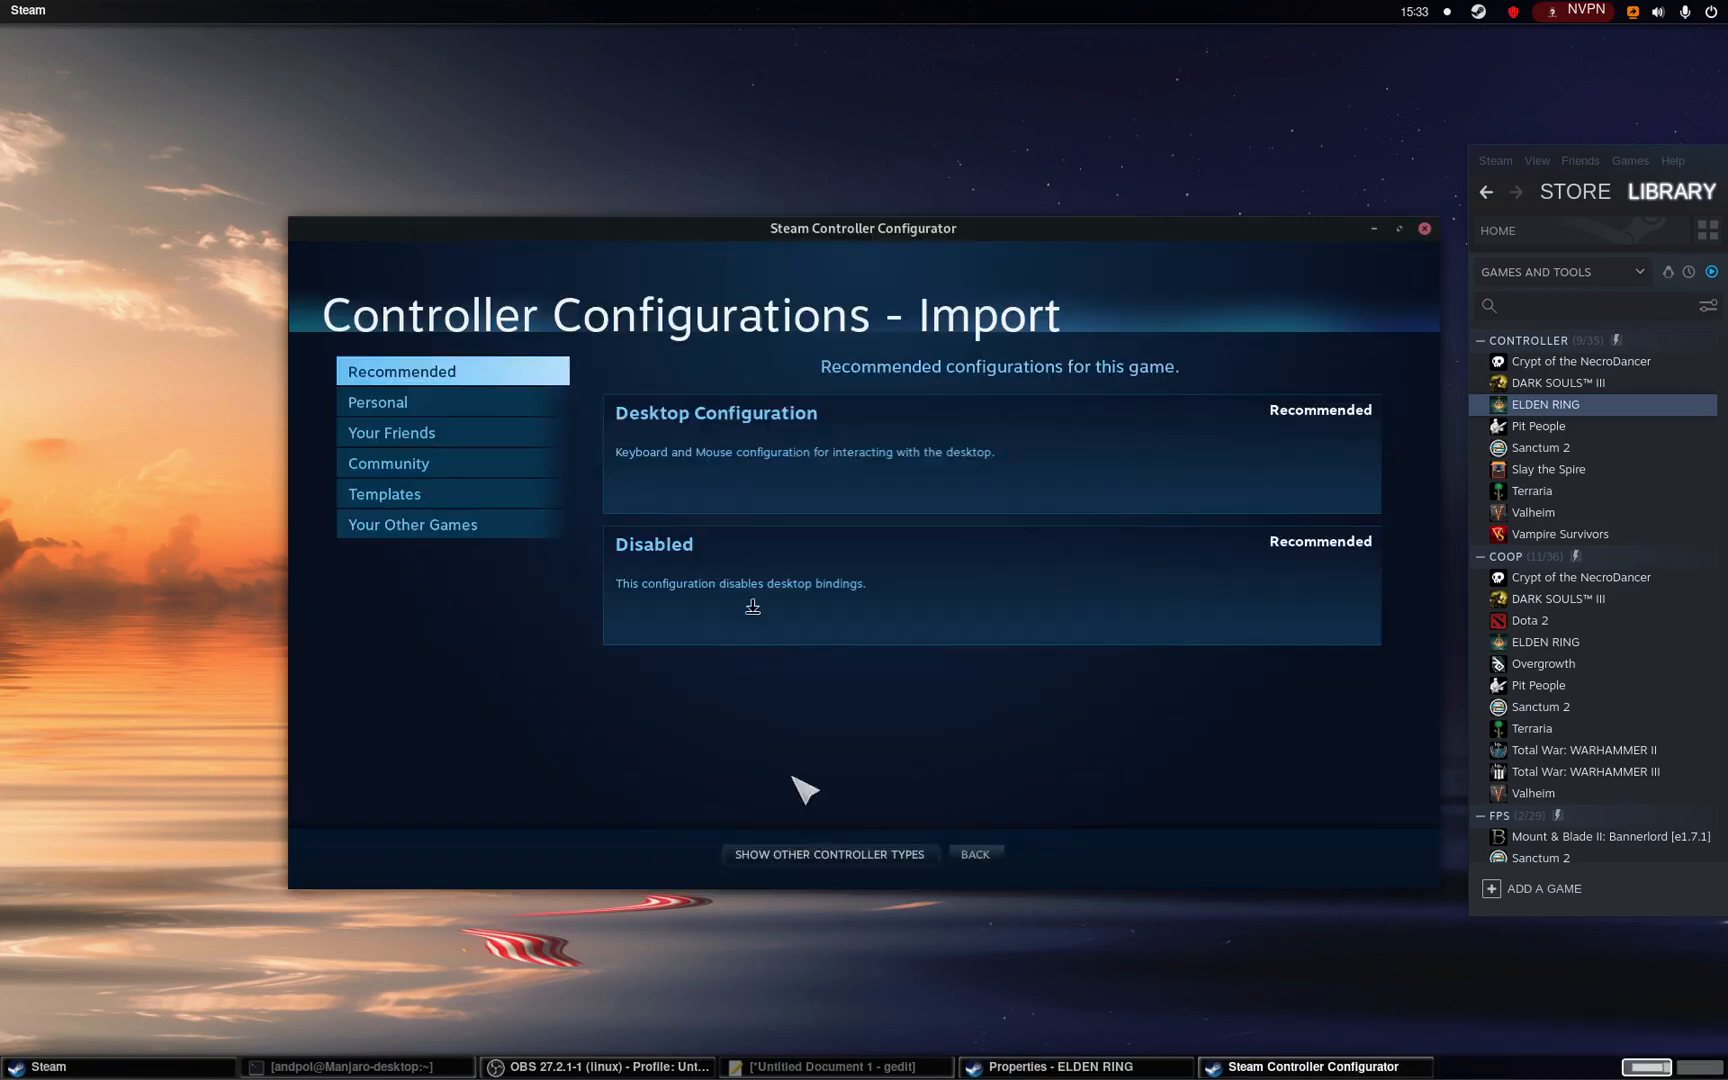
pyautogui.click(384, 494)
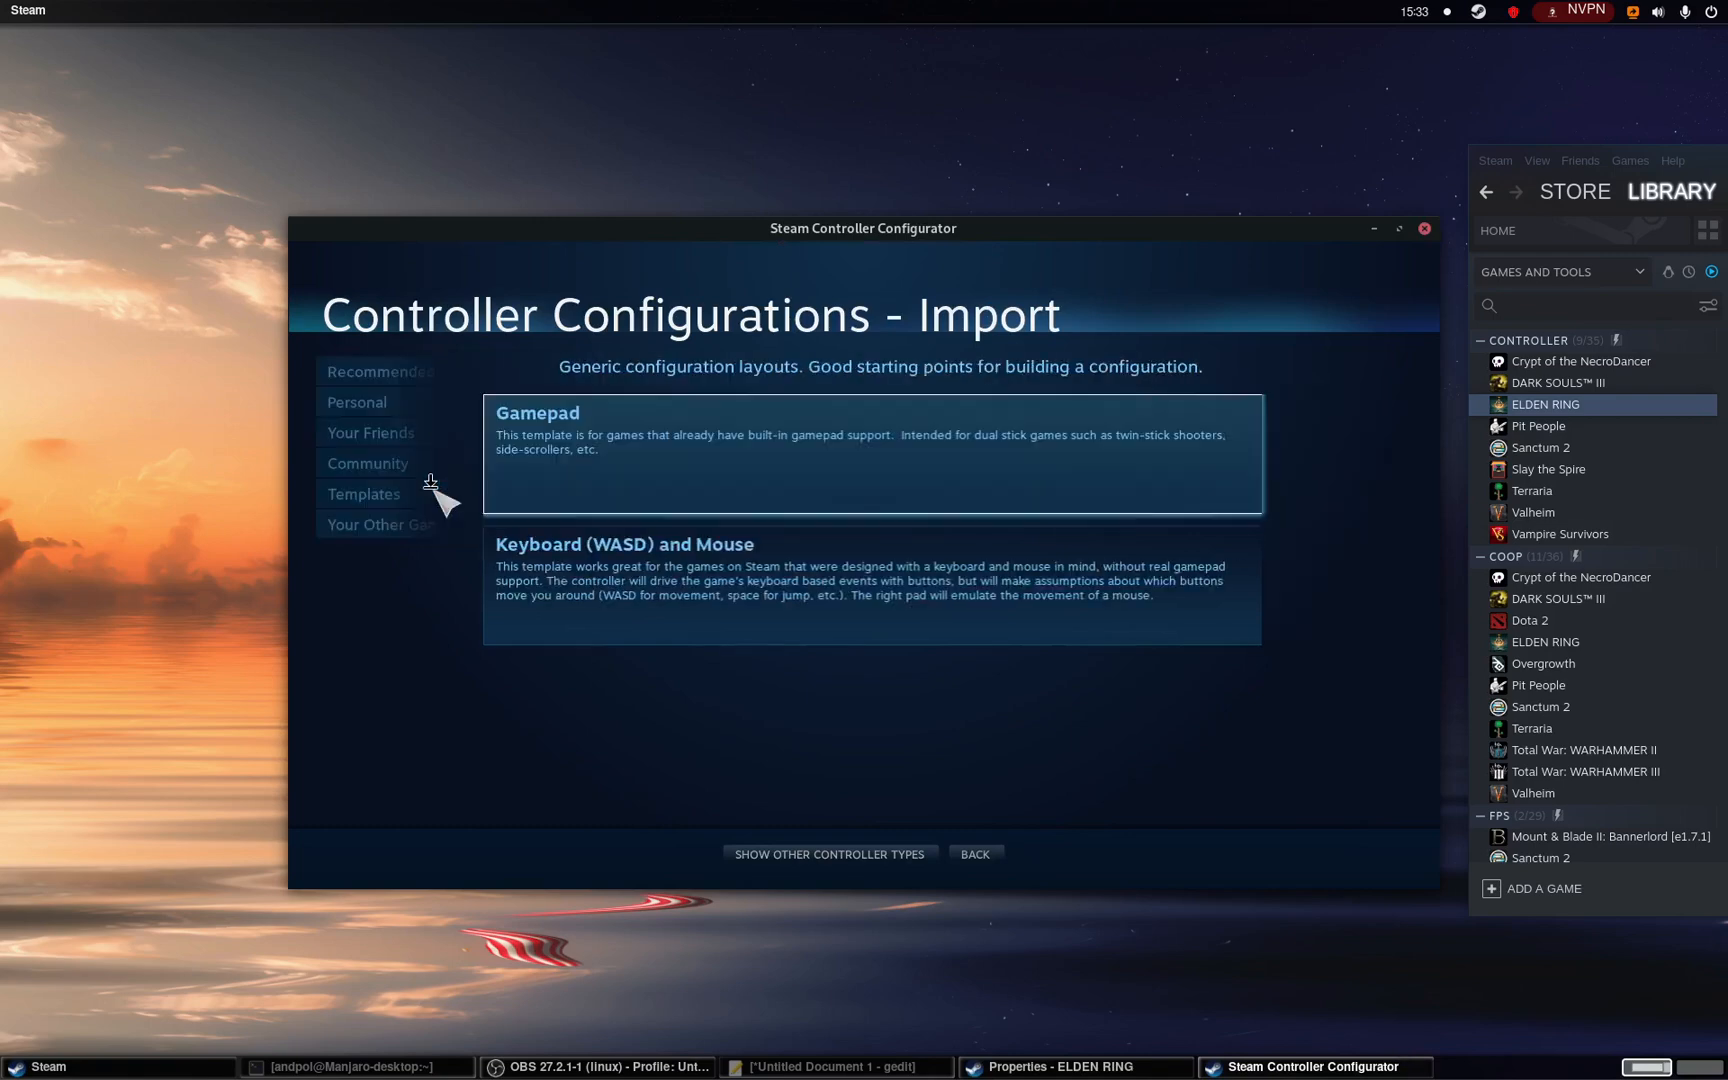
pyautogui.moveTo(690, 472)
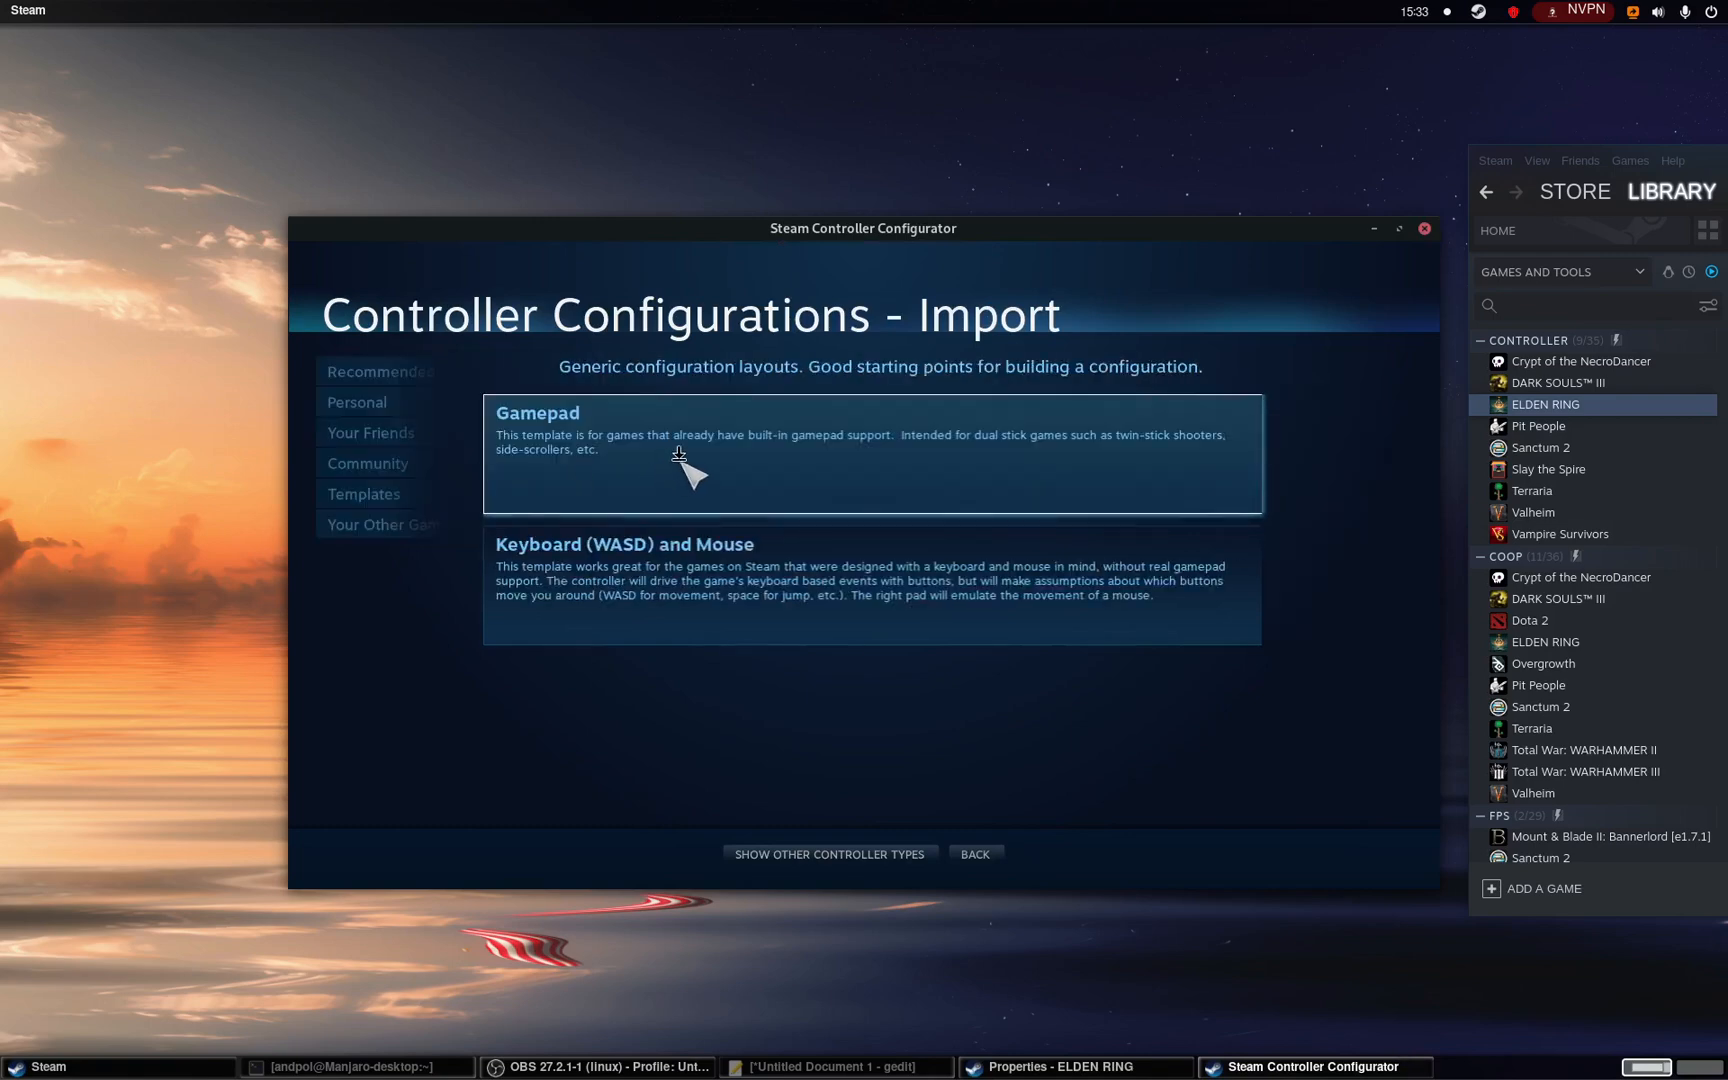
pyautogui.moveTo(596, 468)
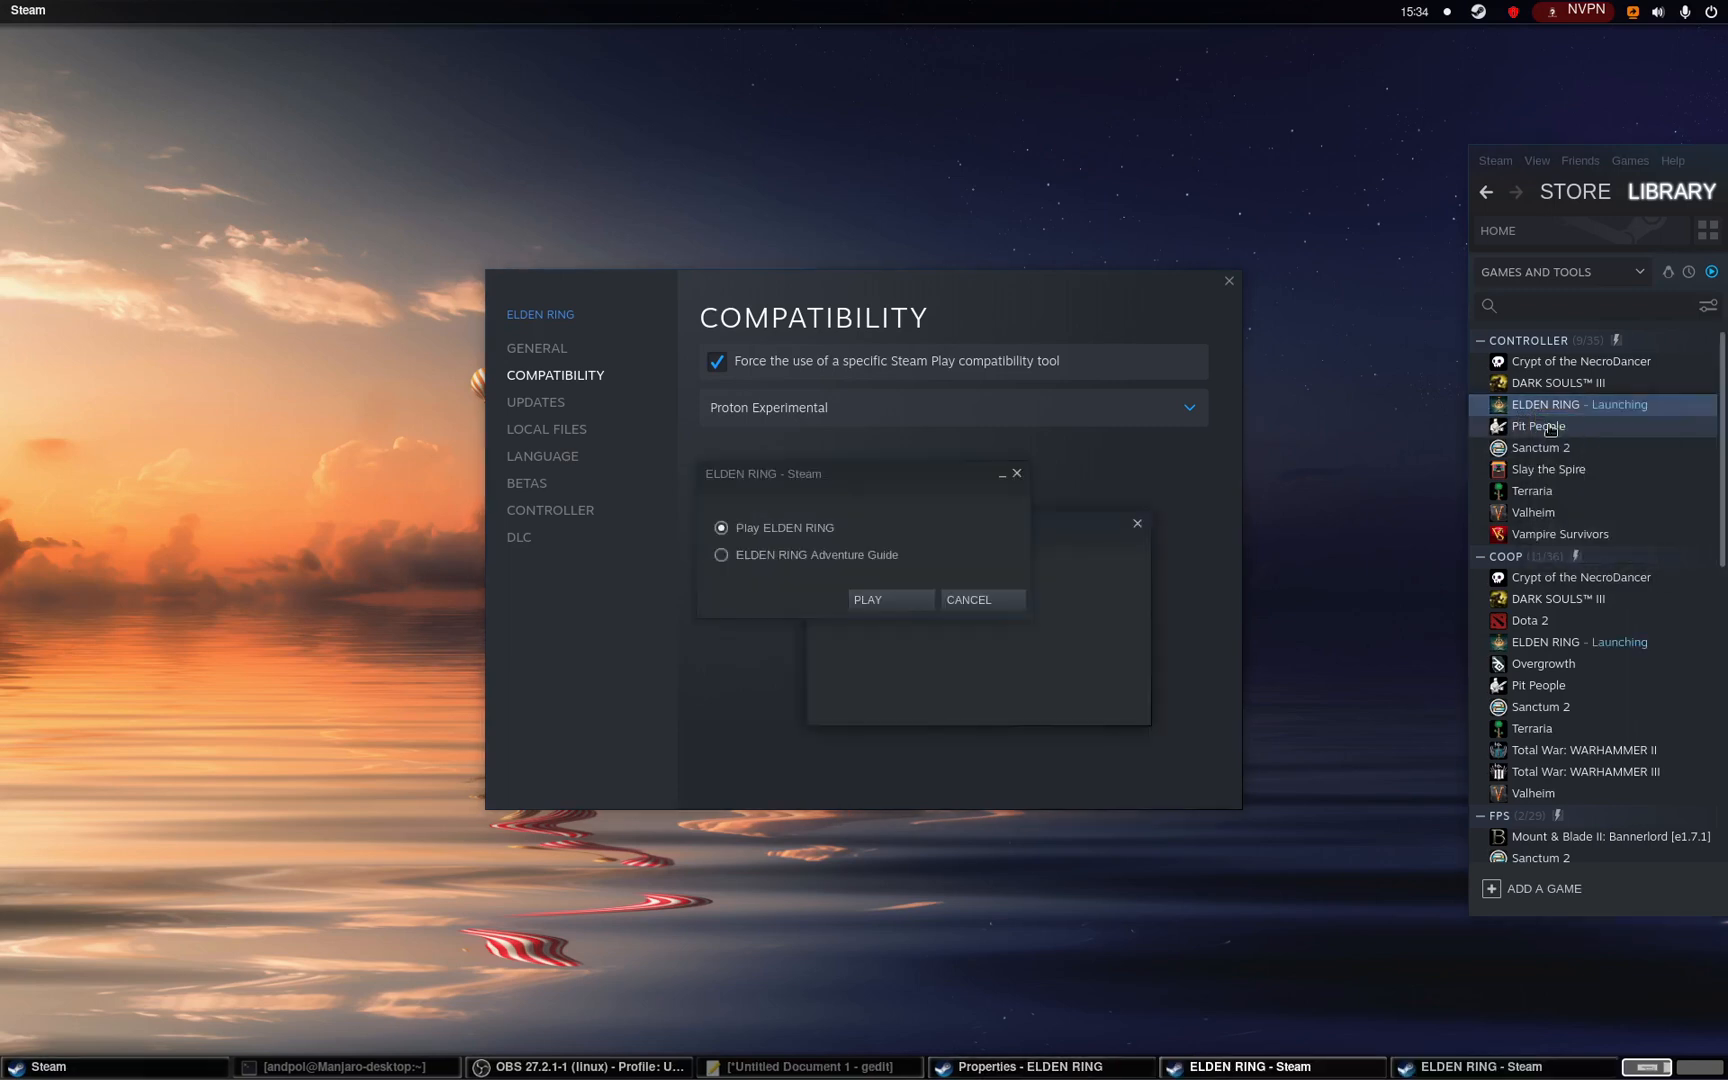
pyautogui.moveTo(1546, 468)
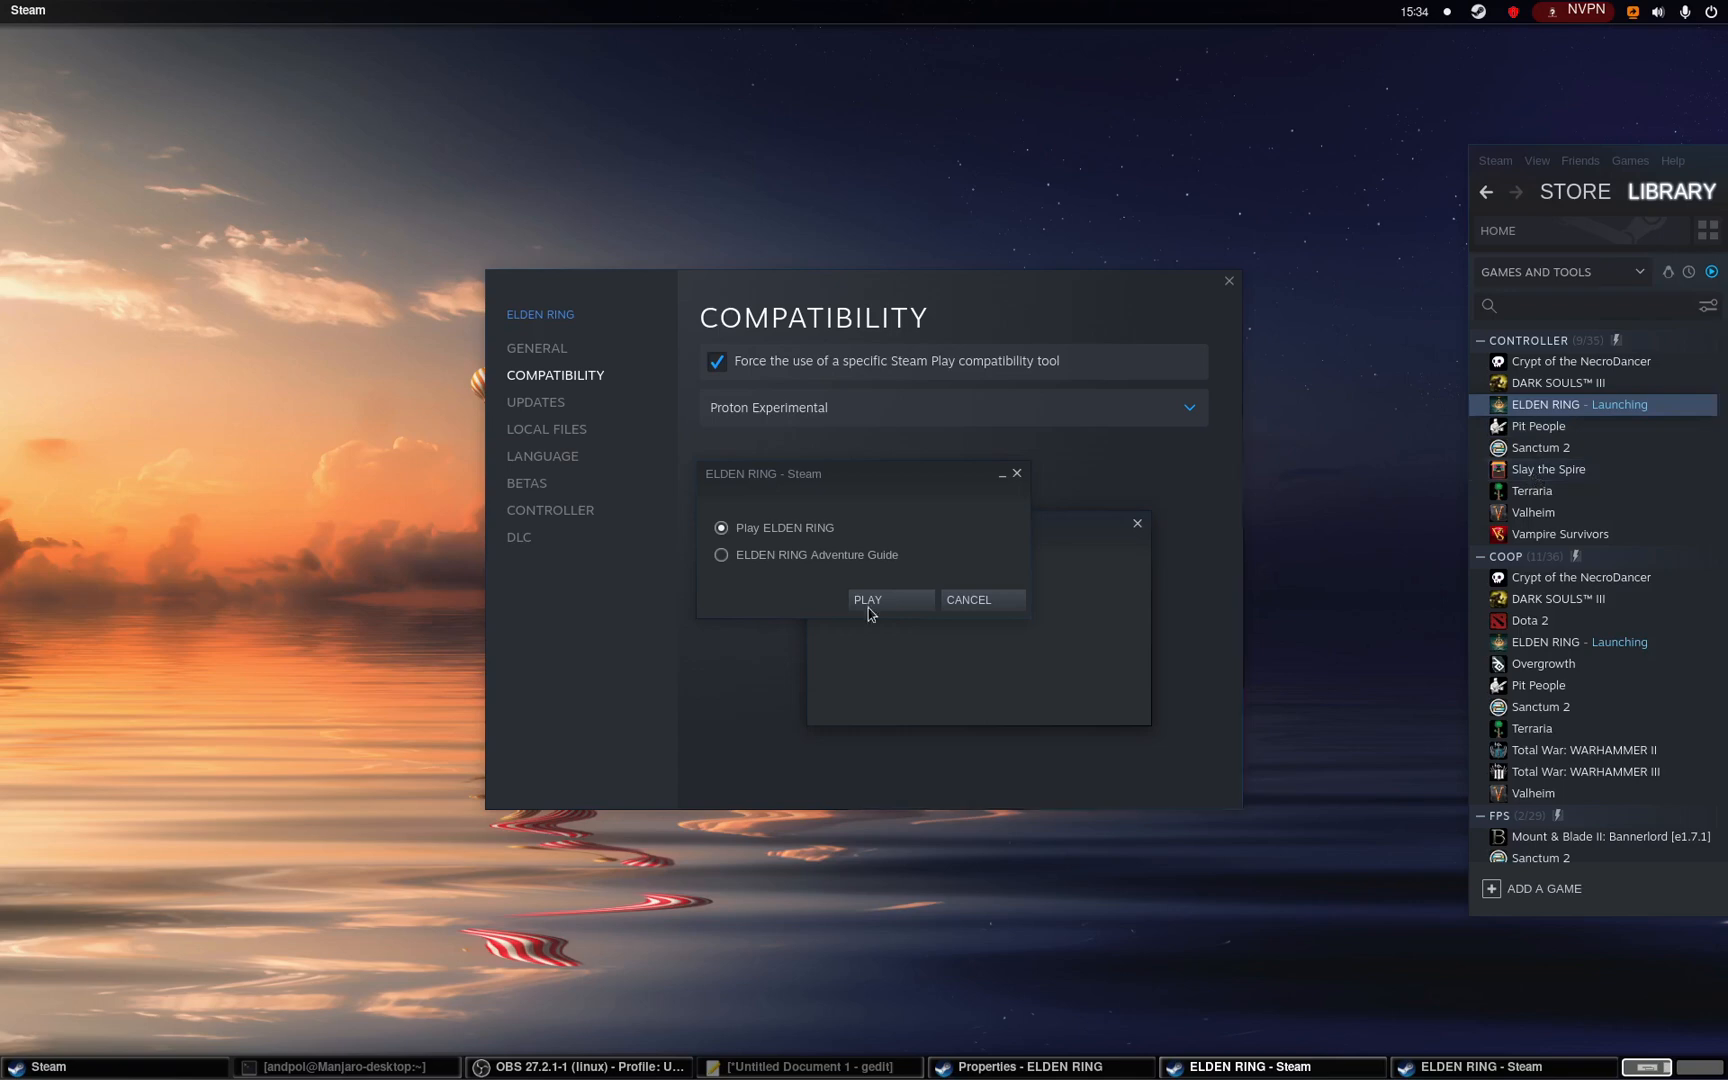
# - Confirm 'Play ELDEN RING' to launch the game to its splash screen
pyautogui.click(868, 600)
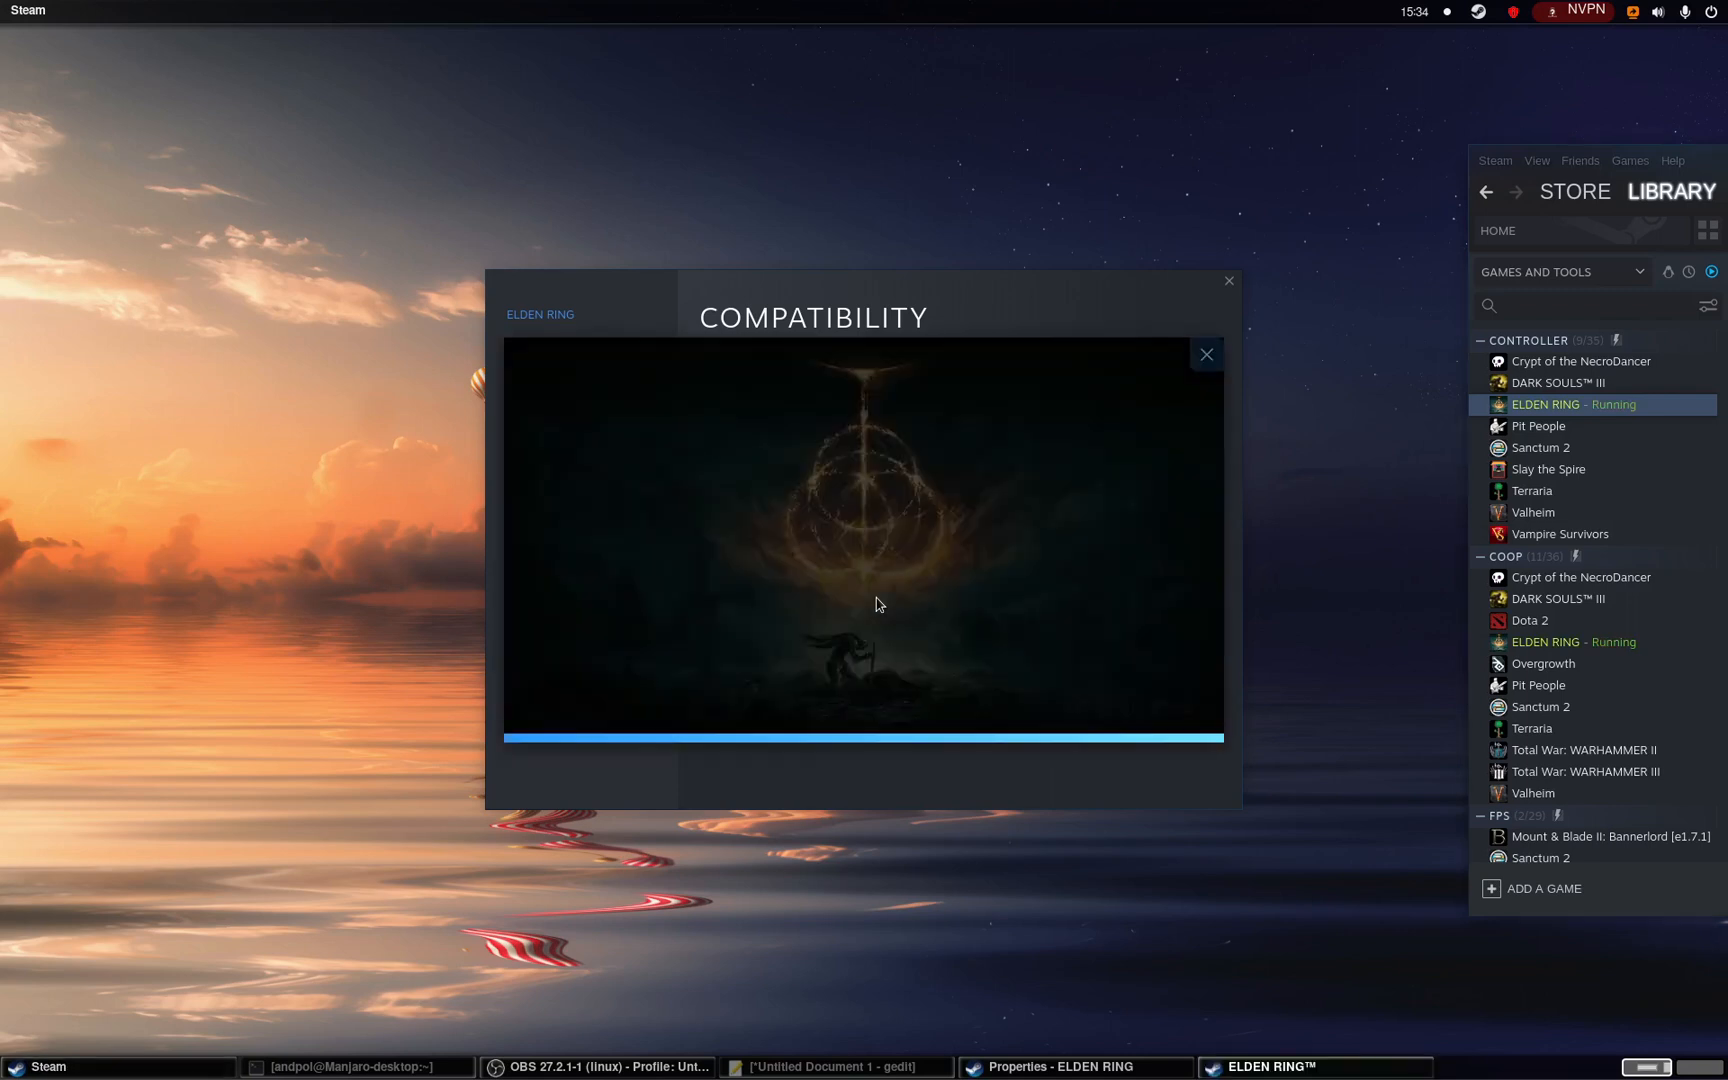
# - Focus the ELDEN RING splash window and let it close while the game keeps running
pyautogui.click(1204, 354)
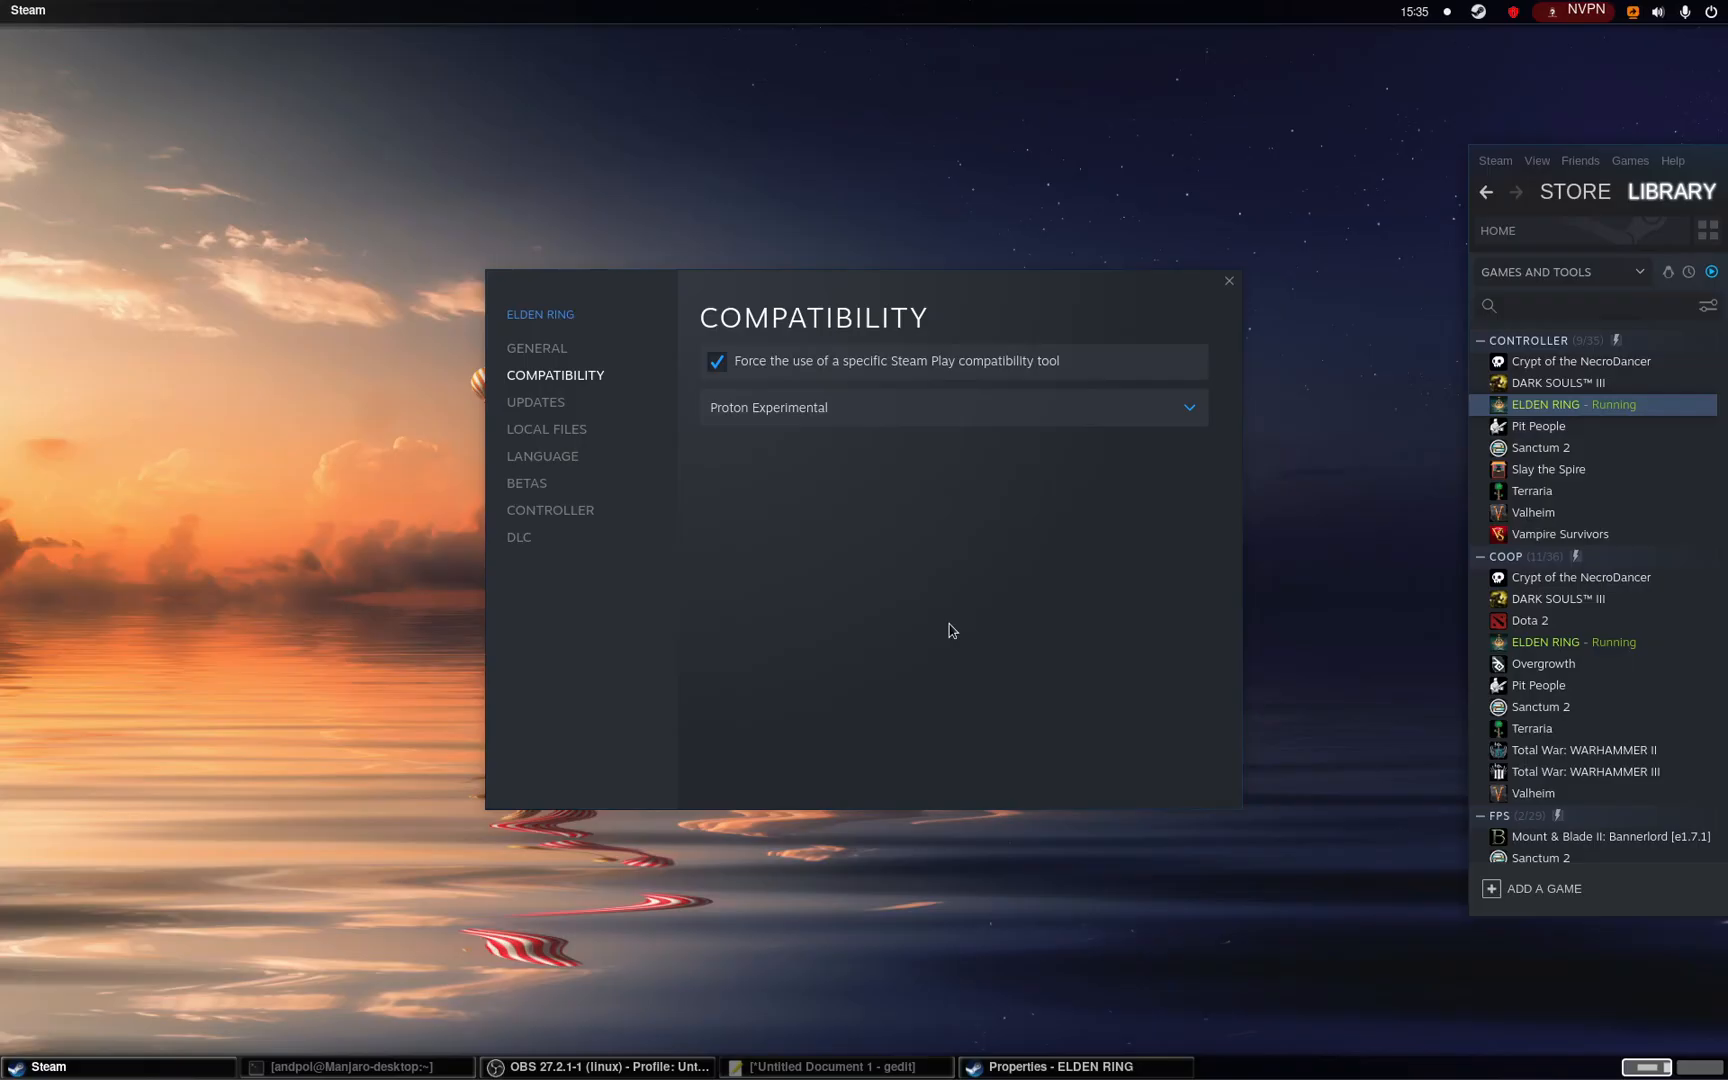
pyautogui.moveTo(1530, 620)
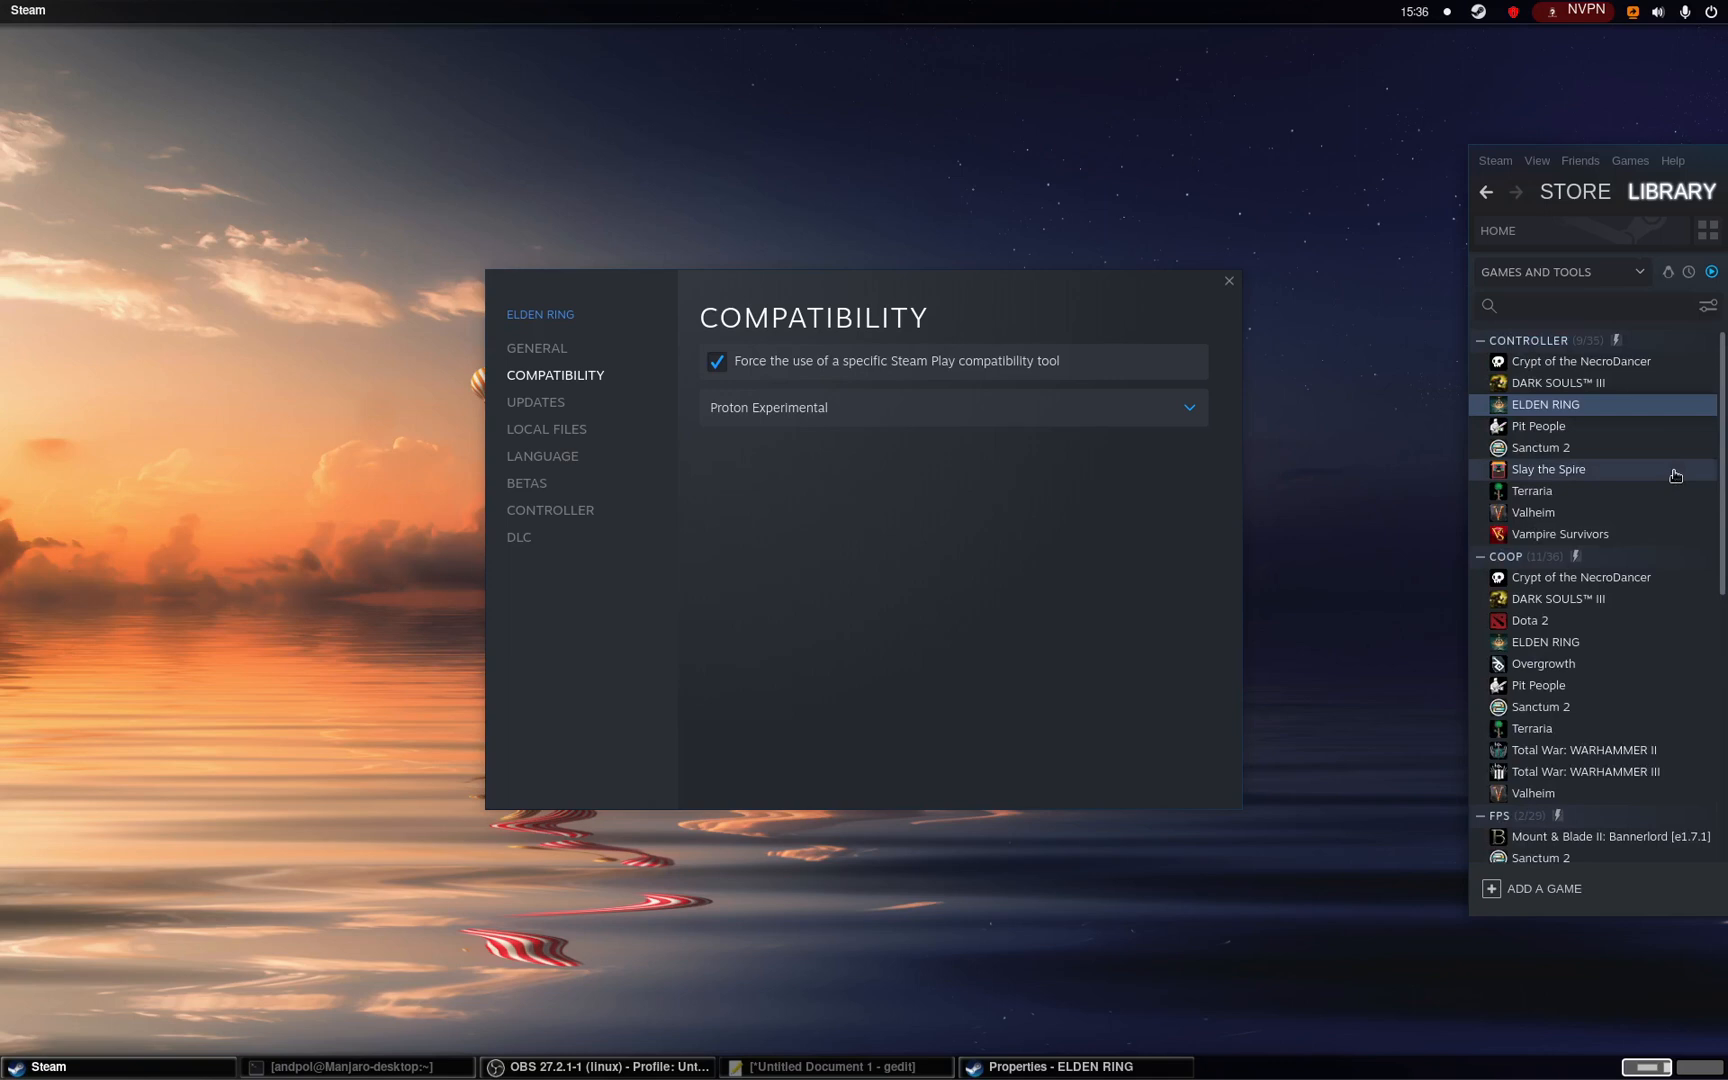
pyautogui.moveTo(1608, 478)
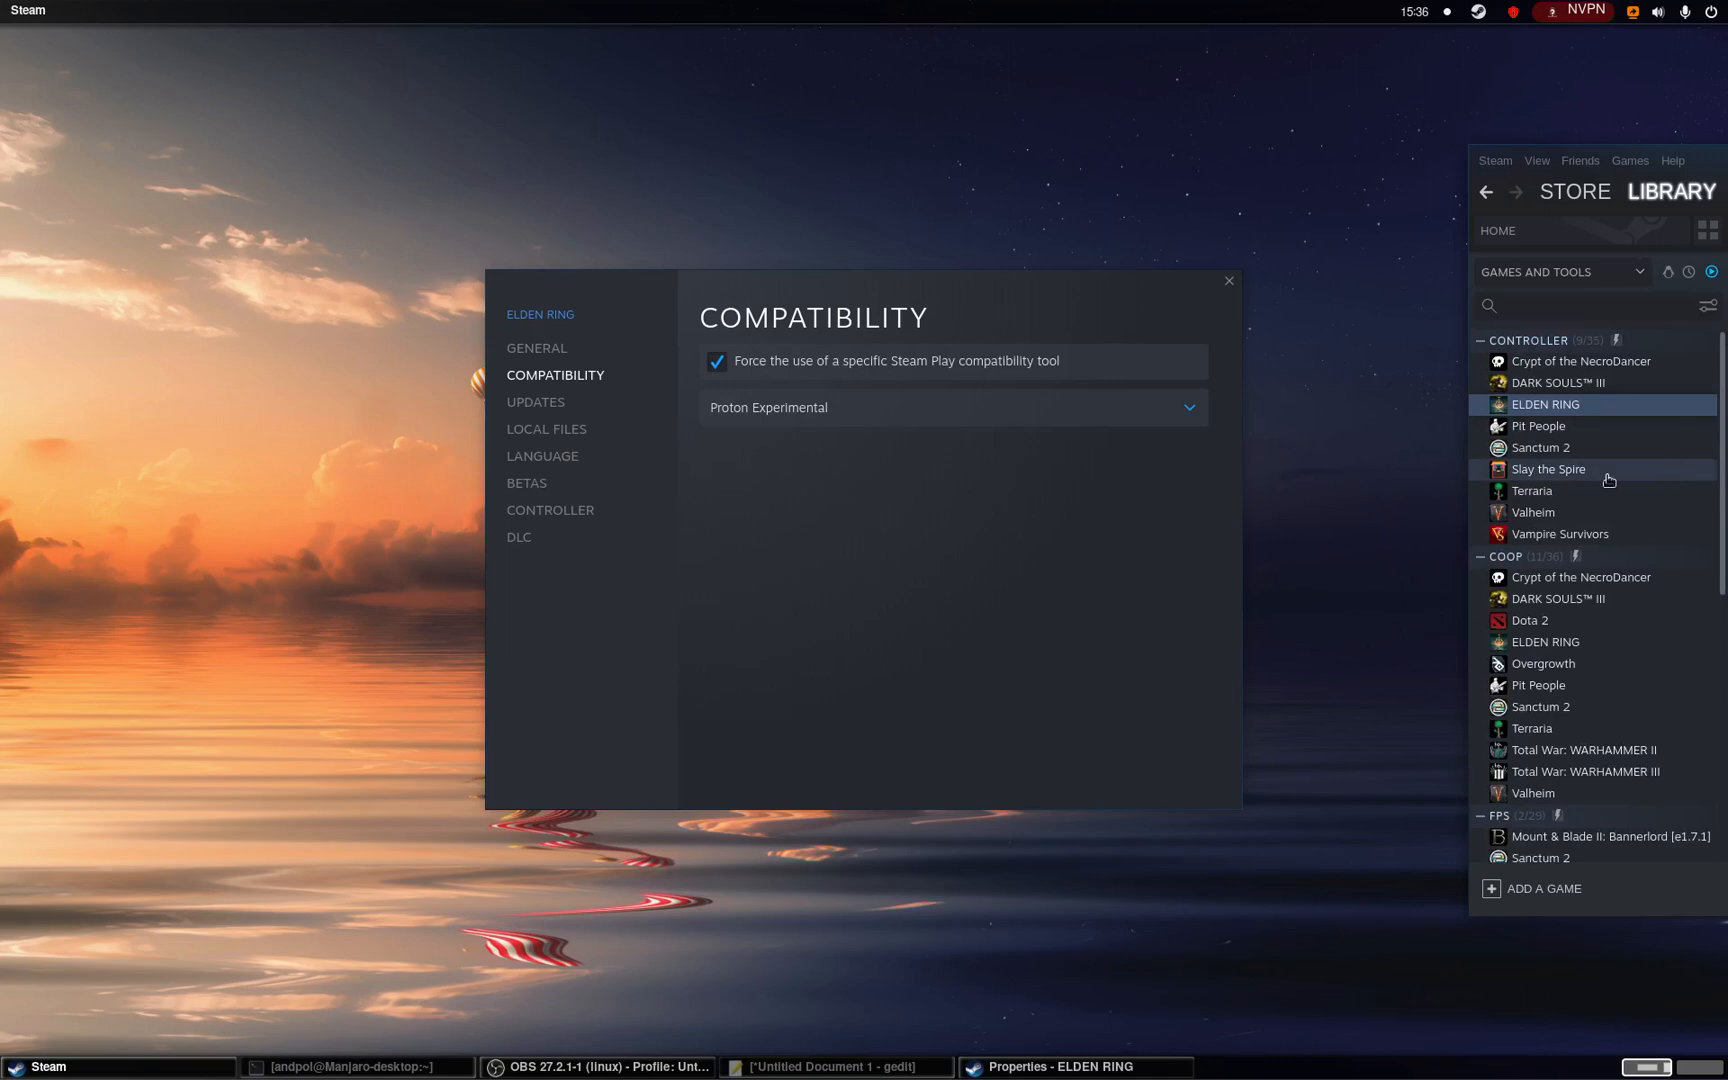